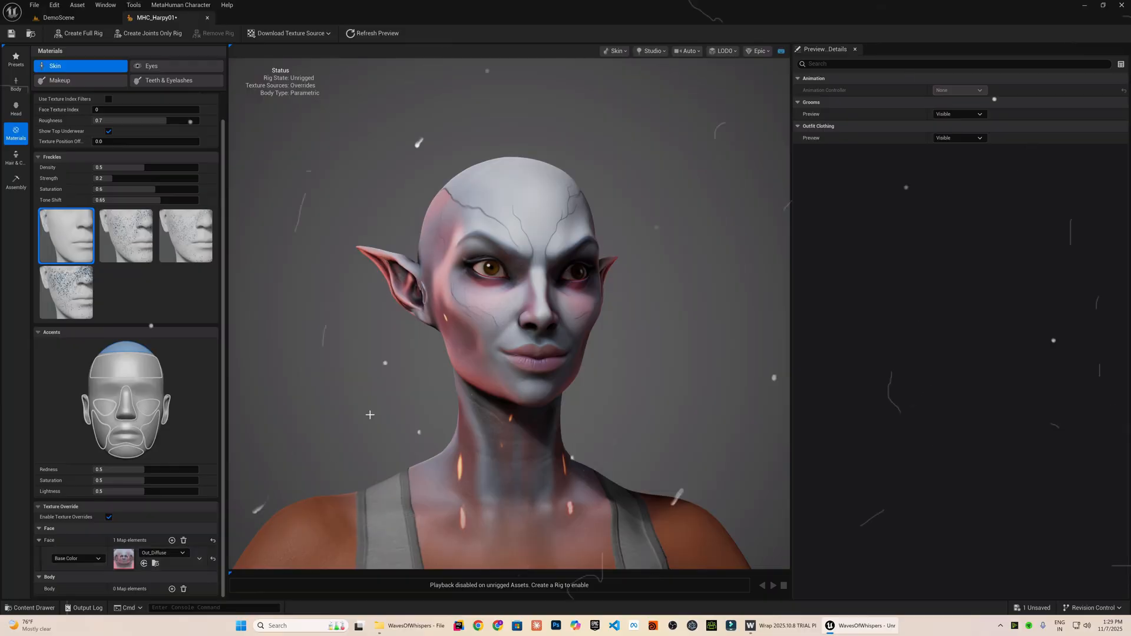
Switch the MetaHuman editor to Hair & Clothing and view the textured cyclops in the level viewport
{"action": "left_click", "coordinate": [16, 156]}
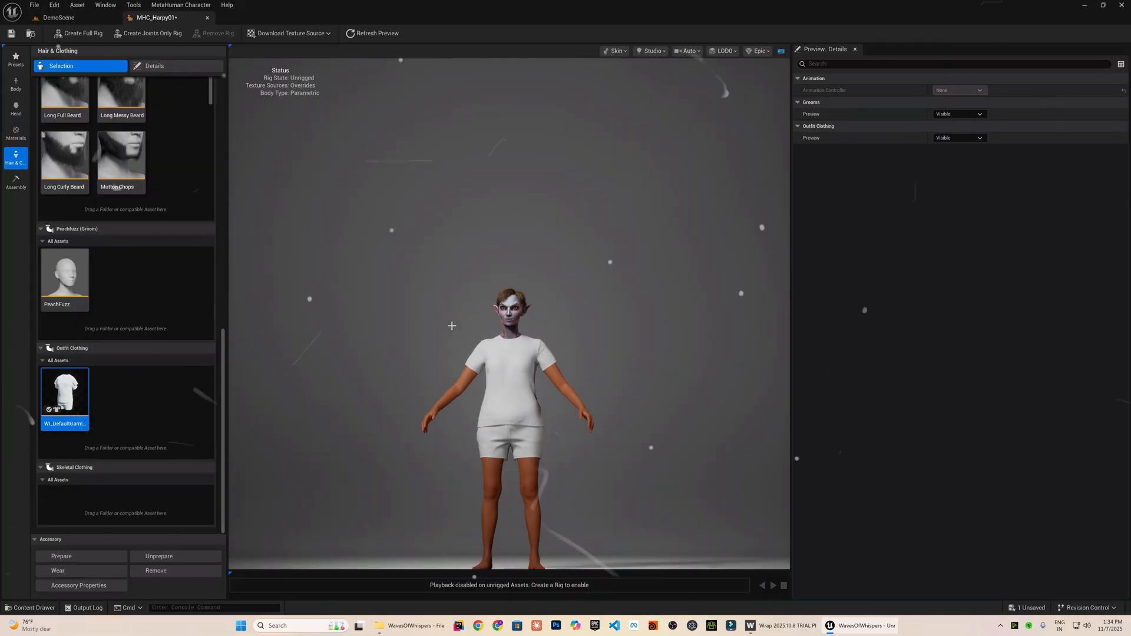
{"action": "left_click", "coordinate": [753, 626]}
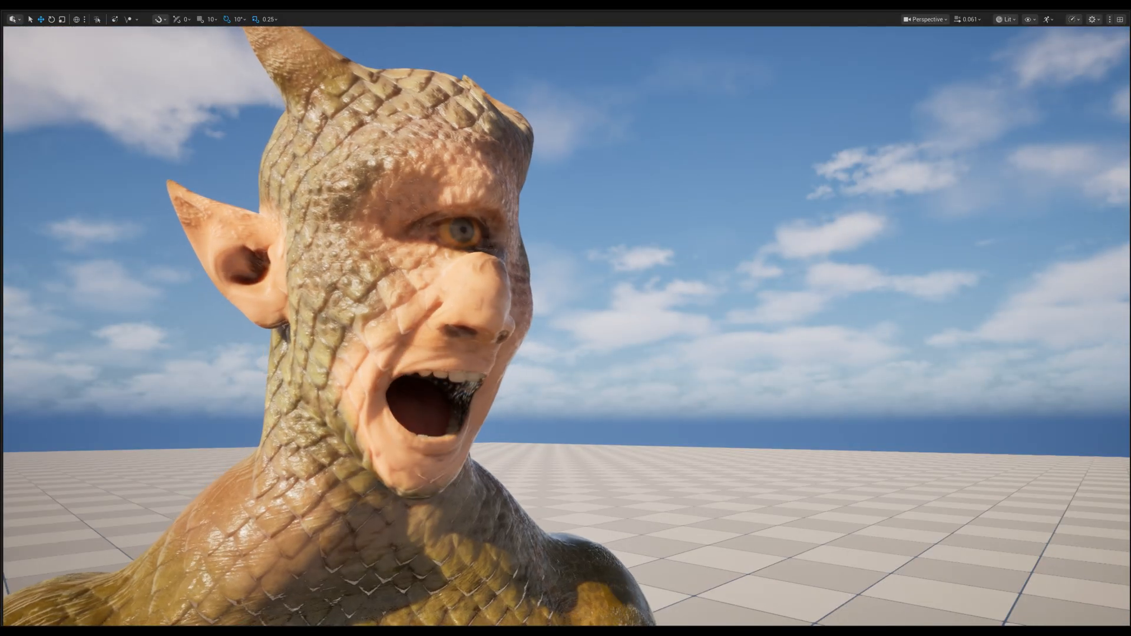
{"action": "scroll", "scroll_direction": "down", "scroll_amount": 3}
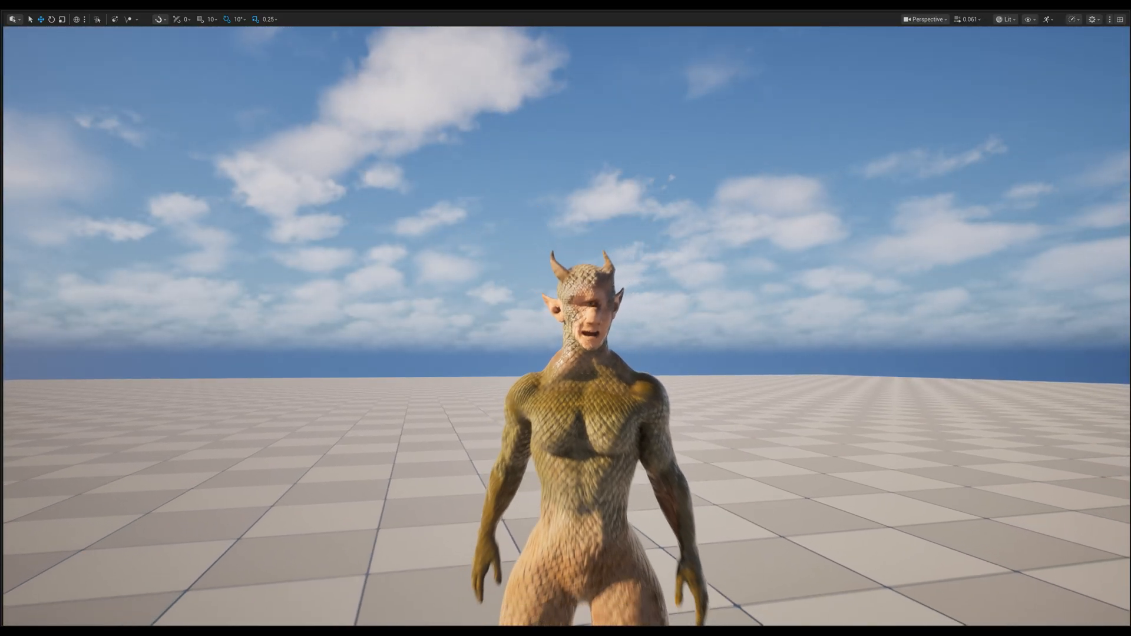
Request a female cyclops face from the Symmetry Face Maker GPT and view the eyebrowless result full size
{"action": "left_click", "coordinate": [283, 626]}
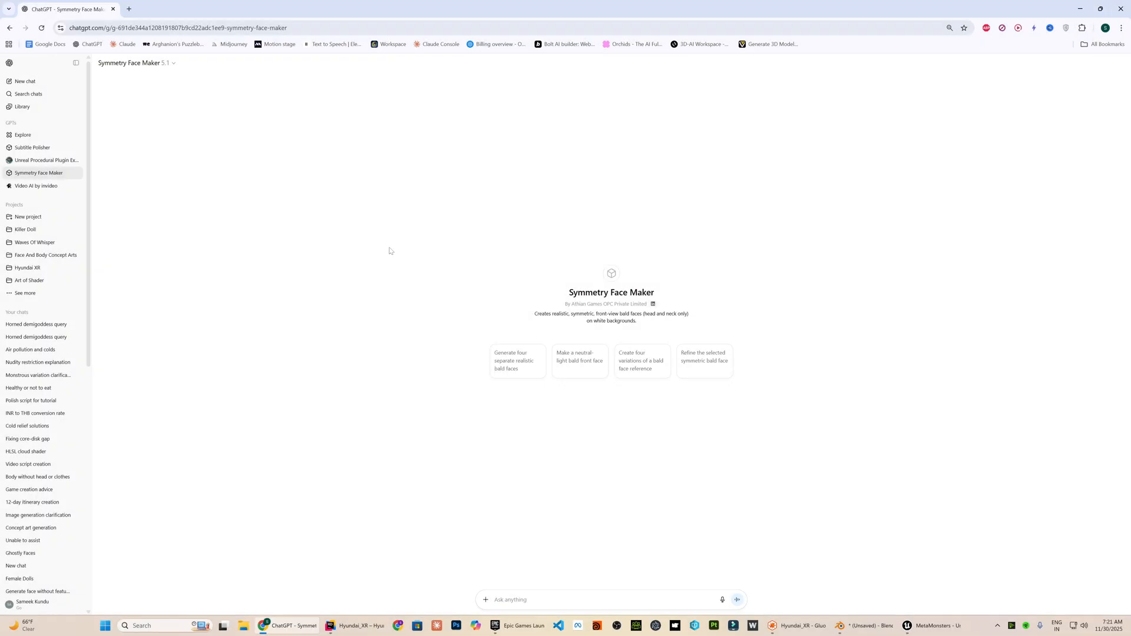
{"action": "type", "text": "female c"}
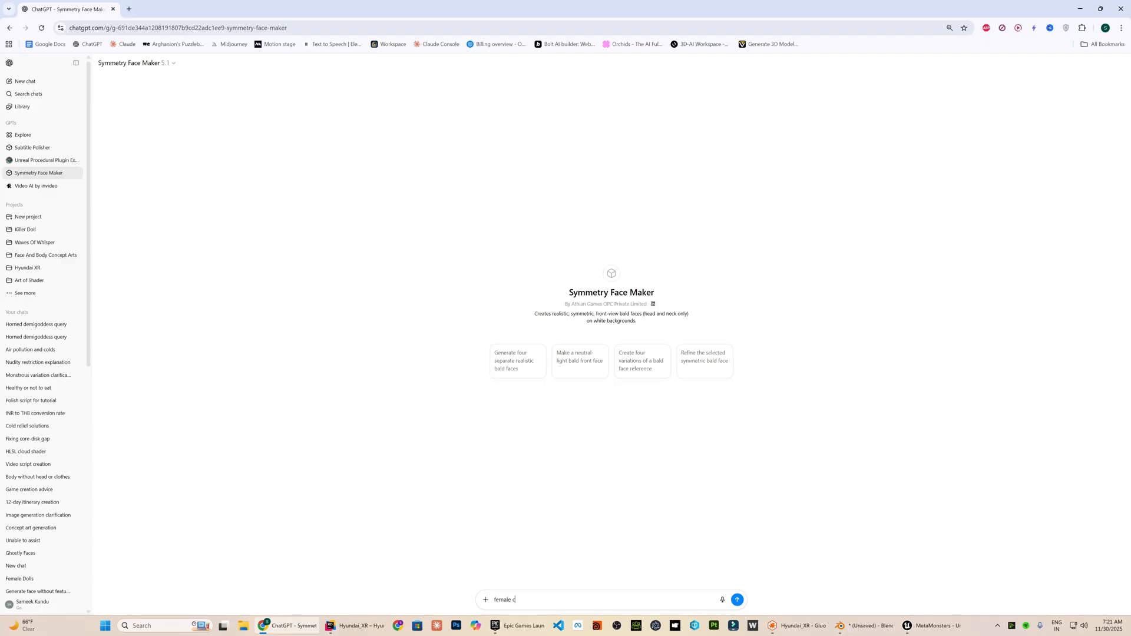
{"action": "left_click", "coordinate": [736, 600]}
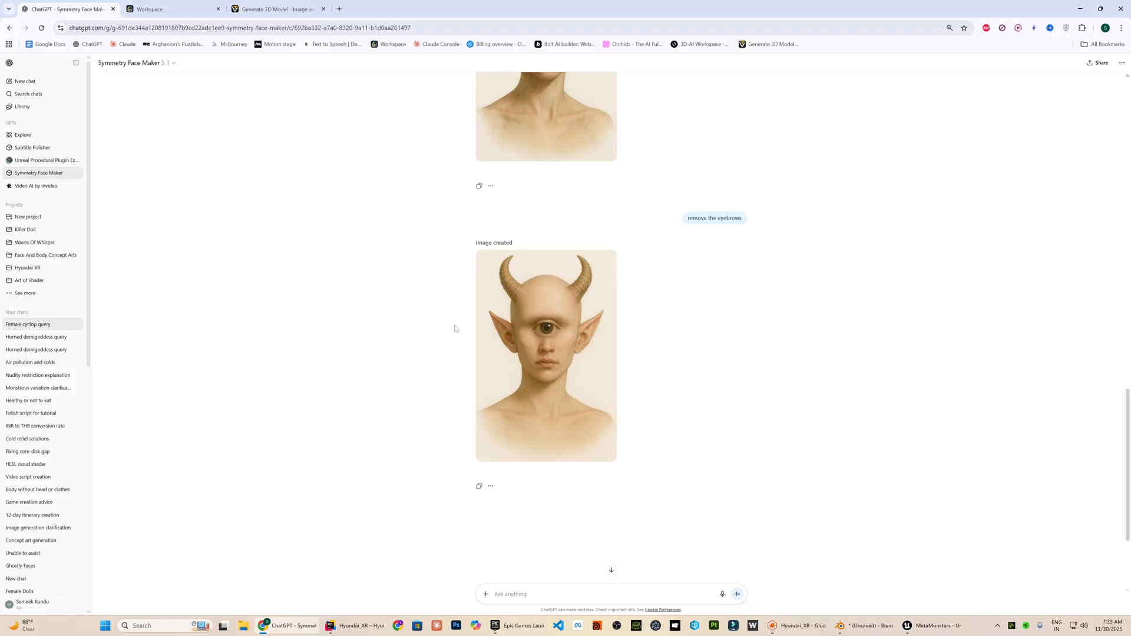
{"action": "left_click", "coordinate": [546, 356]}
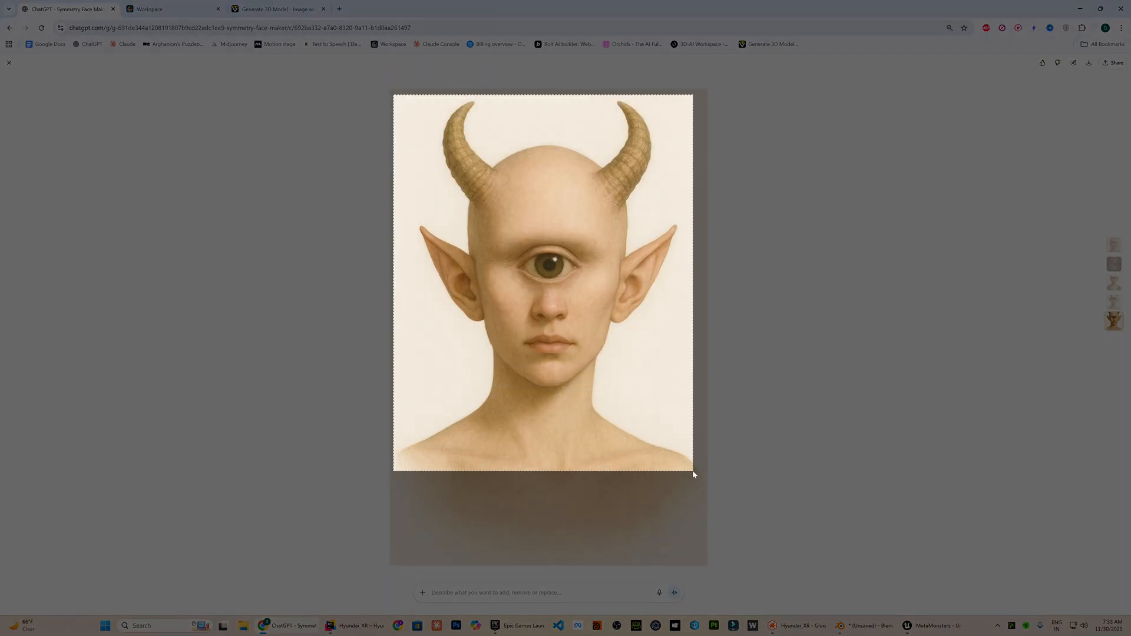
{"action": "left_click", "coordinate": [278, 8]}
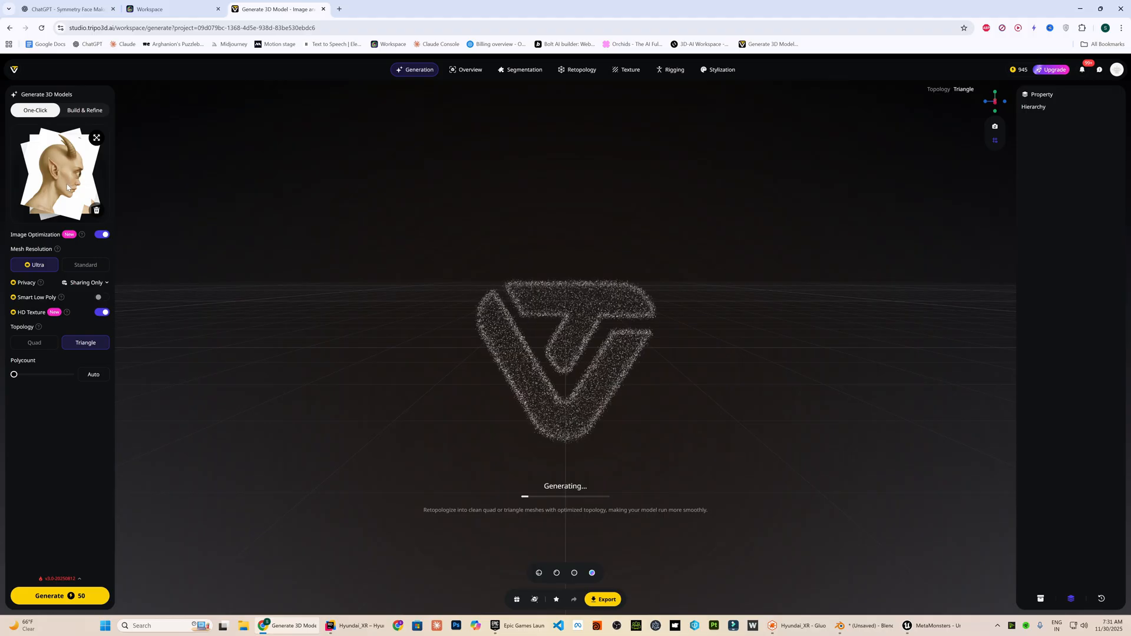
Generate a 3D head from the cyclops image in Tripo One Click mode with Ultra resolution and HD texture
{"action": "left_click", "coordinate": [60, 174]}
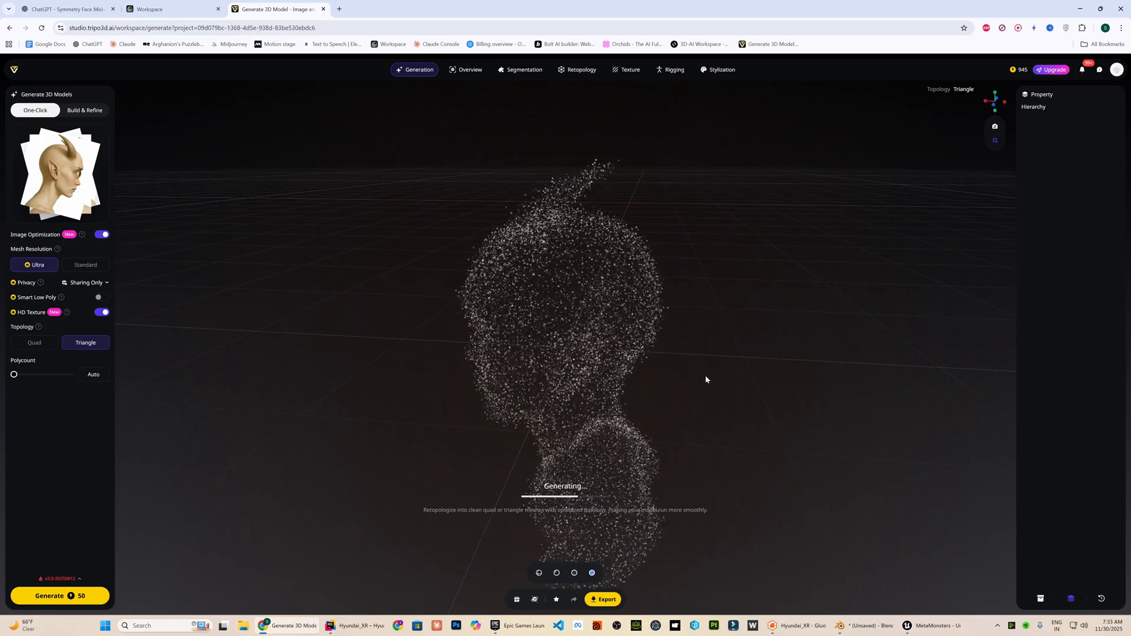
{"action": "left_click", "coordinate": [172, 9]}
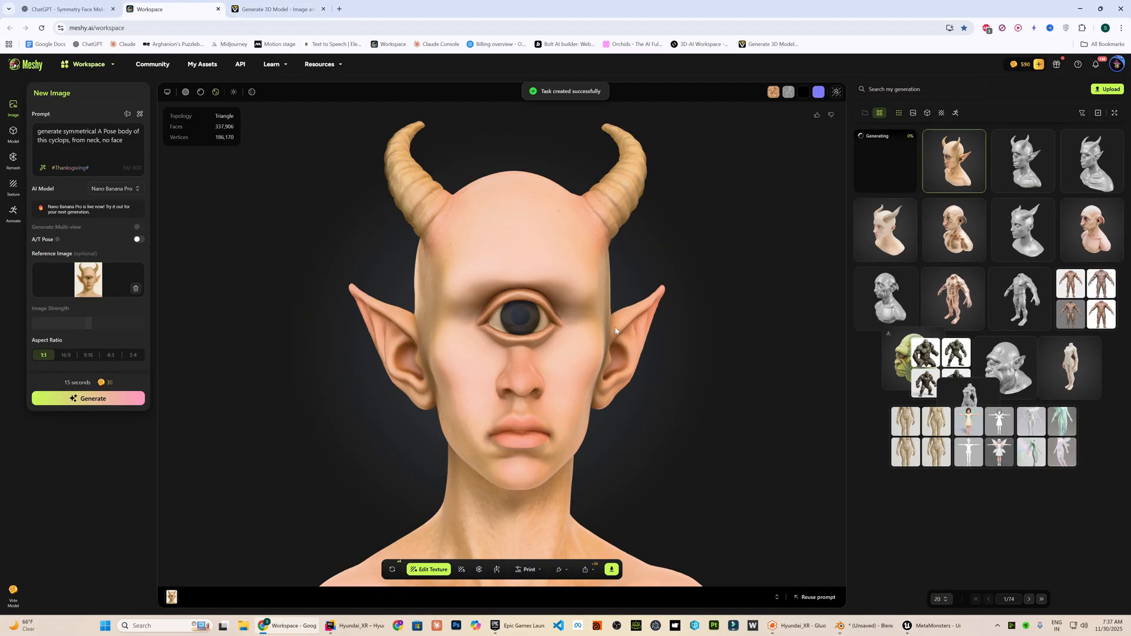
Generate a symmetrical A-pose body in Meshy from the prompt and attached cyclops reference image
{"action": "left_click", "coordinate": [278, 9]}
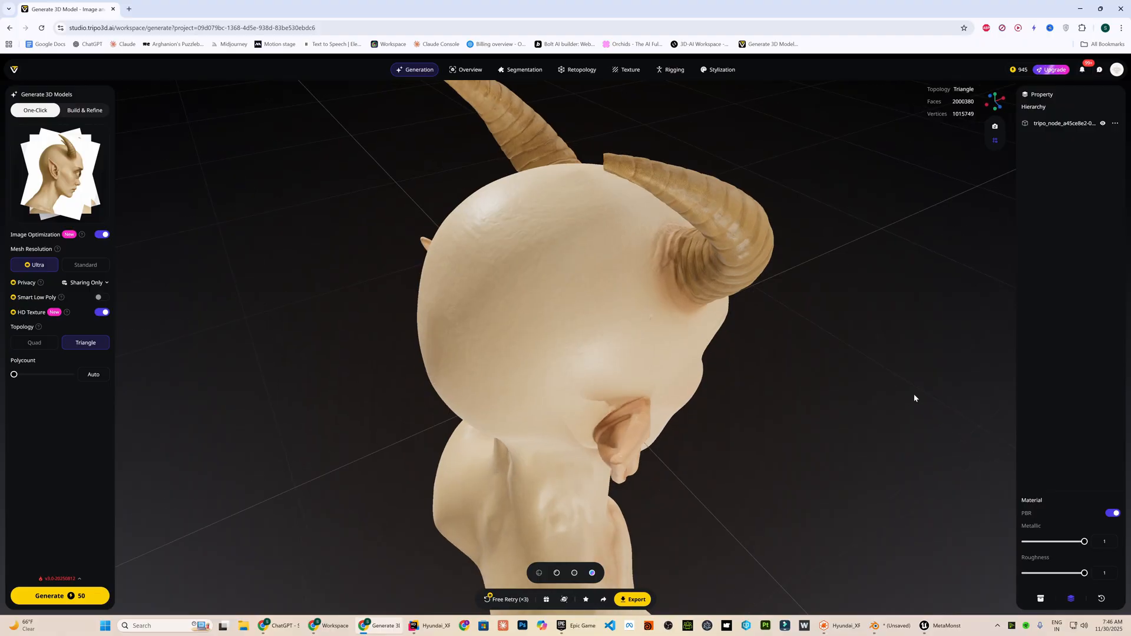
Add a LoadGeom node and a LoadImage node to the empty Wrap graph
{"action": "left_click", "coordinate": [779, 626]}
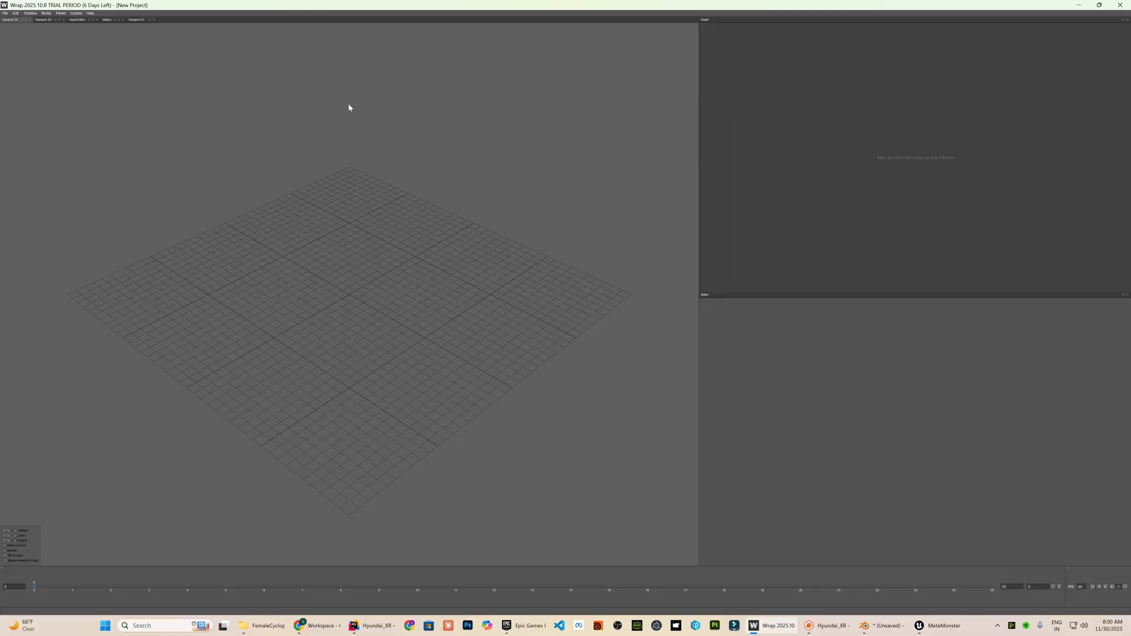
{"action": "mouse_move", "coordinate": [185, 66]}
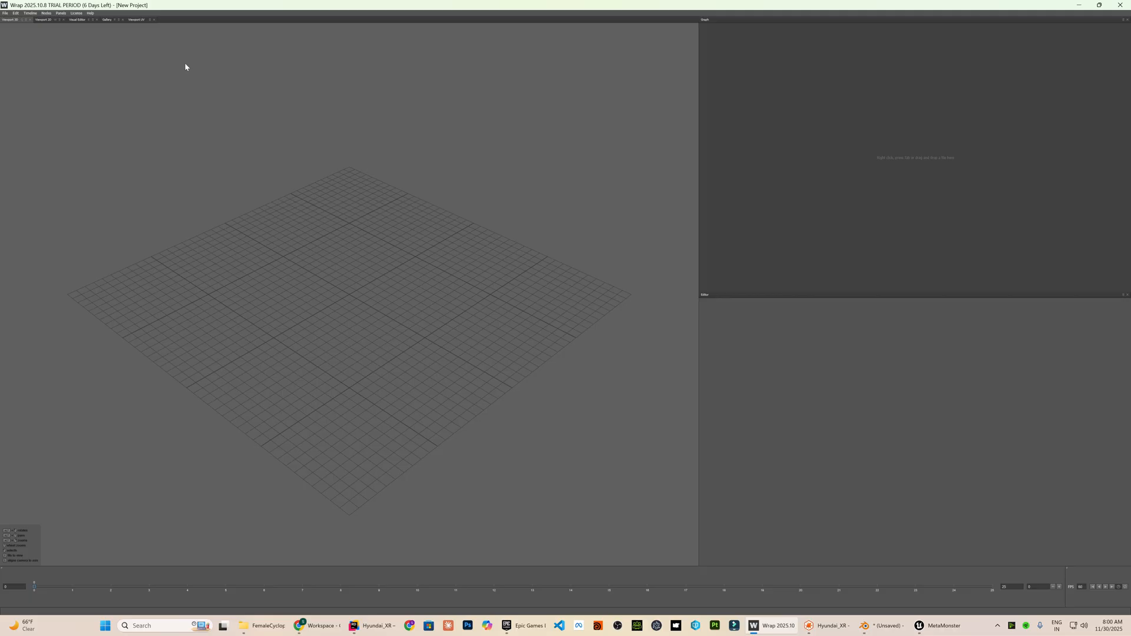
{"action": "mouse_move", "coordinate": [824, 91]}
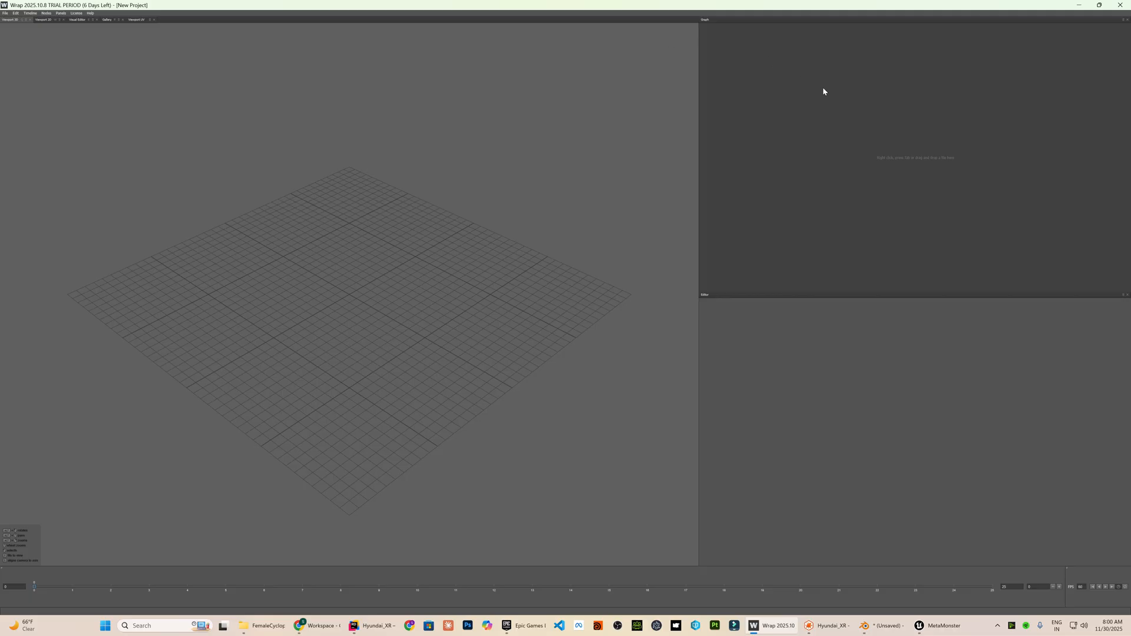
{"action": "right_click", "coordinate": [825, 92]}
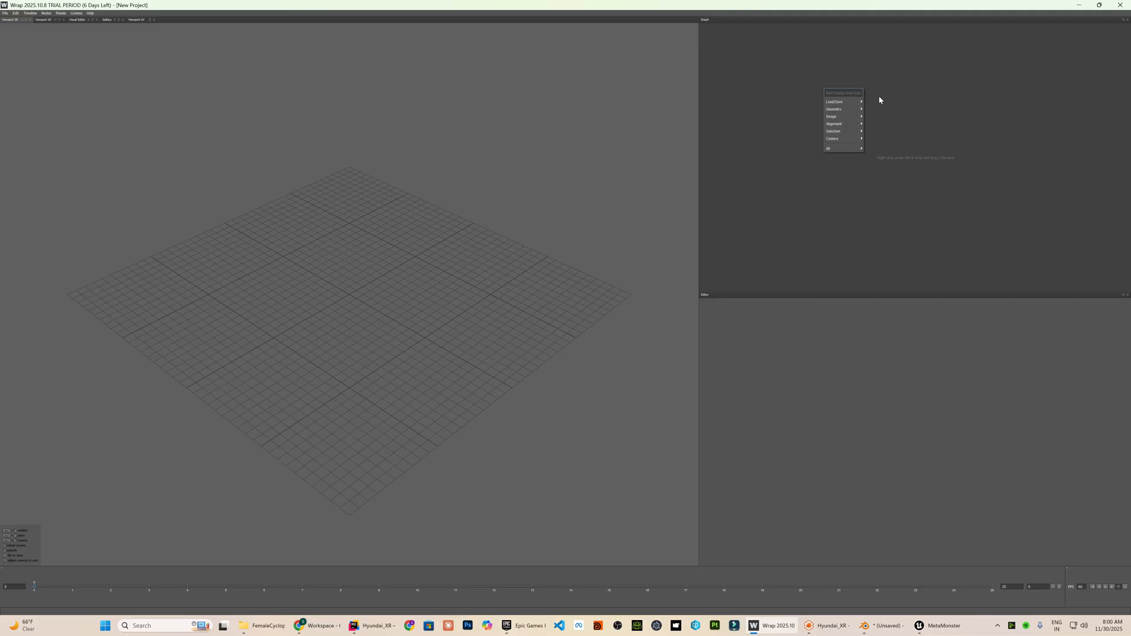
{"action": "left_click", "coordinate": [834, 102]}
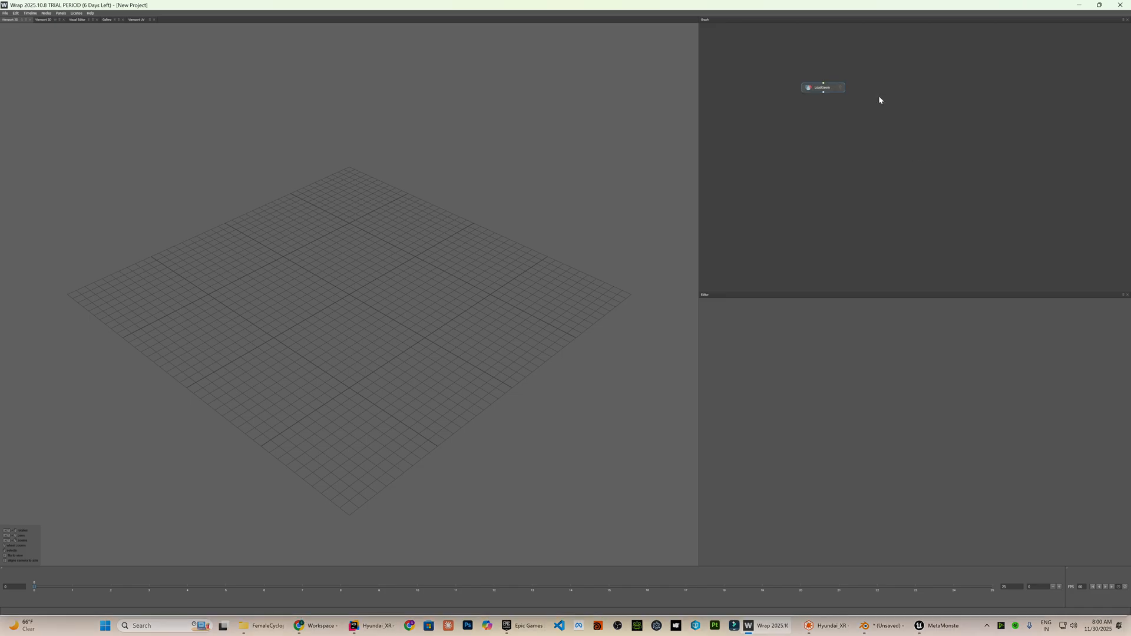
{"action": "left_click", "coordinate": [822, 87]}
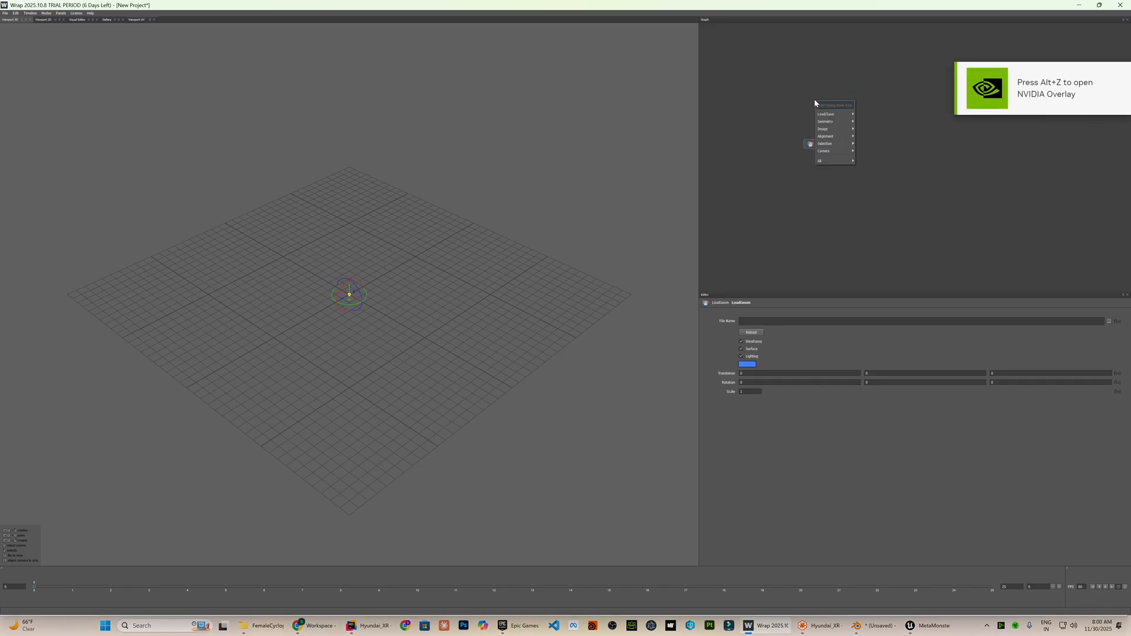
{"action": "left_click", "coordinate": [824, 129]}
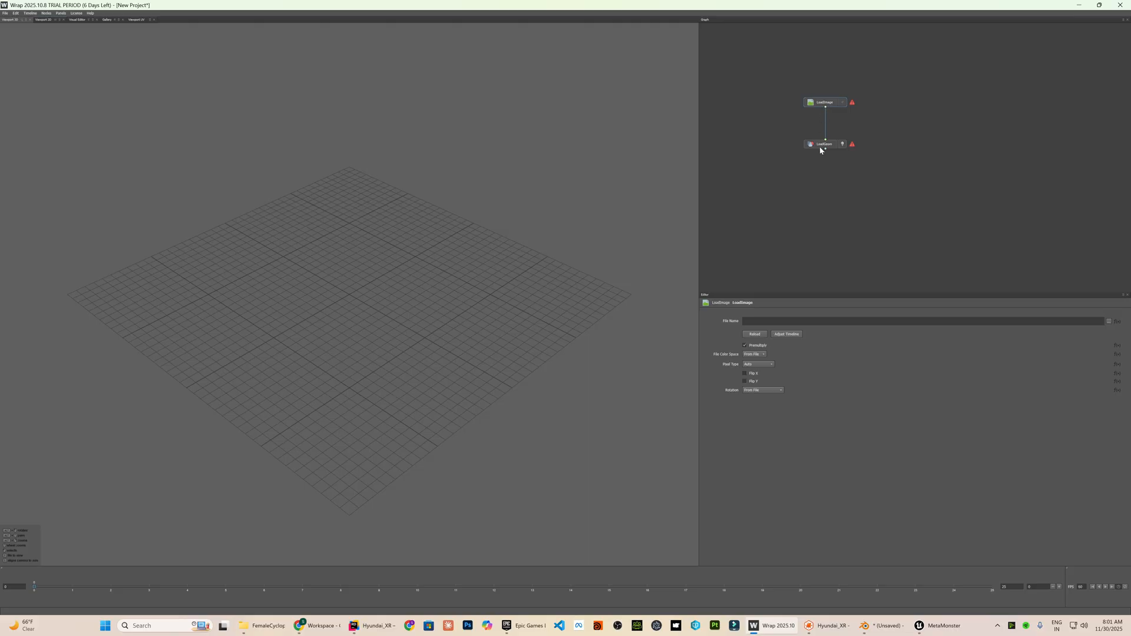
Point the geometry node to the MetaHuman head OBJ and the image node to its base colour texture
{"action": "left_click", "coordinate": [823, 143]}
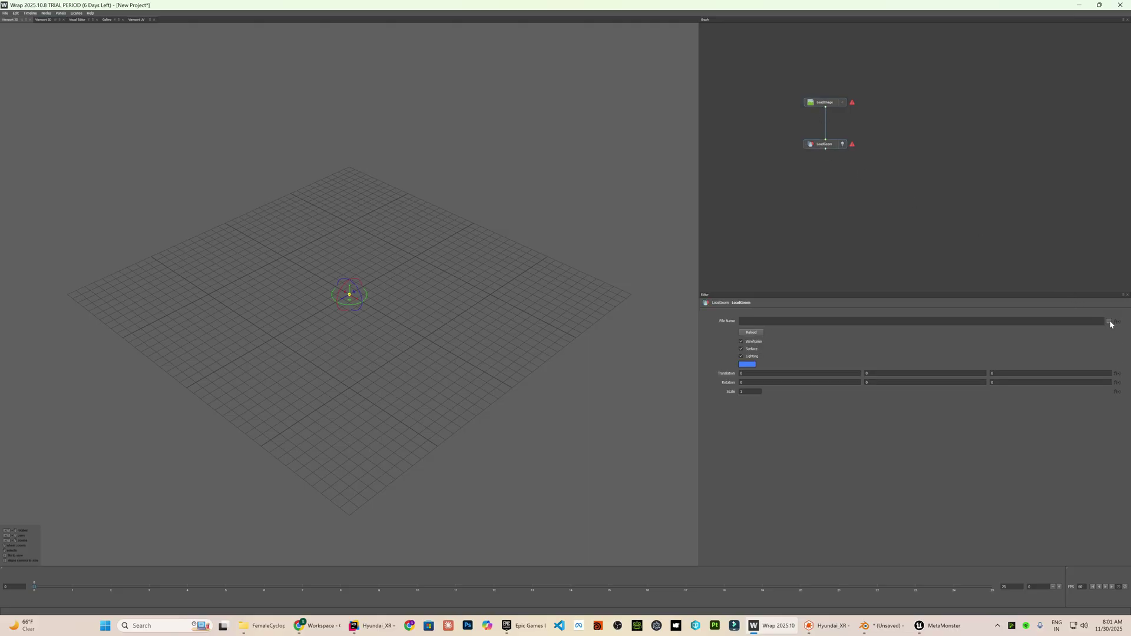
{"action": "left_click", "coordinate": [1110, 321]}
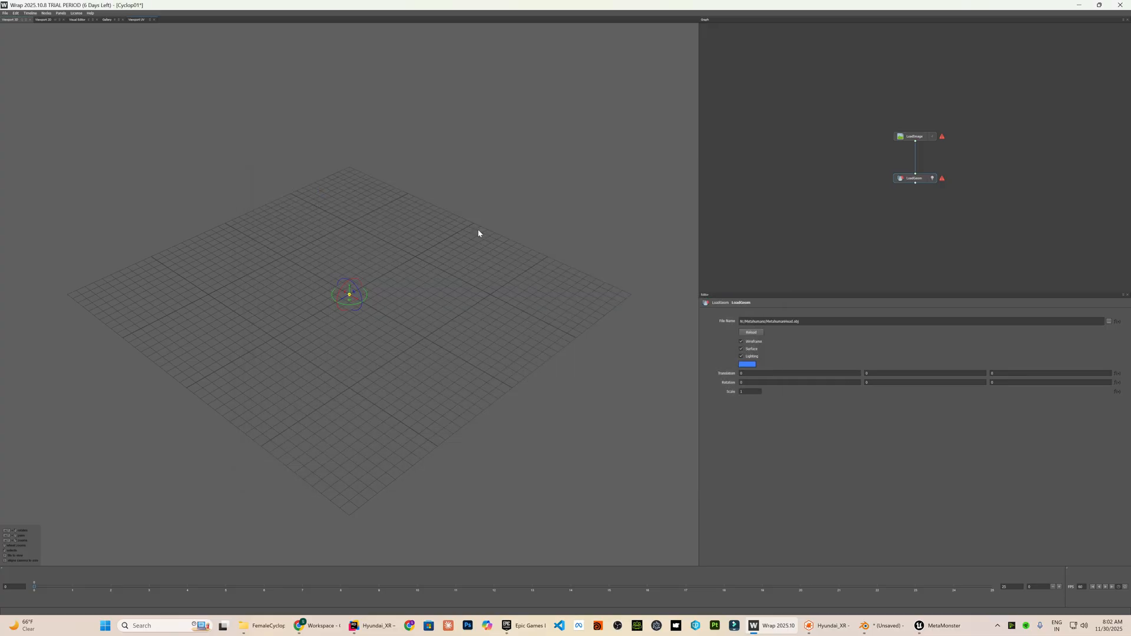
{"action": "mouse_move", "coordinate": [953, 143]}
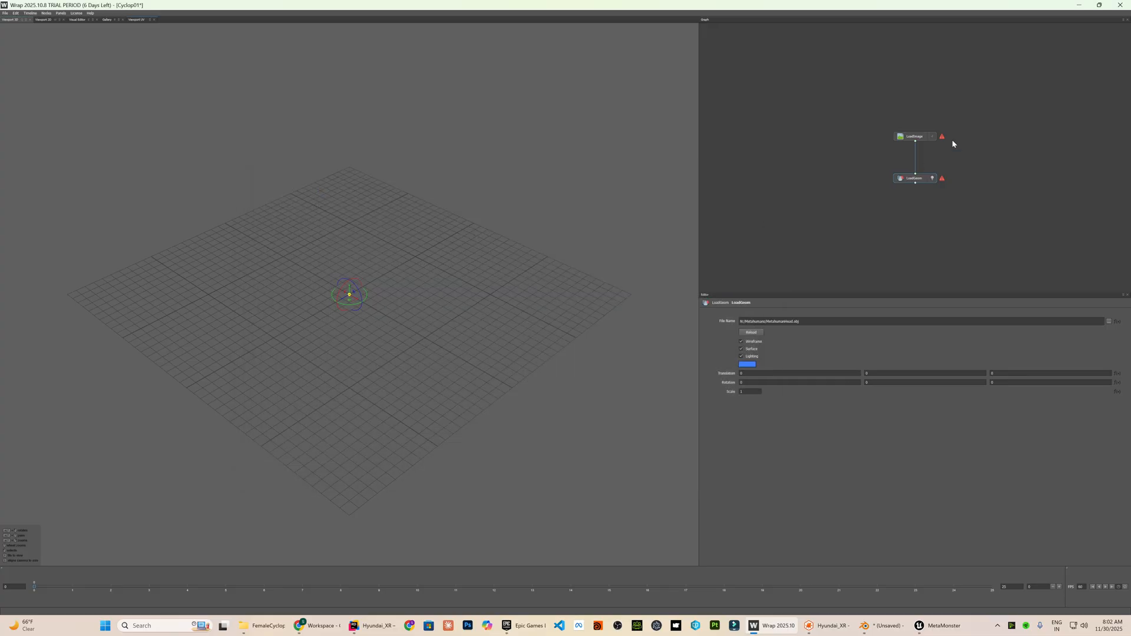
{"action": "left_click", "coordinate": [914, 136]}
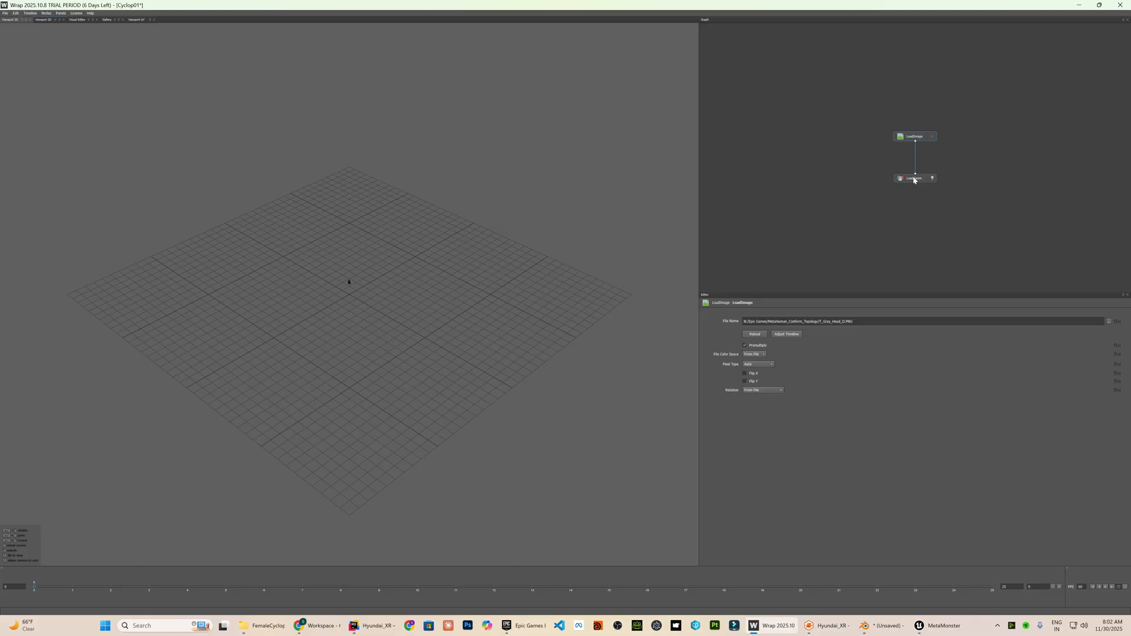
Load the horned demon head model and its horneddemonhead3dmodel_basecolor texture into a second node pair
{"action": "left_click", "coordinate": [914, 178]}
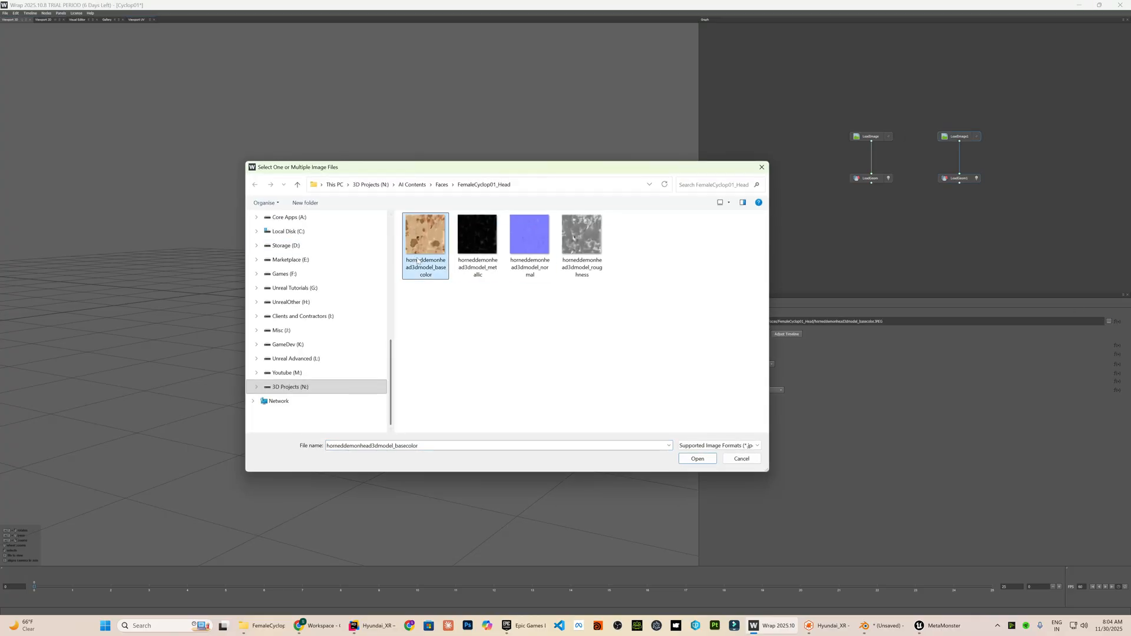
{"action": "left_click", "coordinate": [697, 458]}
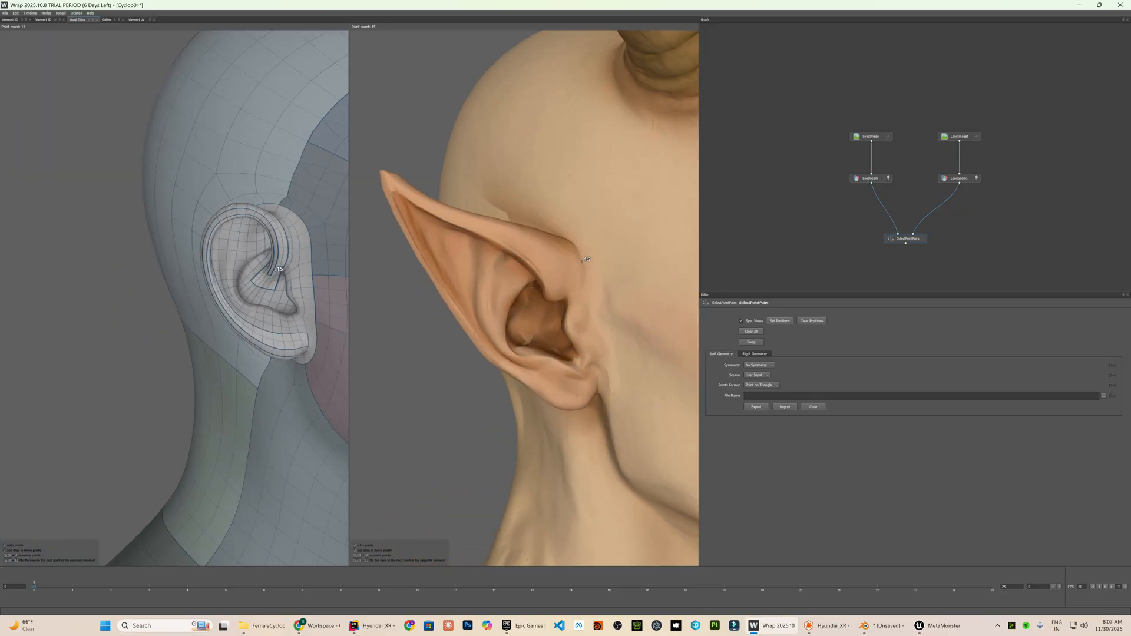
Feed both heads into a SelectPointPairs node and mark a corresponding point on the ear
{"action": "left_click", "coordinate": [597, 381]}
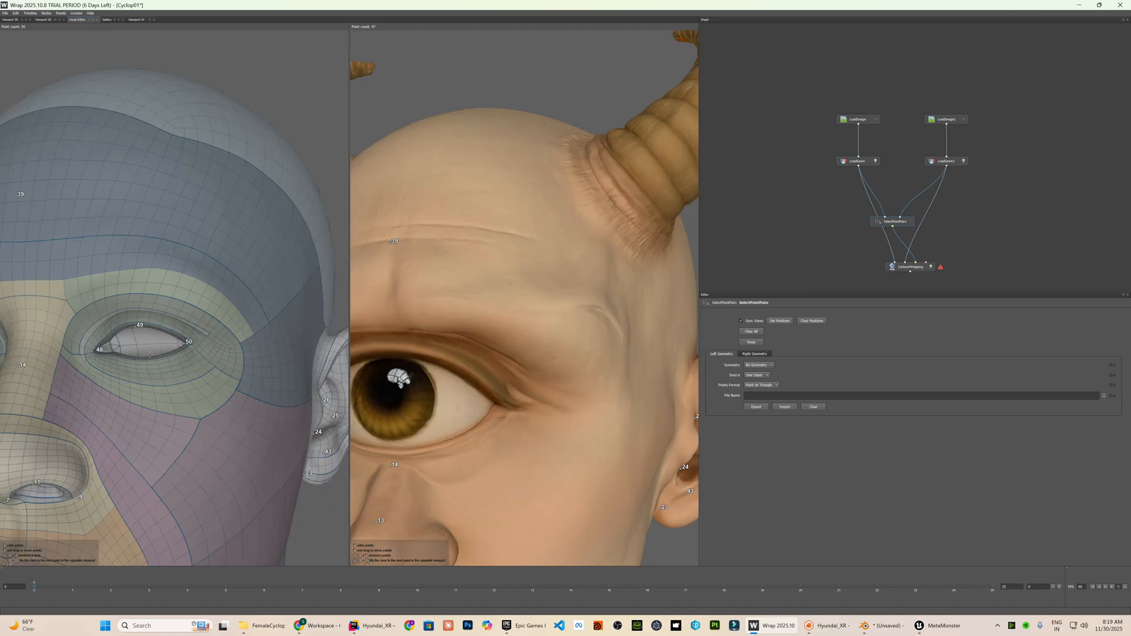
Mark matching landmark points beside the eye and on the brow of both heads
{"action": "left_click", "coordinate": [596, 388]}
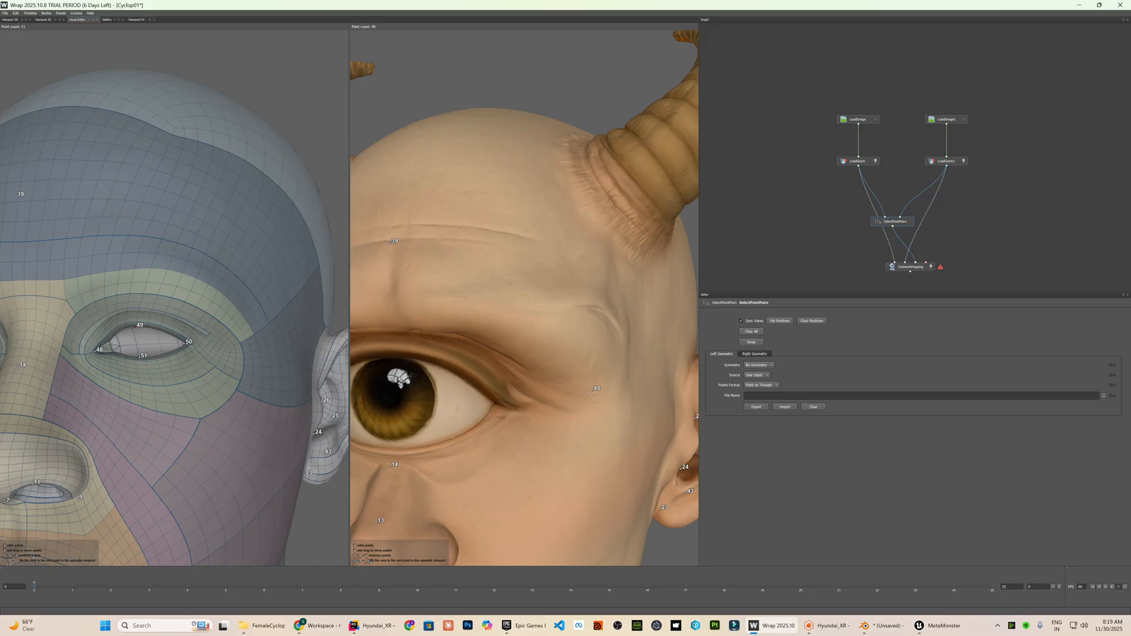
{"action": "left_click", "coordinate": [600, 387]}
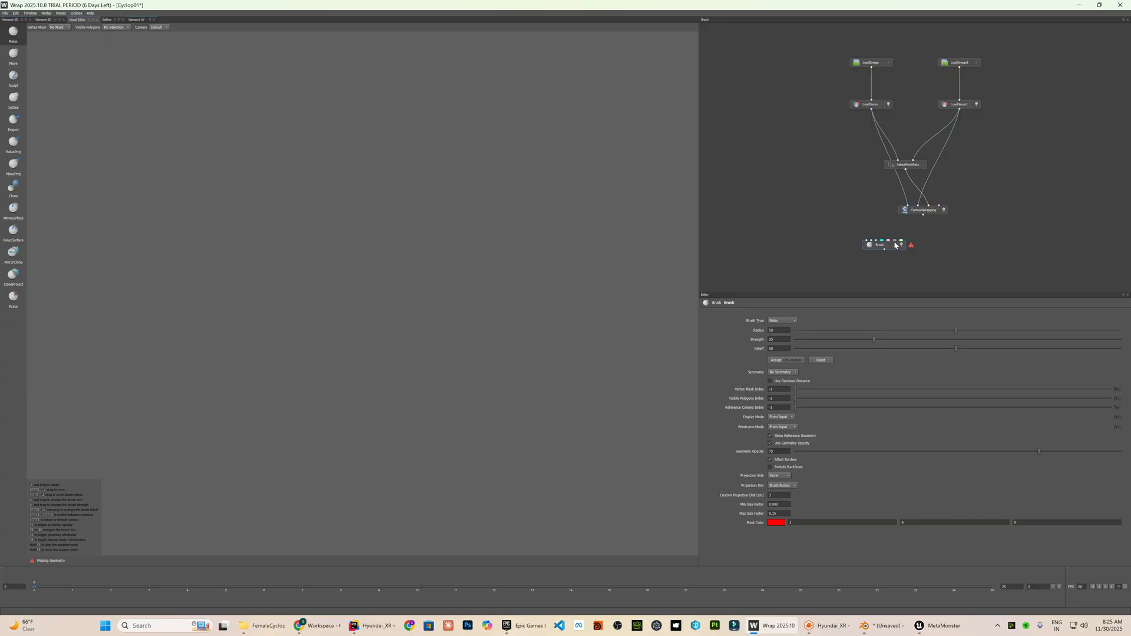
Add a Brush node below the Wrapping node and link it to the wrapped geometry
{"action": "left_click", "coordinate": [922, 210]}
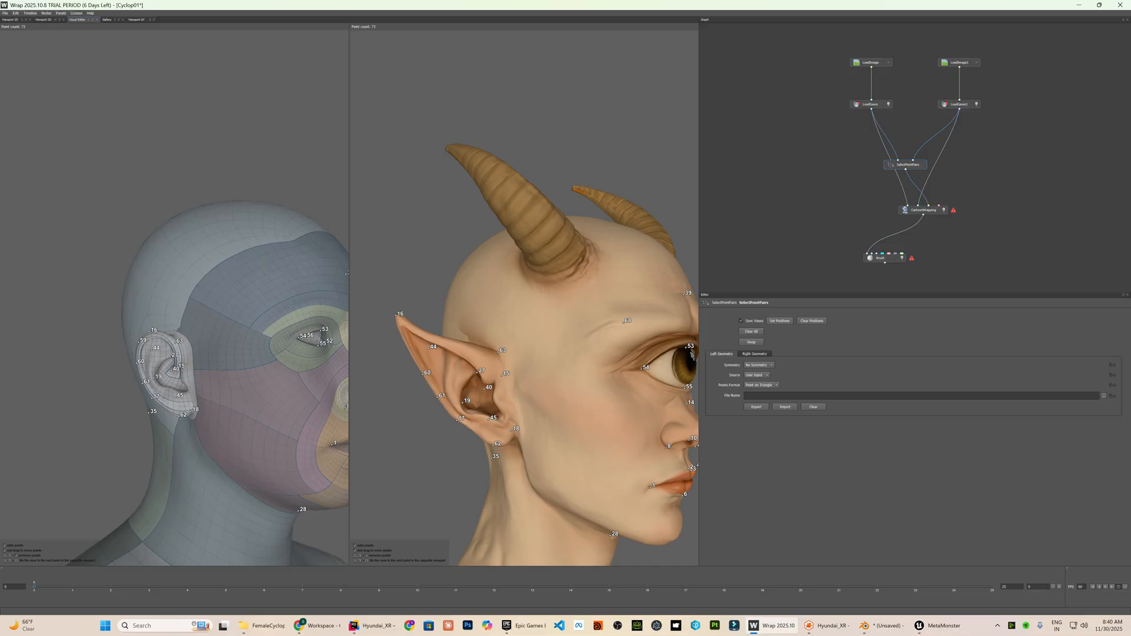
Match landmark points at the horn base, along the horn and on the skull
{"action": "left_click", "coordinate": [571, 269]}
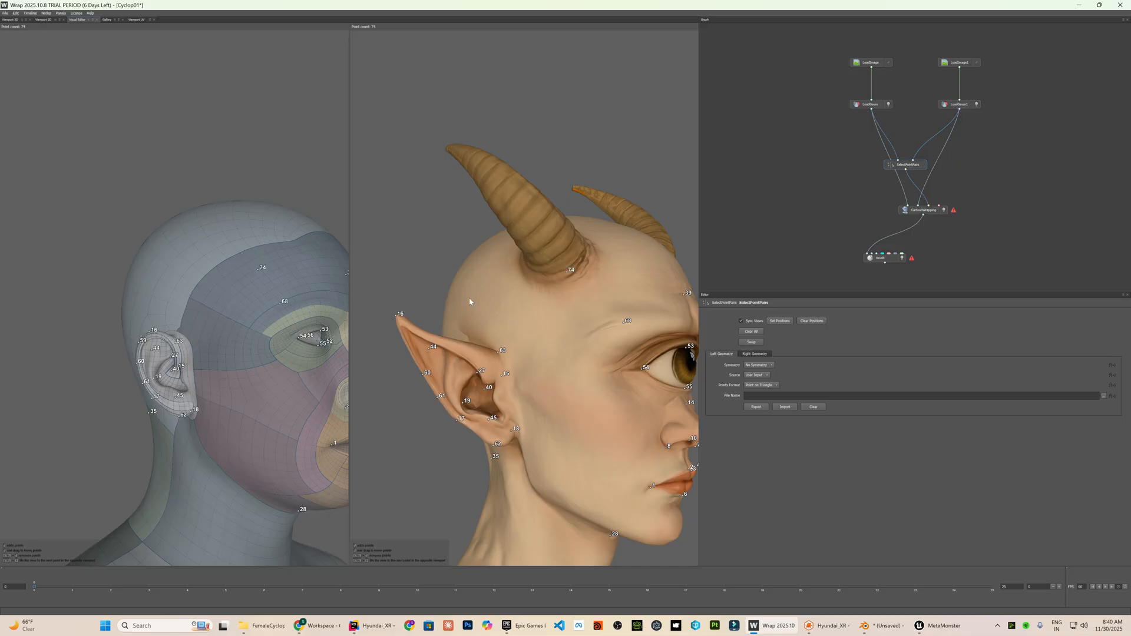
{"action": "left_click", "coordinate": [532, 271]}
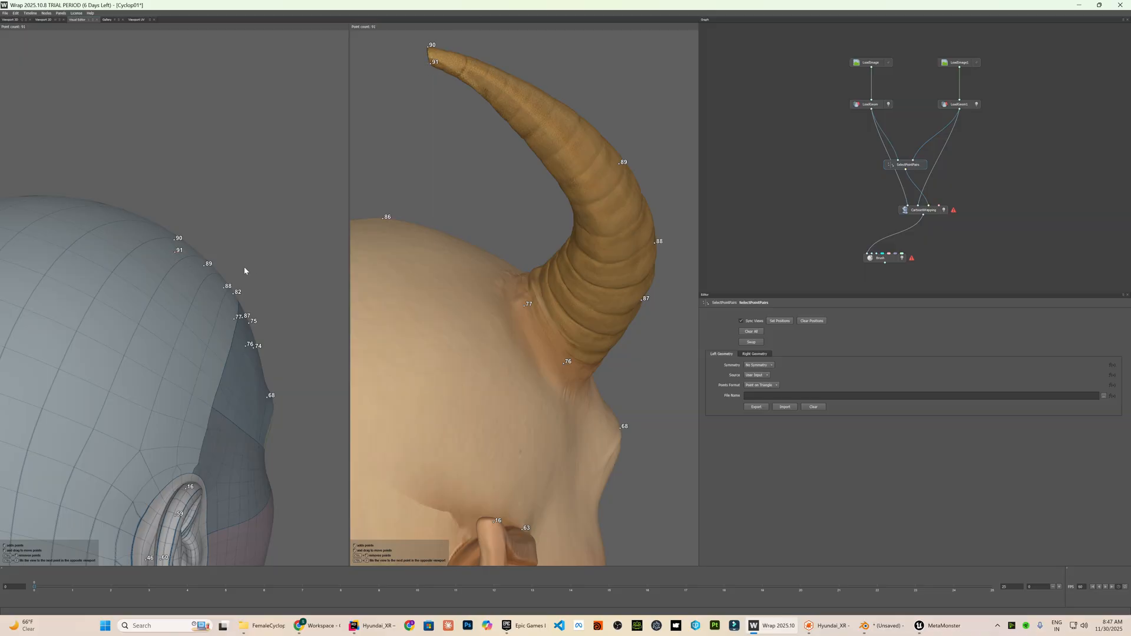
{"action": "left_click", "coordinate": [567, 239]}
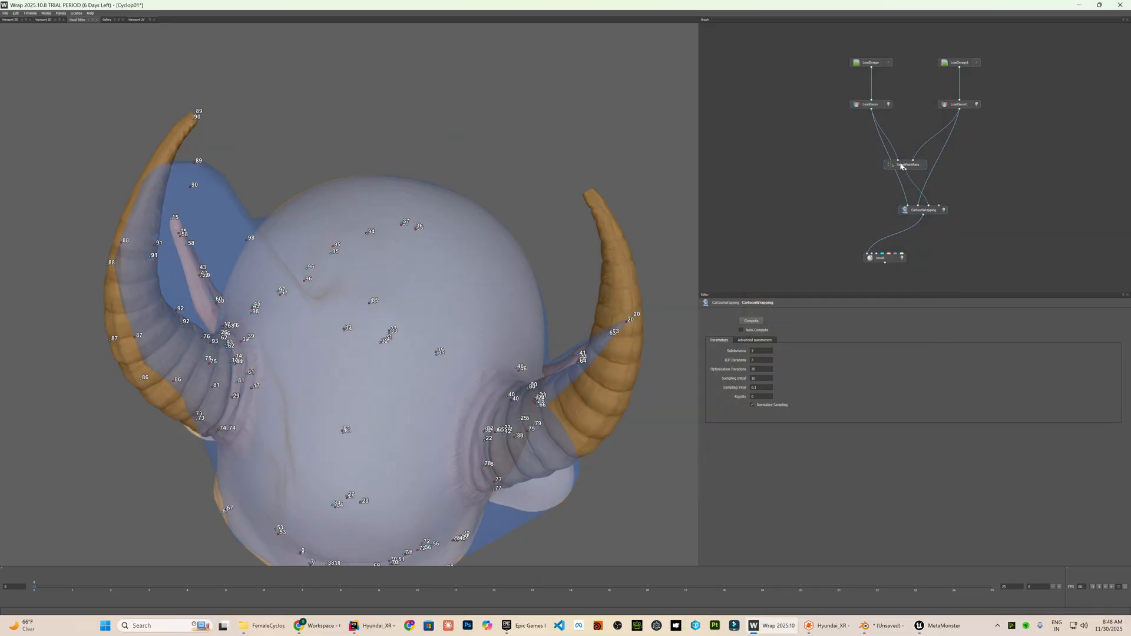
Compute the CorrespondenceWrapping node to fit the base mesh over the horned cyclops head
{"action": "left_click", "coordinate": [750, 321]}
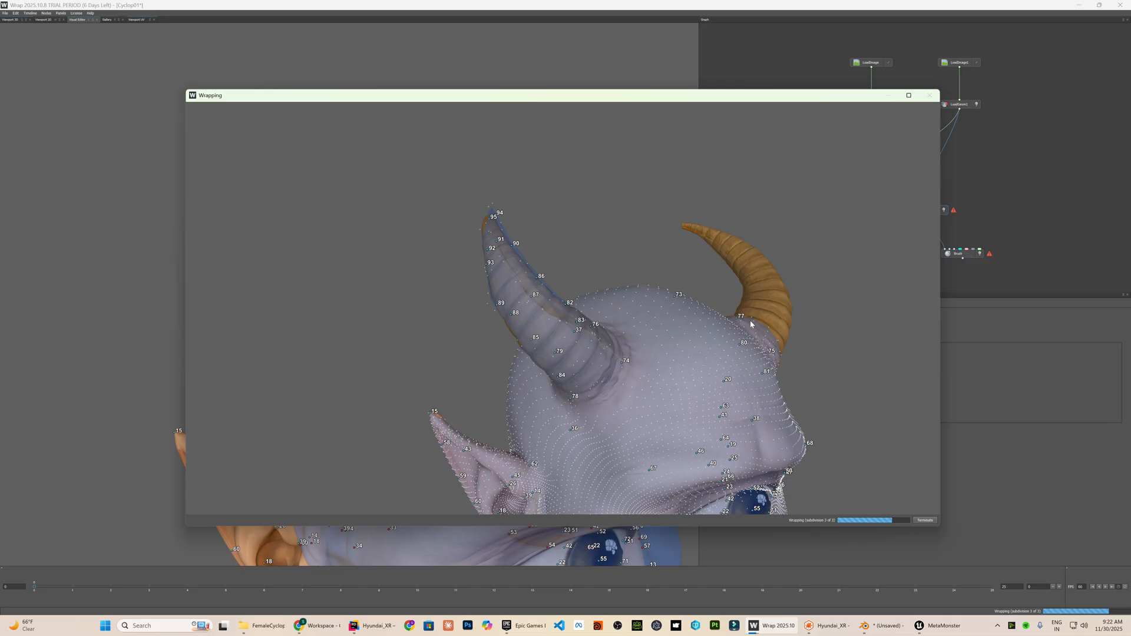
{"action": "left_click", "coordinate": [930, 94]}
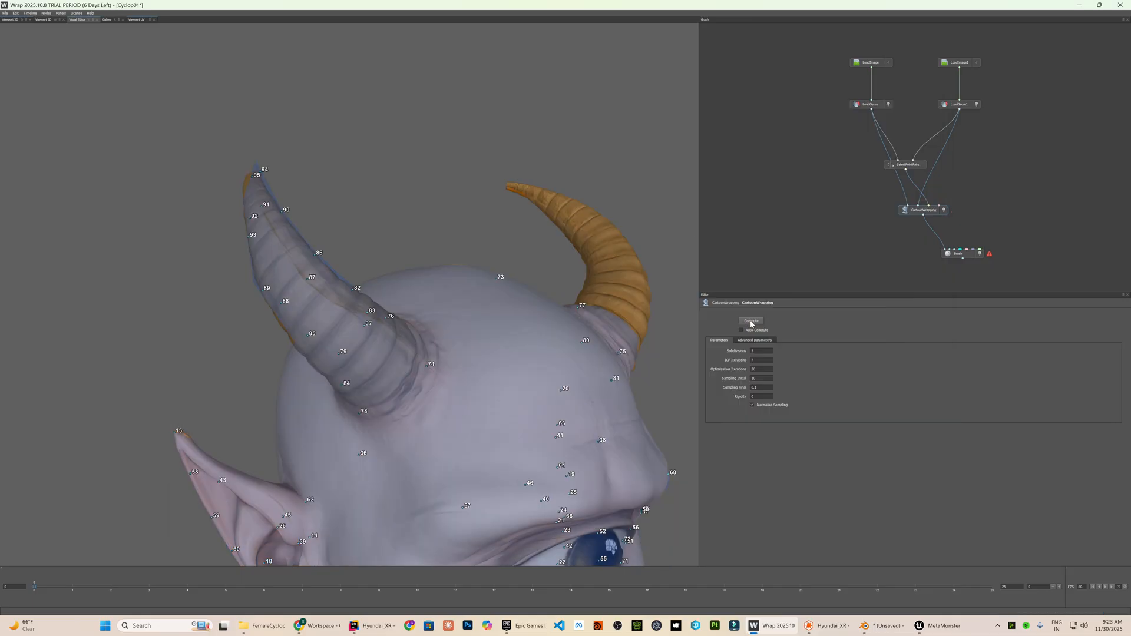
Recompute the wrap so the base head takes on the scan's horns and pointed ears
{"action": "left_click", "coordinate": [906, 165]}
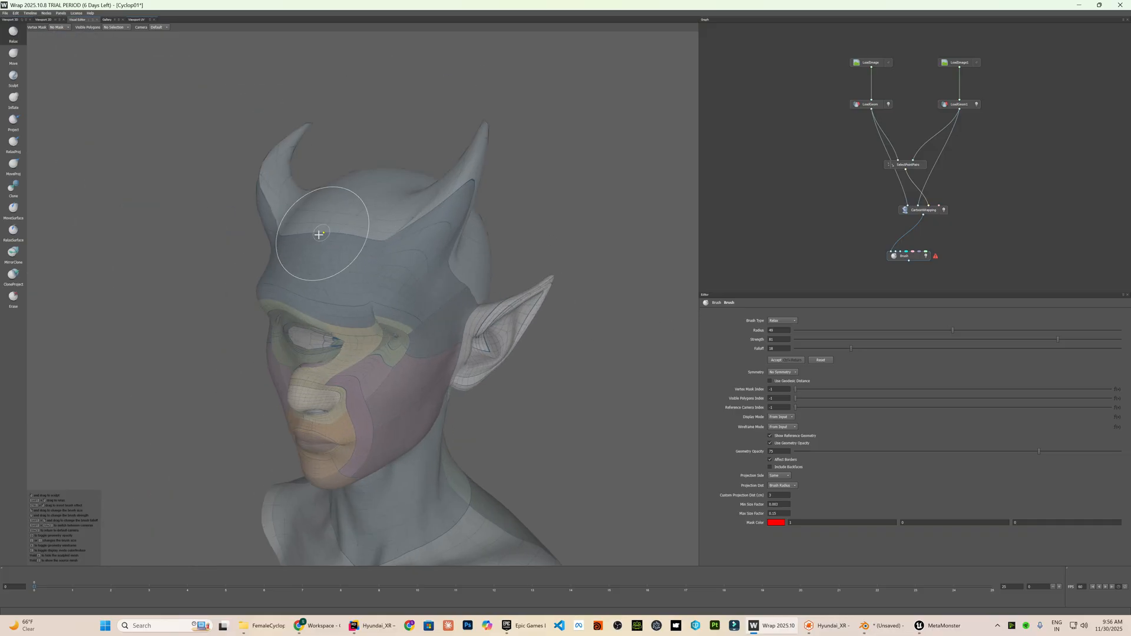
Relax the forehead with the brush, then add TransferTexture and ExtrapolateImage nodes for the scan texture
{"action": "left_click_drag", "start_coordinate": [319, 235], "coordinate": [387, 249]}
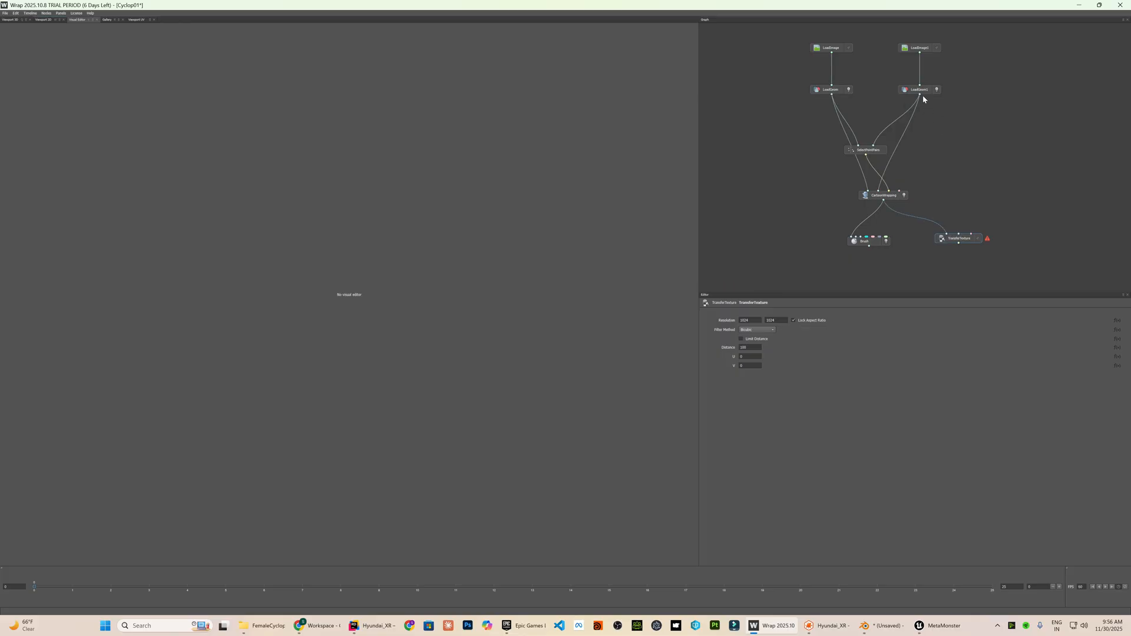
{"action": "left_click", "coordinate": [958, 238]}
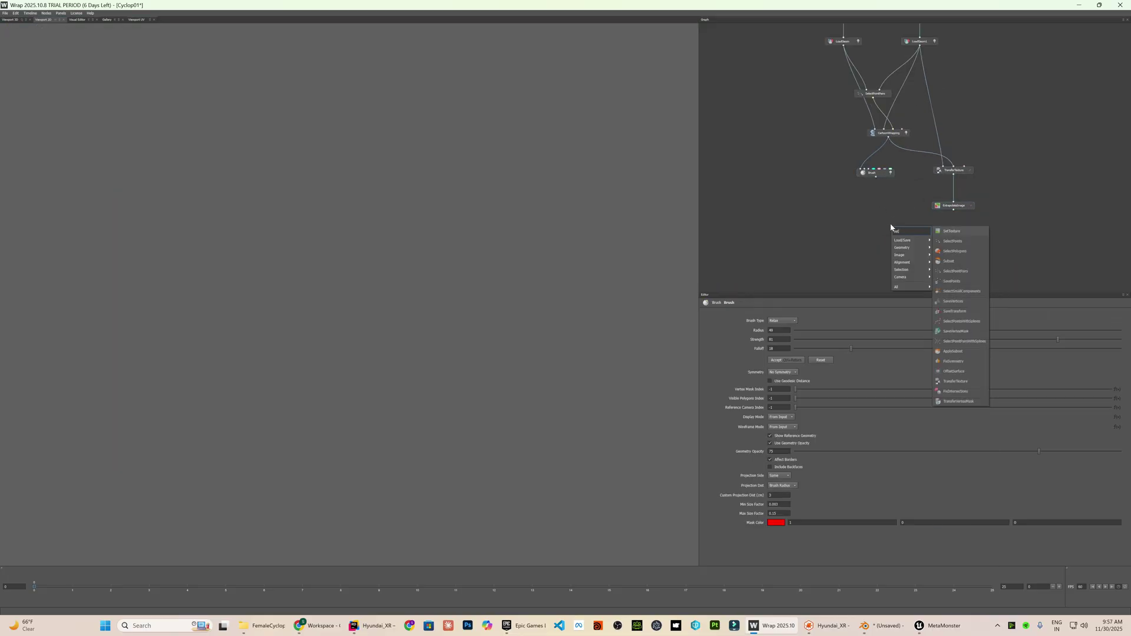
{"action": "left_click", "coordinate": [952, 231]}
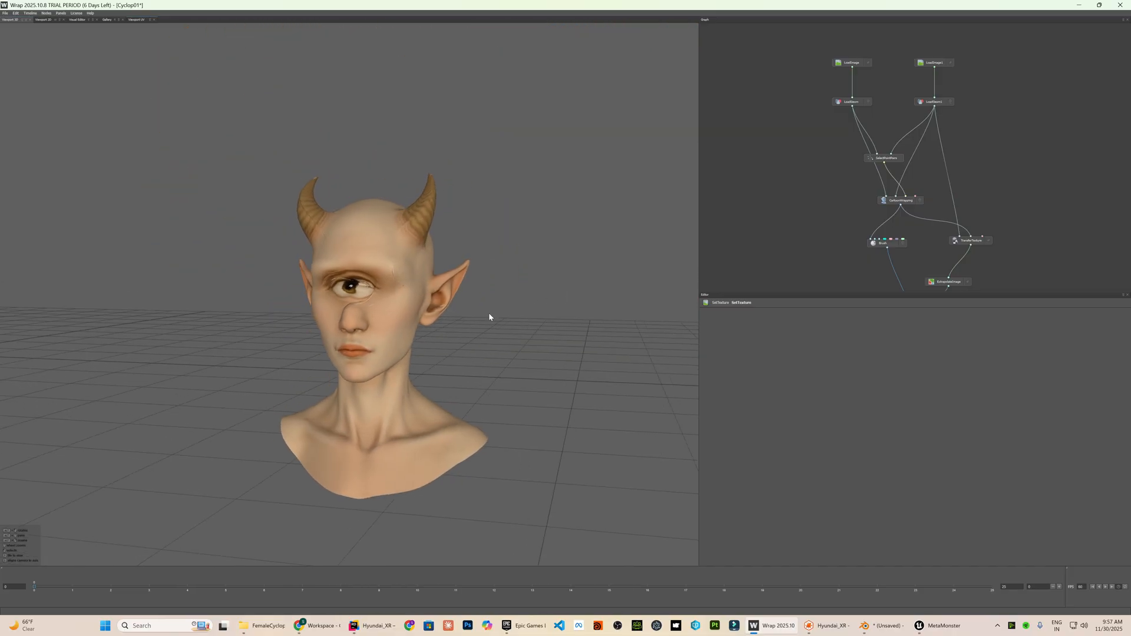
Save the Brush node's geometry as FemaleCyclop01.obj in the FaceForm folder
{"action": "right_click", "coordinate": [837, 140]}
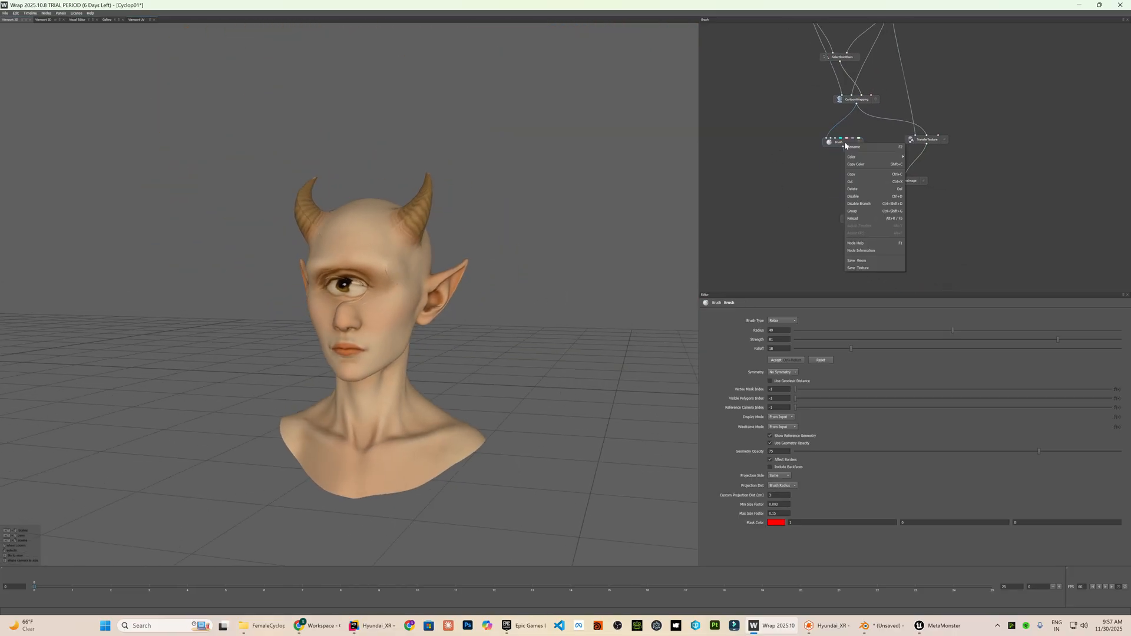
{"action": "left_click", "coordinate": [858, 260]}
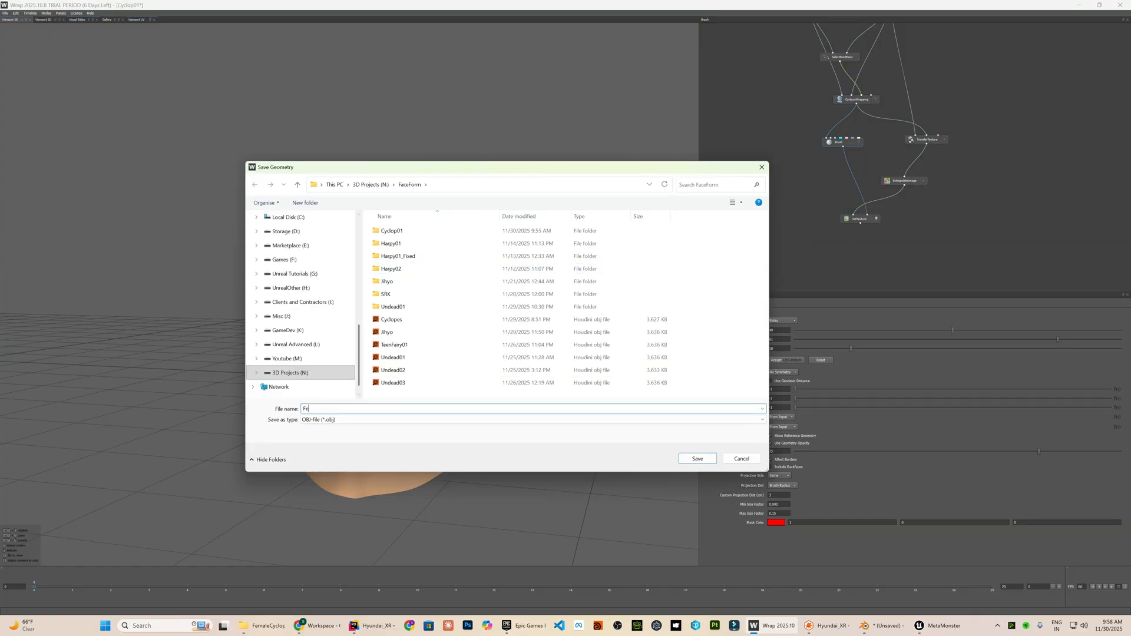
{"action": "left_click", "coordinate": [697, 459]}
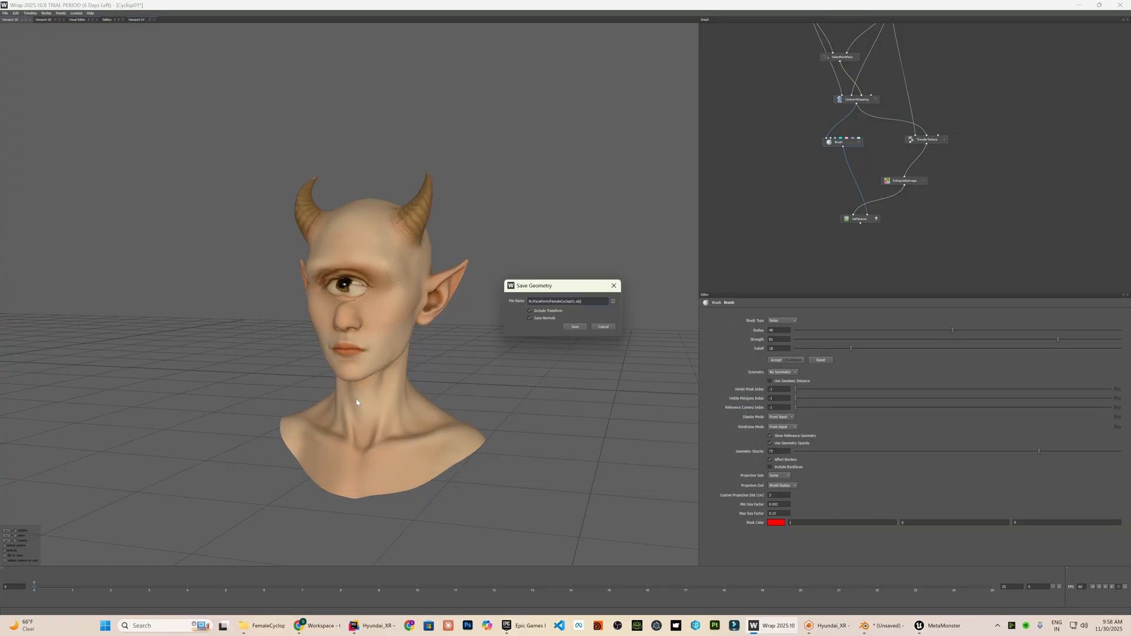
{"action": "left_click", "coordinate": [831, 626]}
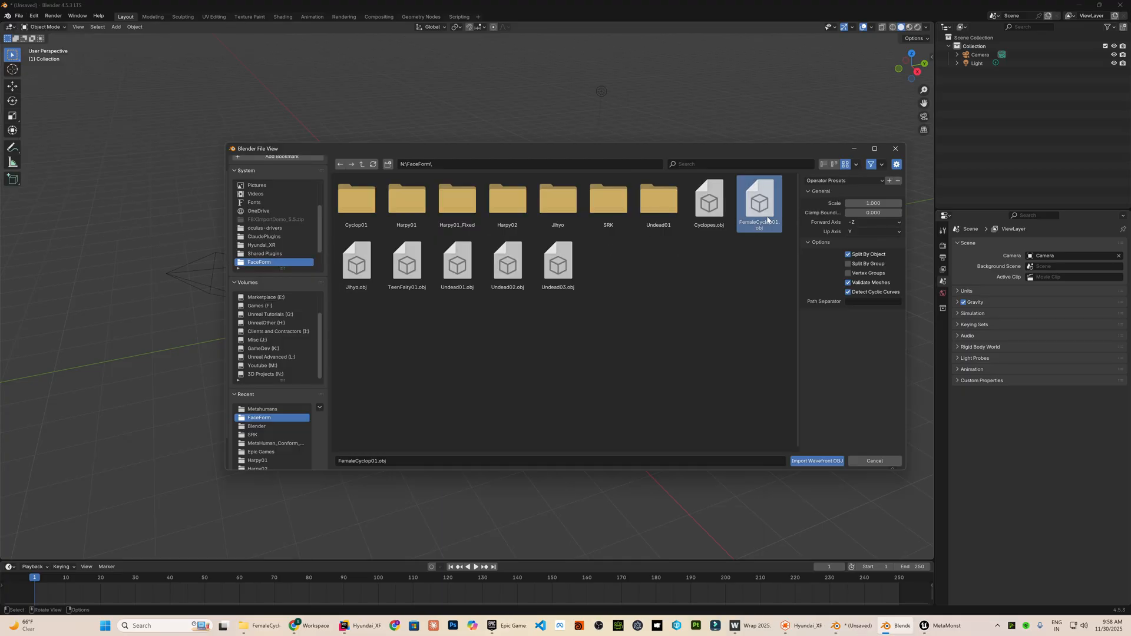
Import FemaleCyclop01.obj and smooth then blob-sculpt the crease above the cyclops eye
{"action": "left_click", "coordinate": [816, 461]}
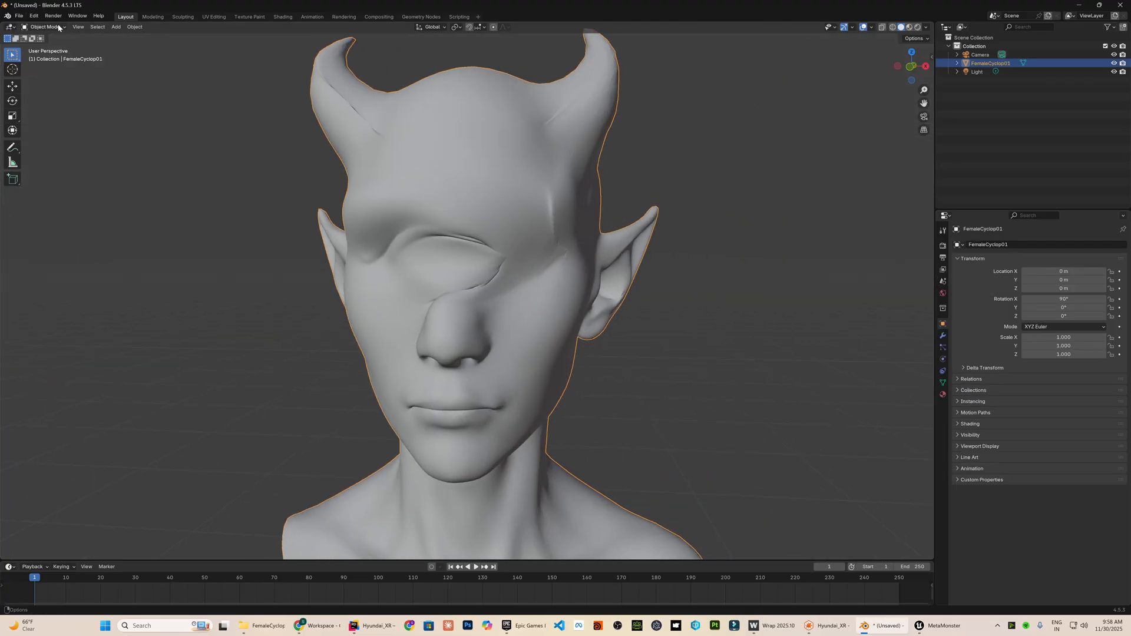
{"action": "left_click", "coordinate": [45, 27]}
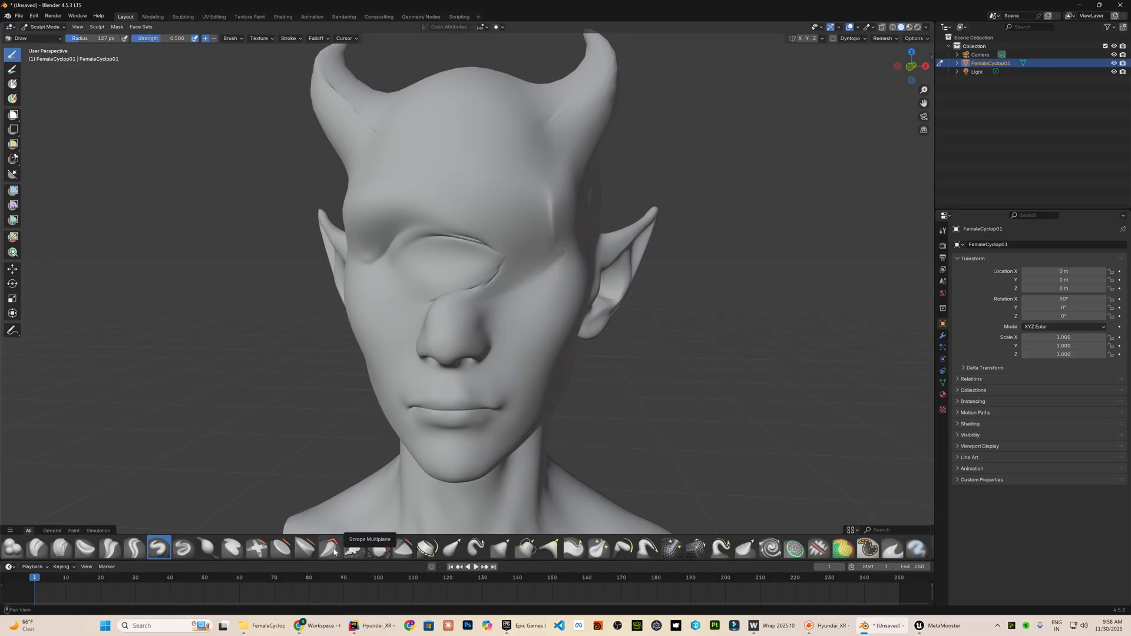
{"action": "left_click", "coordinate": [378, 548]}
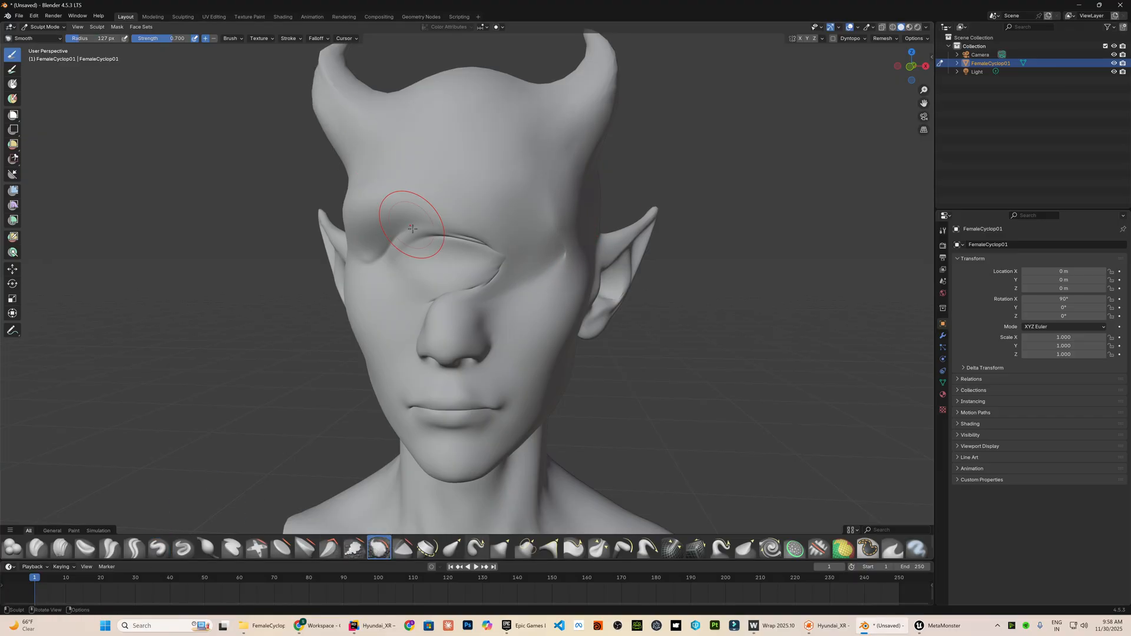
{"action": "left_click", "coordinate": [12, 549]}
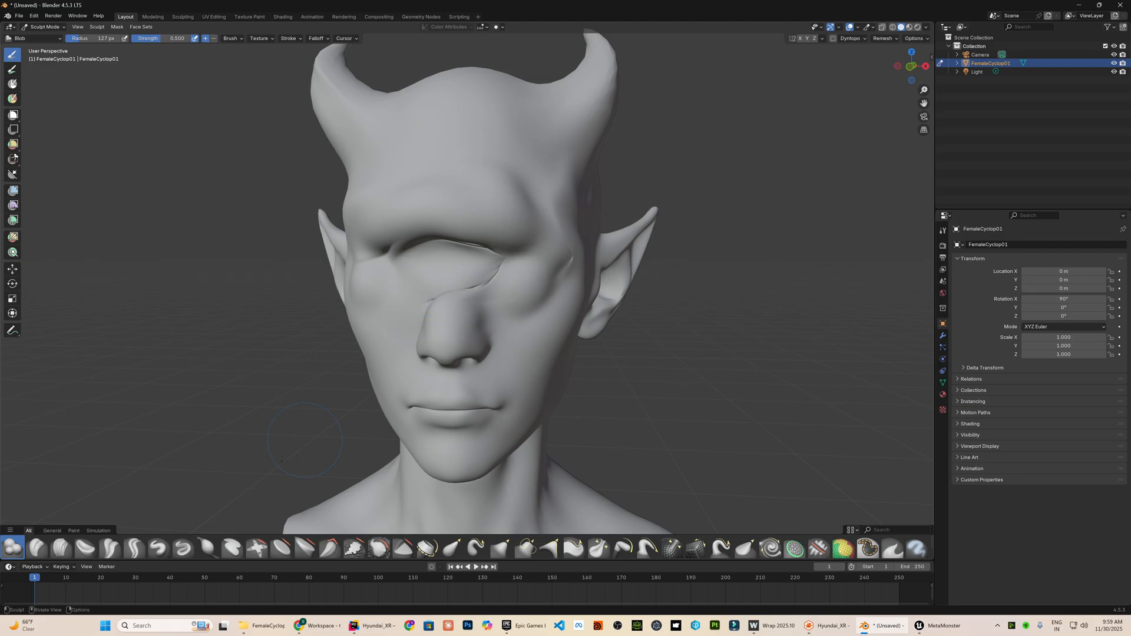
{"action": "left_click", "coordinate": [378, 548]}
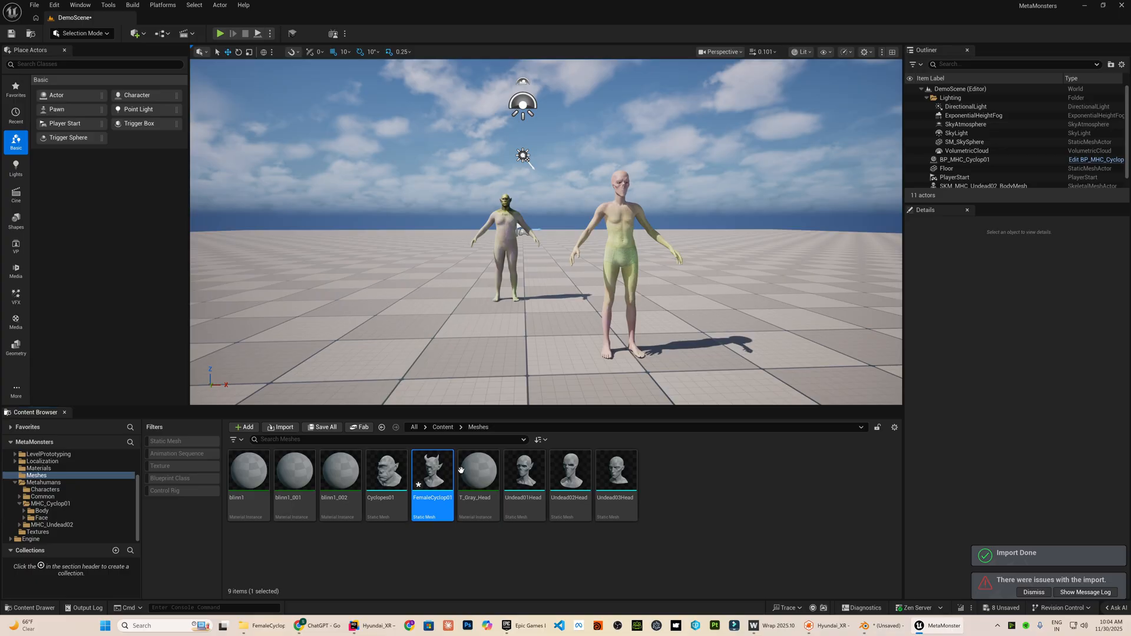
Conform the cyclops MetaHuman head from the FemaleCyclop01 template mesh and review head blending
{"action": "double_click", "coordinate": [431, 470]}
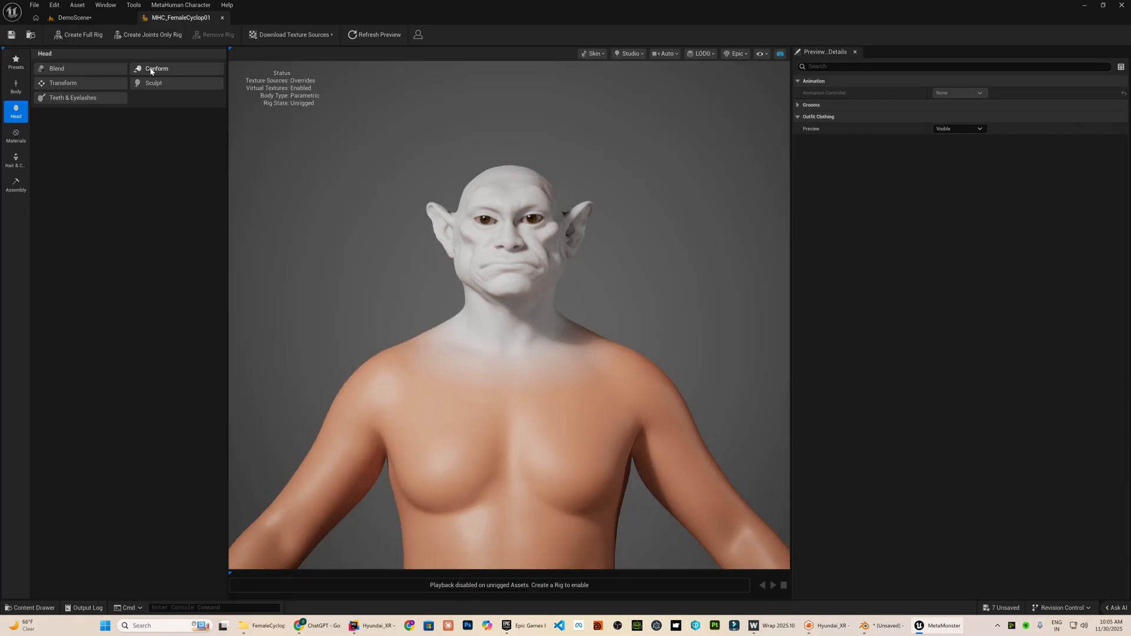
{"action": "left_click", "coordinate": [155, 68]}
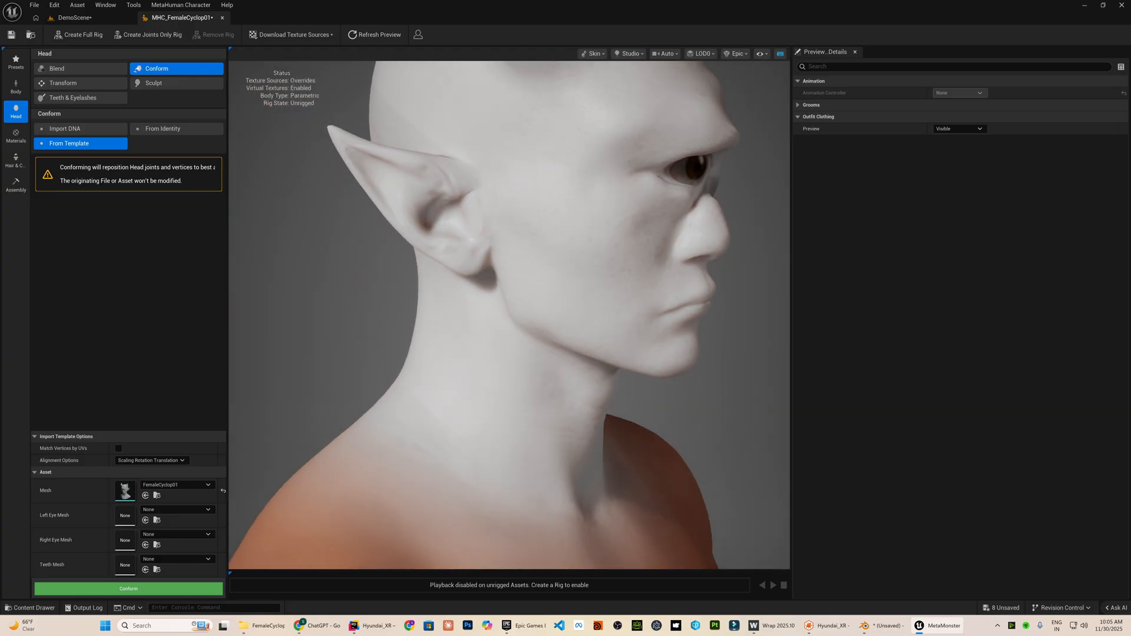
{"action": "left_click", "coordinate": [15, 134]}
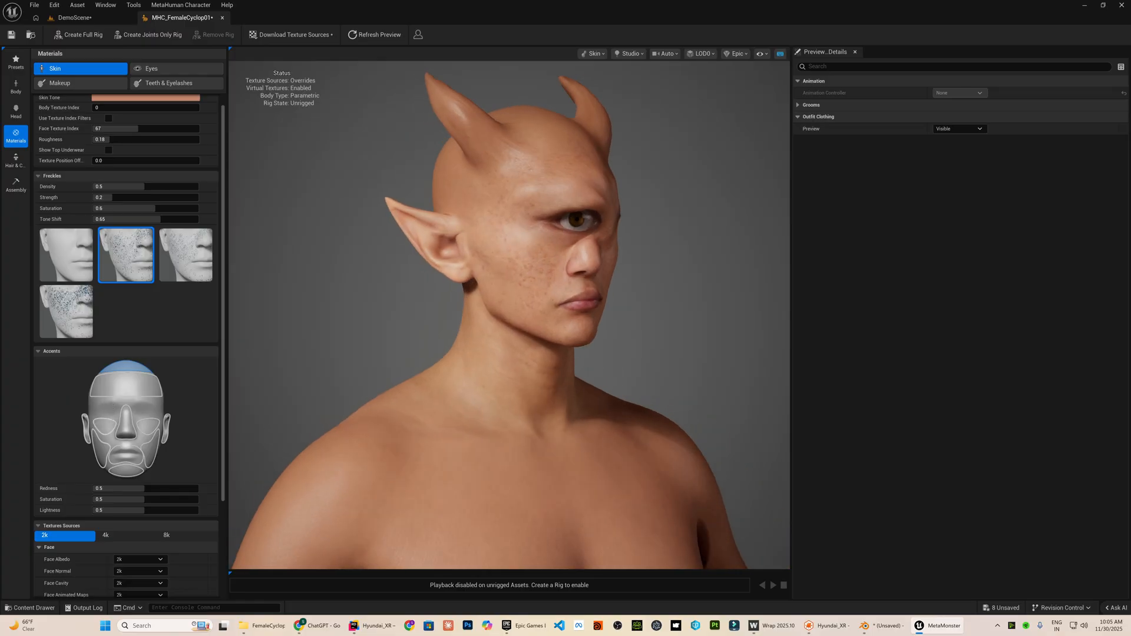
{"action": "scroll", "scroll_direction": "down", "scroll_amount": 3}
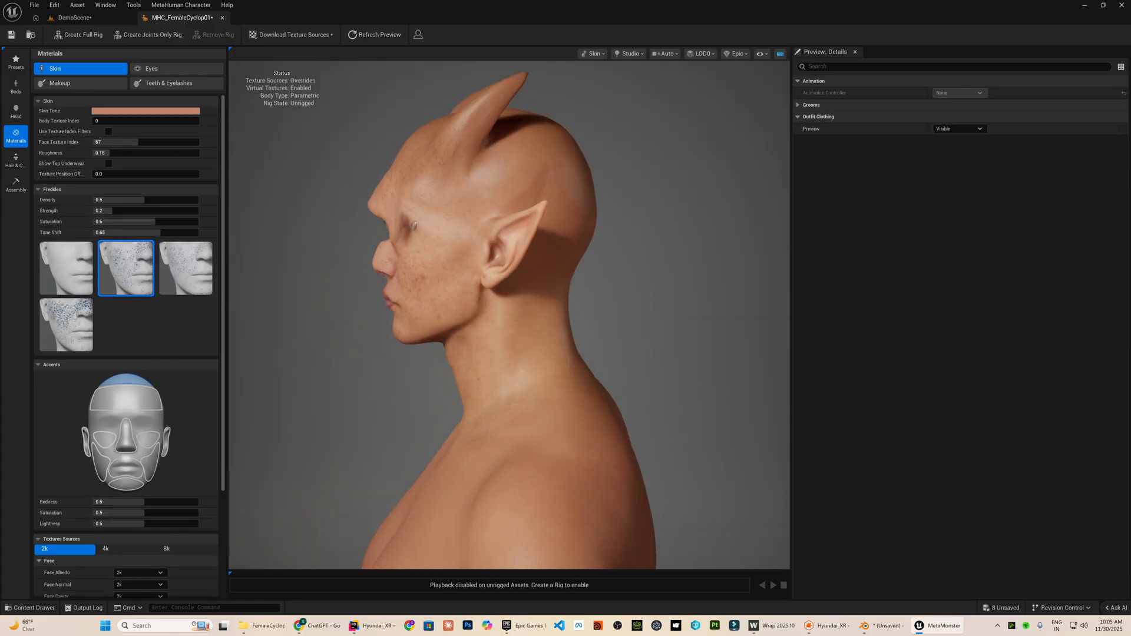
{"action": "left_click", "coordinate": [15, 113]}
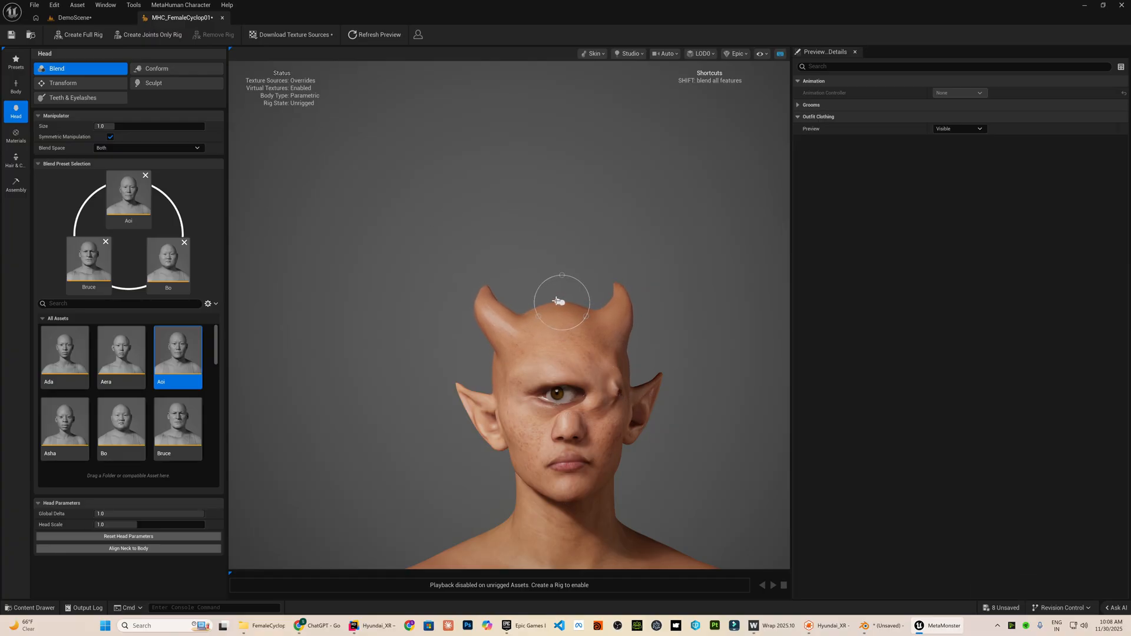
{"action": "left_click", "coordinate": [752, 625]}
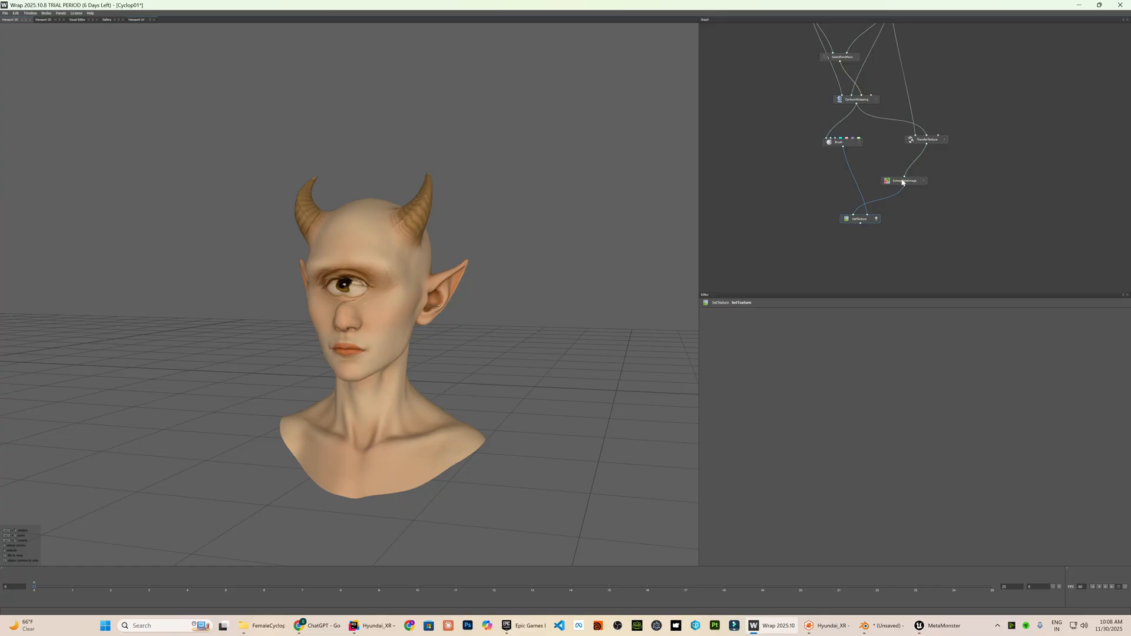
Save the ExtrapolateImage node's output texture into the FaceForm folder
{"action": "left_click", "coordinate": [902, 181]}
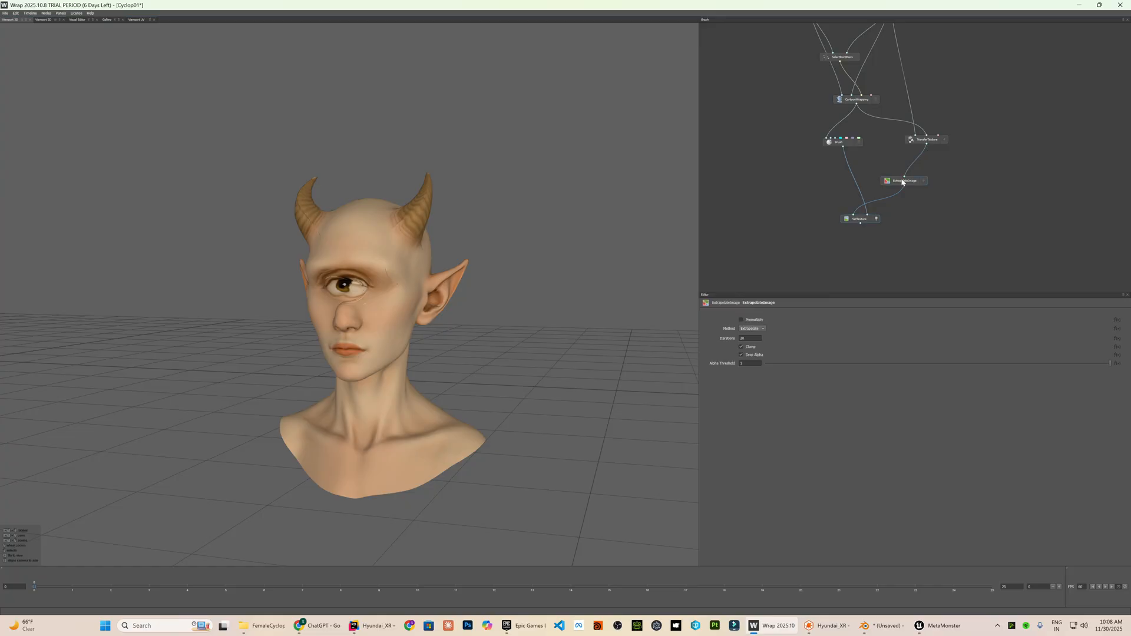
{"action": "right_click", "coordinate": [901, 181]}
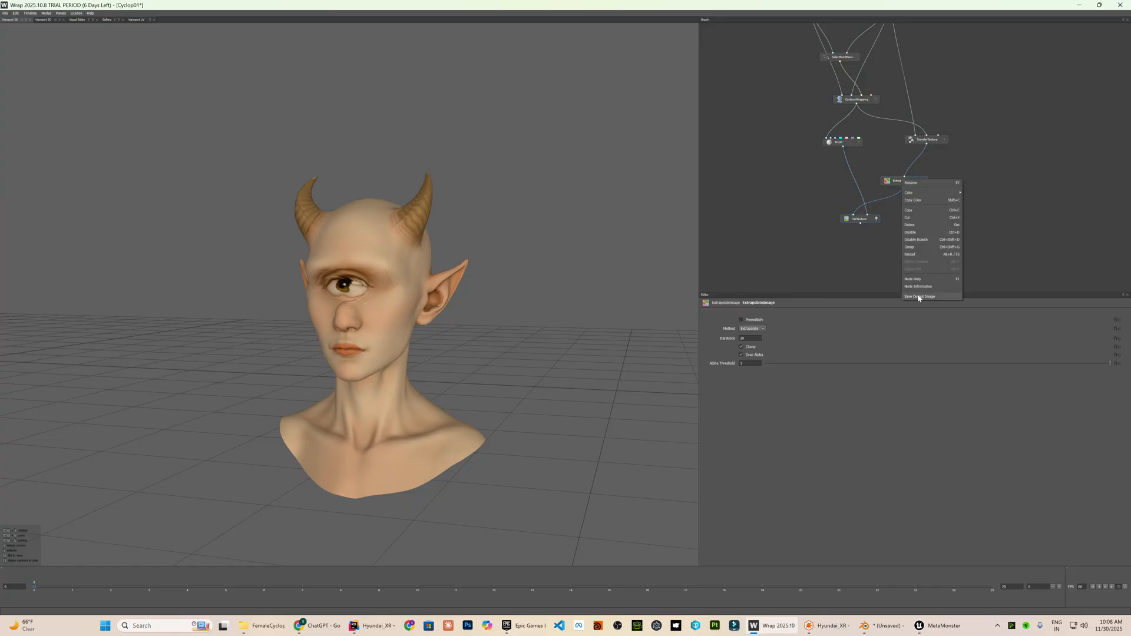
{"action": "left_click", "coordinate": [921, 297]}
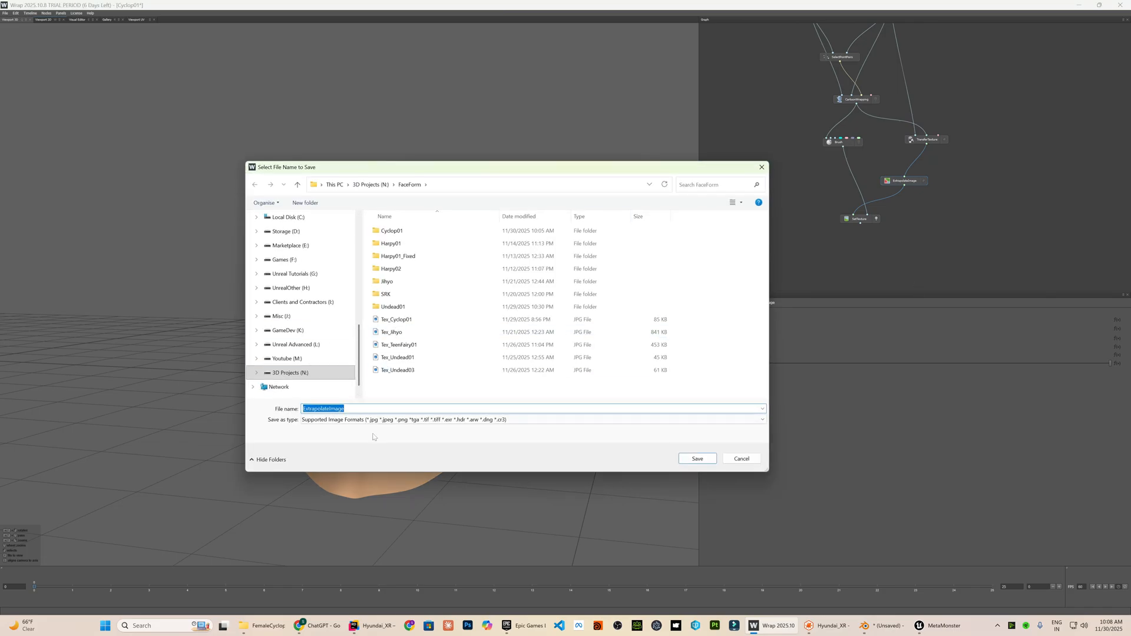
{"action": "left_click", "coordinate": [696, 459]}
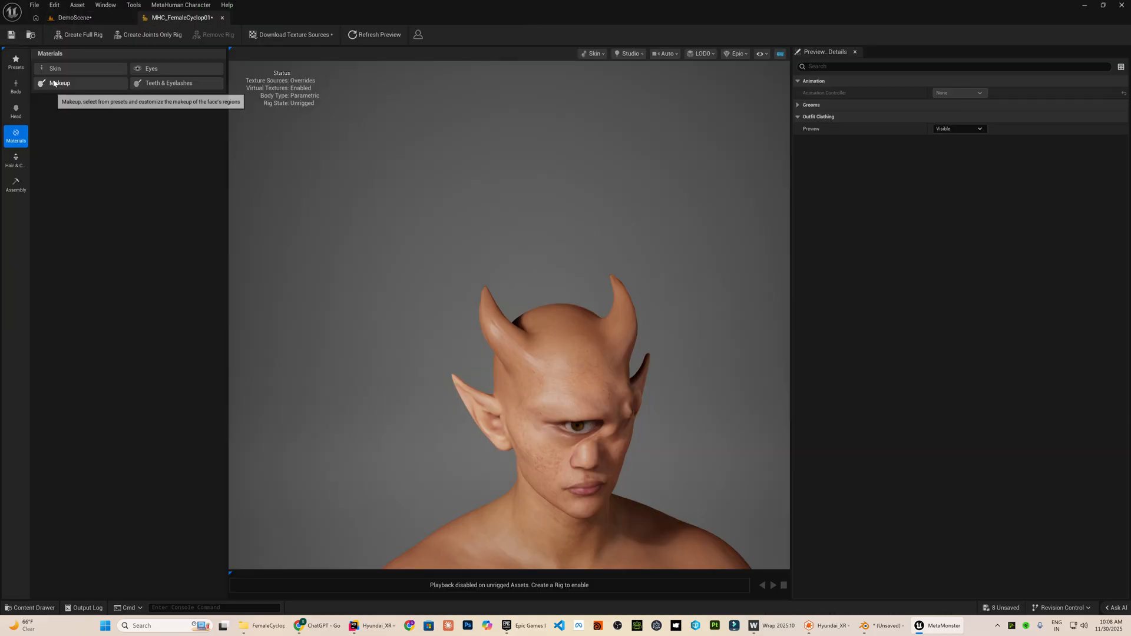
Enable skin texture overrides and add the custom face maps to the MetaHuman
{"action": "left_click", "coordinate": [82, 68]}
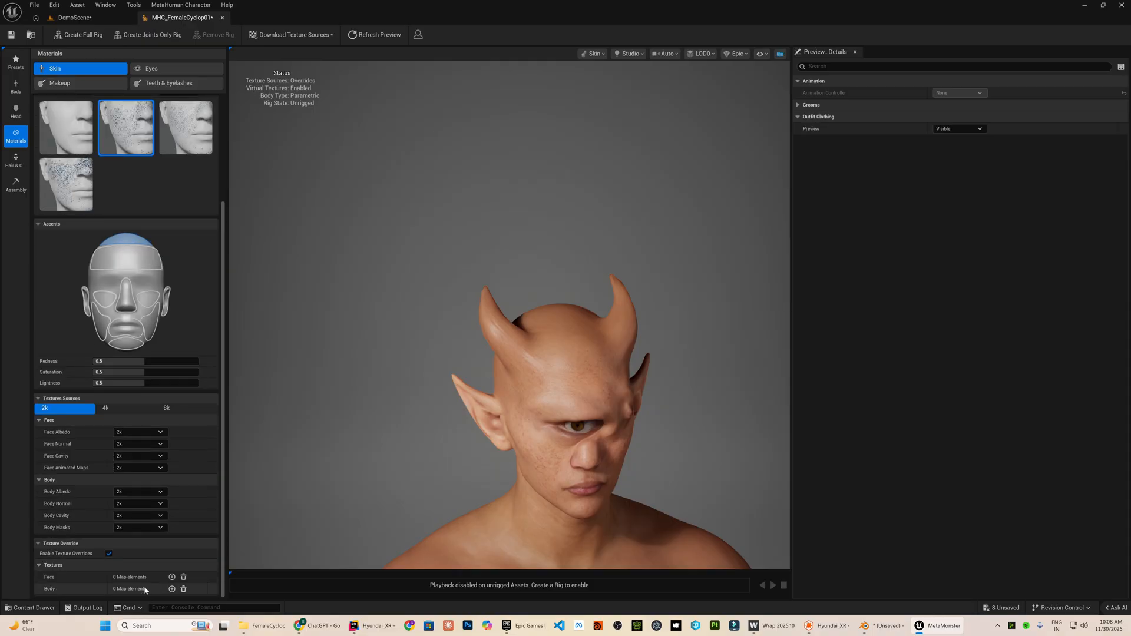
{"action": "left_click", "coordinate": [172, 576]}
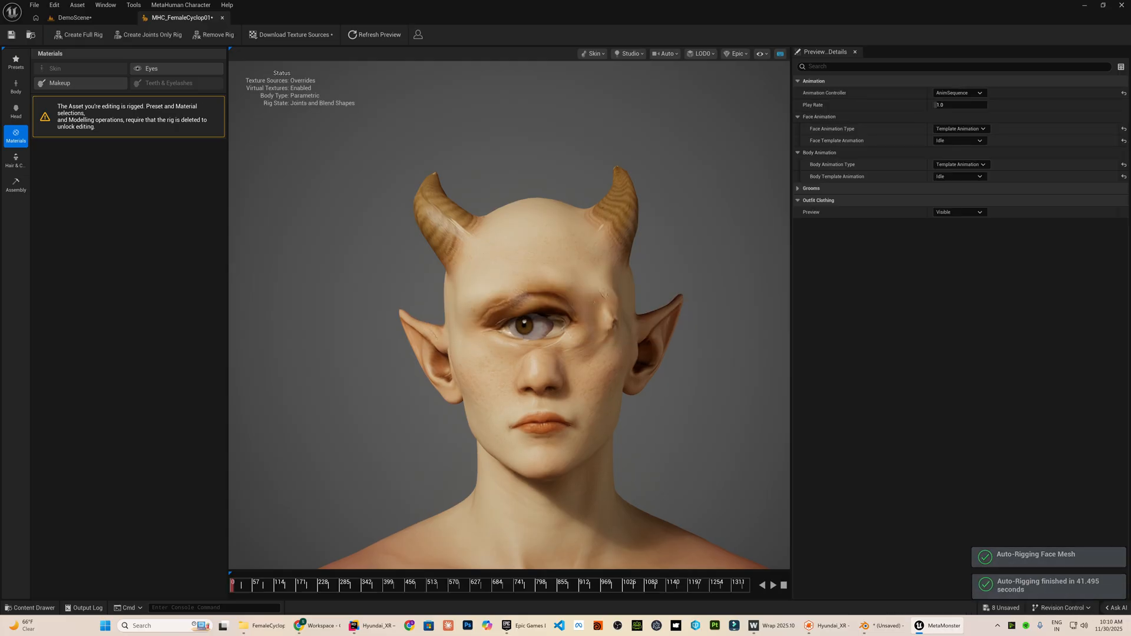
Set the face template animation to FaceROM and play, then pause, the preview
{"action": "left_click", "coordinate": [960, 141]}
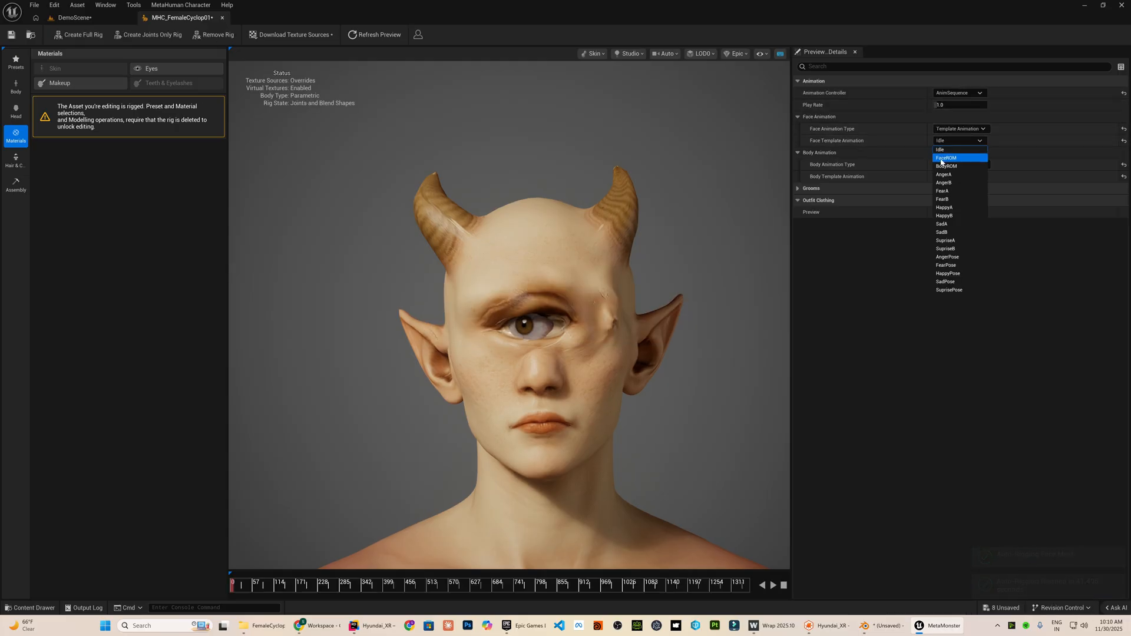
{"action": "left_click", "coordinate": [945, 157]}
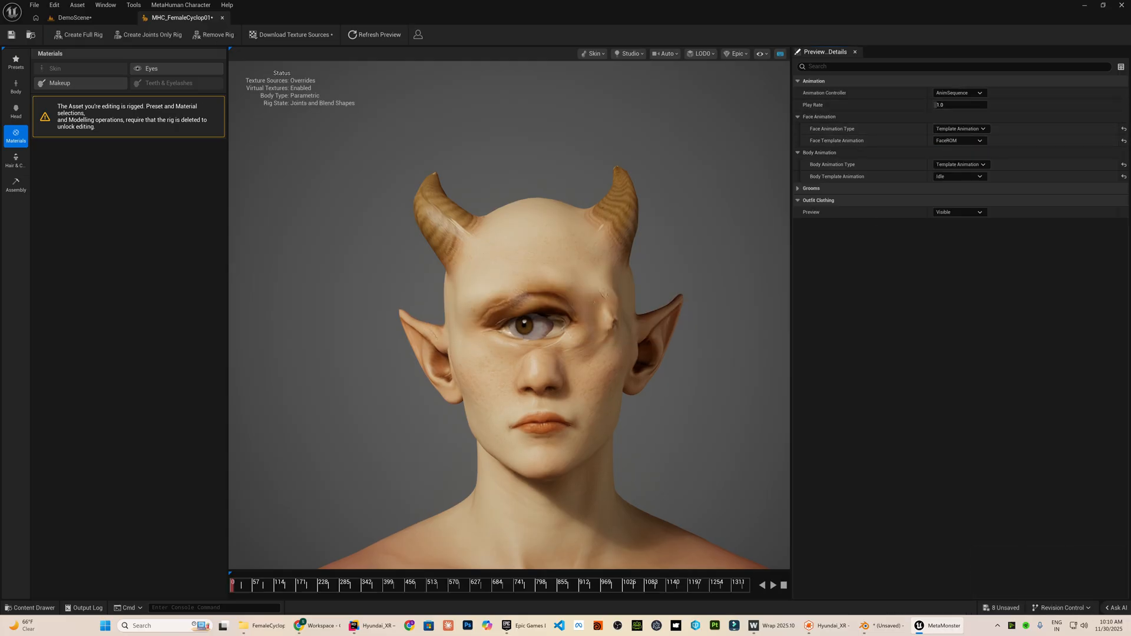
{"action": "left_click", "coordinate": [772, 586]}
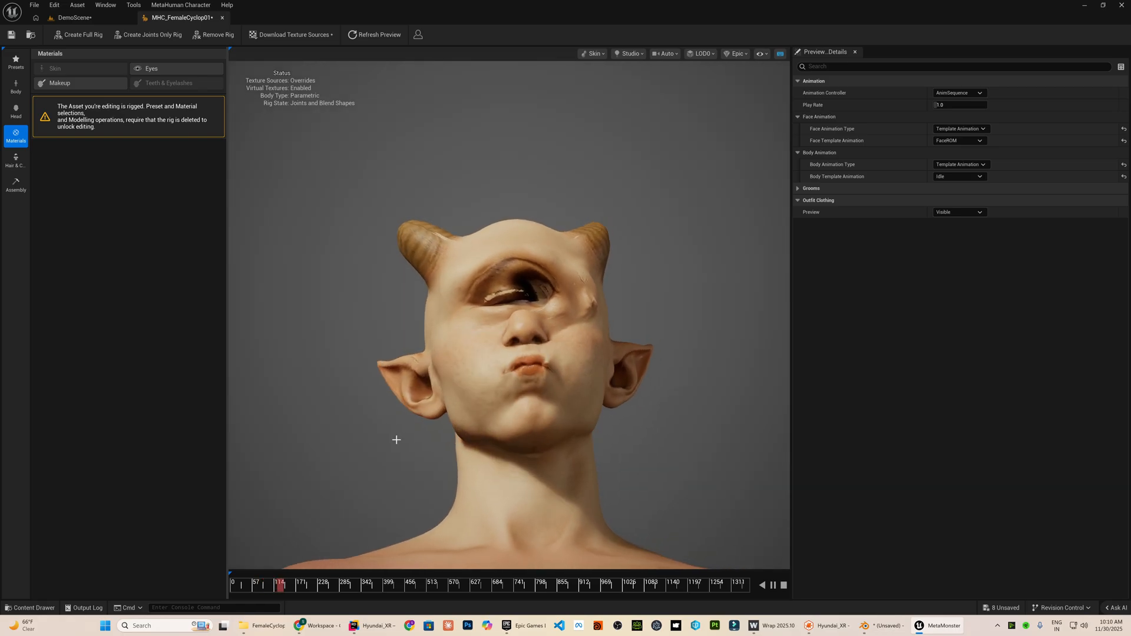
{"action": "left_click", "coordinate": [755, 625]}
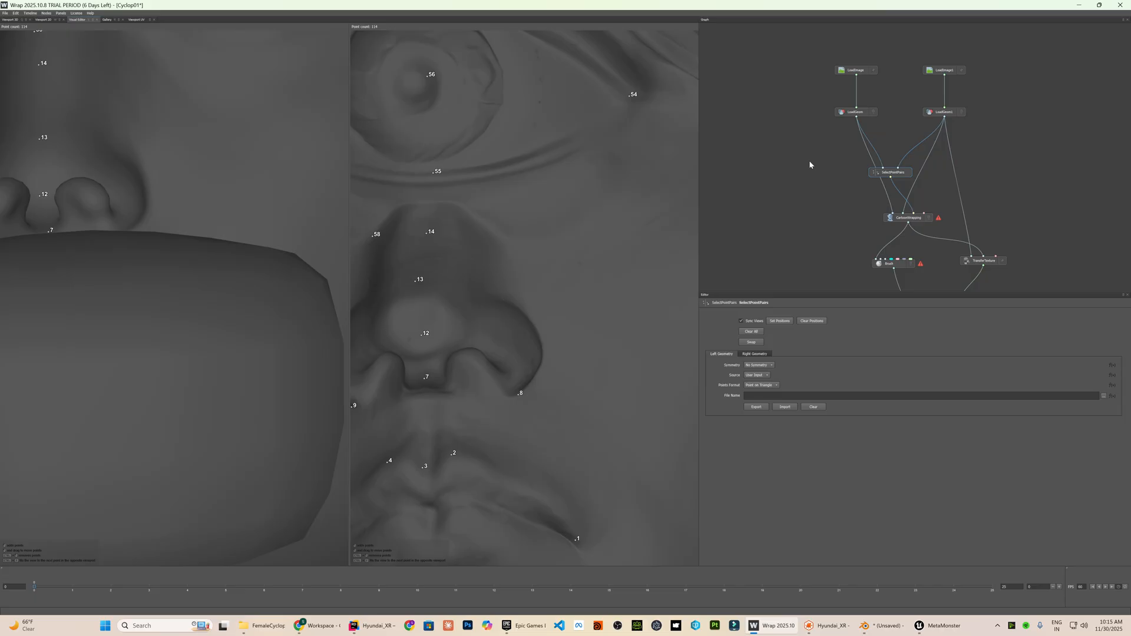
{"action": "mouse_move", "coordinate": [824, 150]}
{"action": "type", "text": "select"}
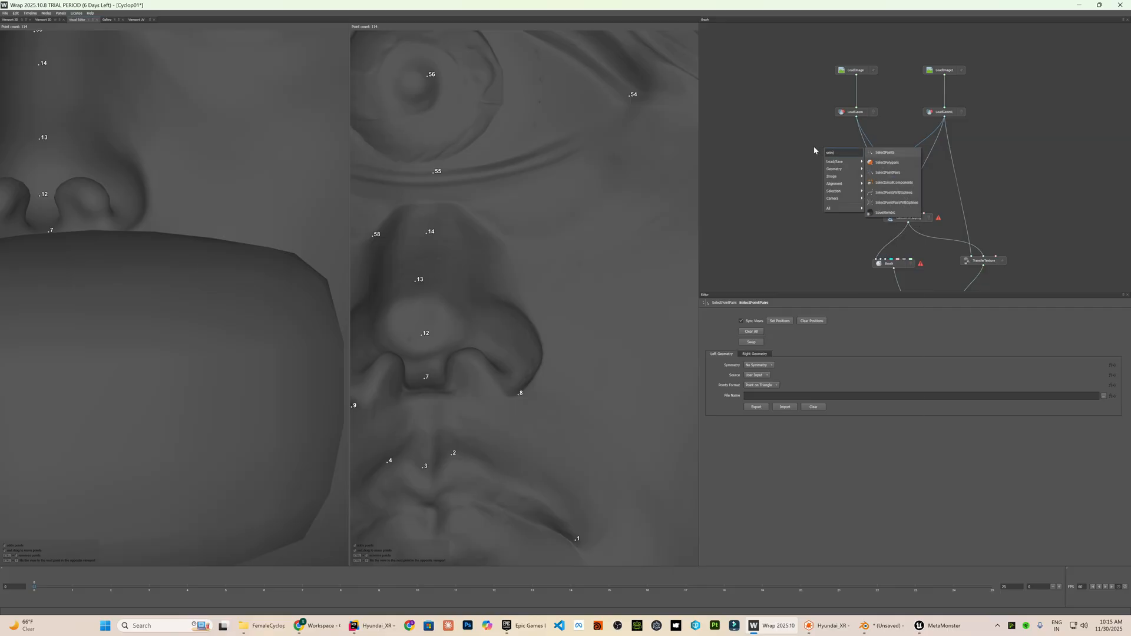
Add a SelectPolygons node to the wrapping graph
{"action": "left_click", "coordinate": [887, 162]}
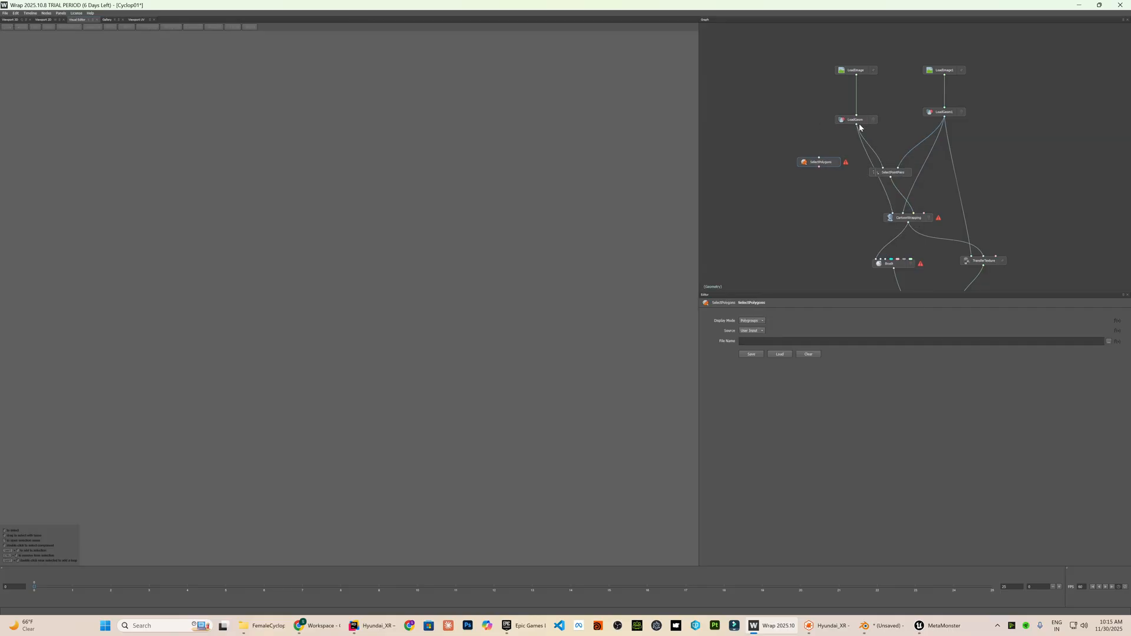
View the SelectPolygons node on the base head and mark the mouth-bag polygons
{"action": "left_click", "coordinate": [855, 119]}
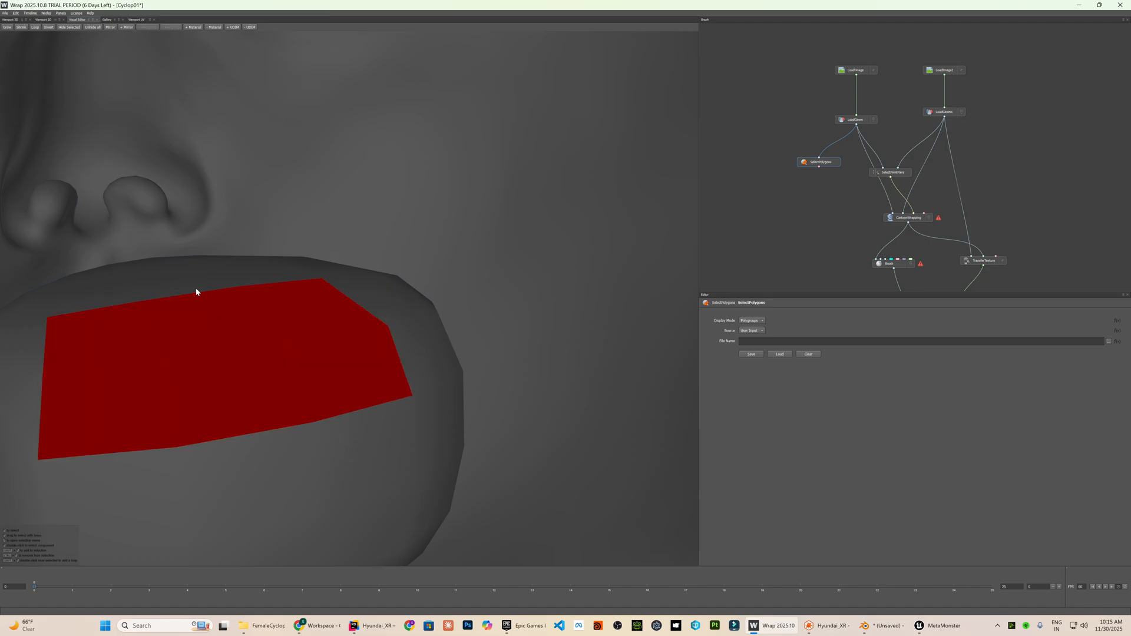
{"action": "left_click", "coordinate": [174, 285]}
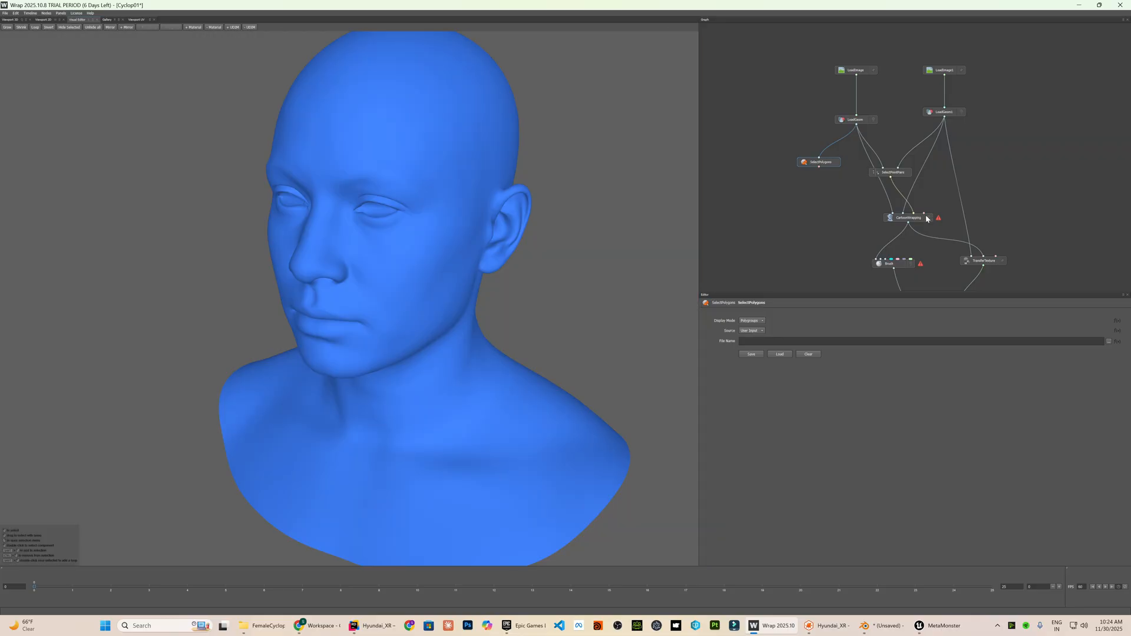
{"action": "mouse_move", "coordinate": [902, 208]}
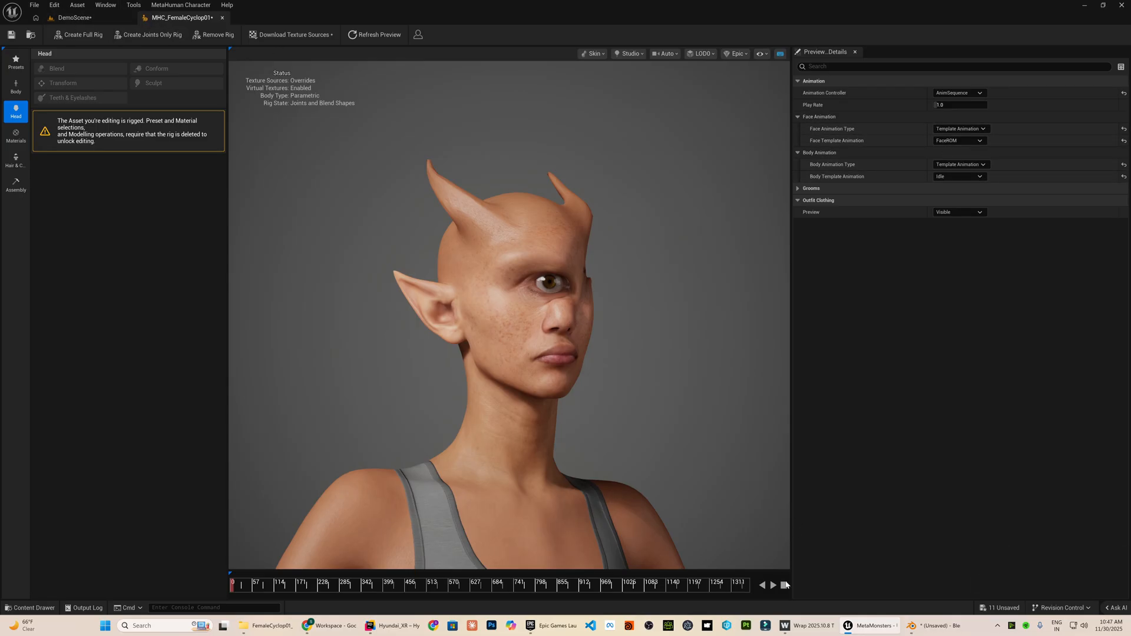
View the rigged horned cyclops head in the MHC_FemaleCyclop01 character editor
{"action": "left_click", "coordinate": [772, 585]}
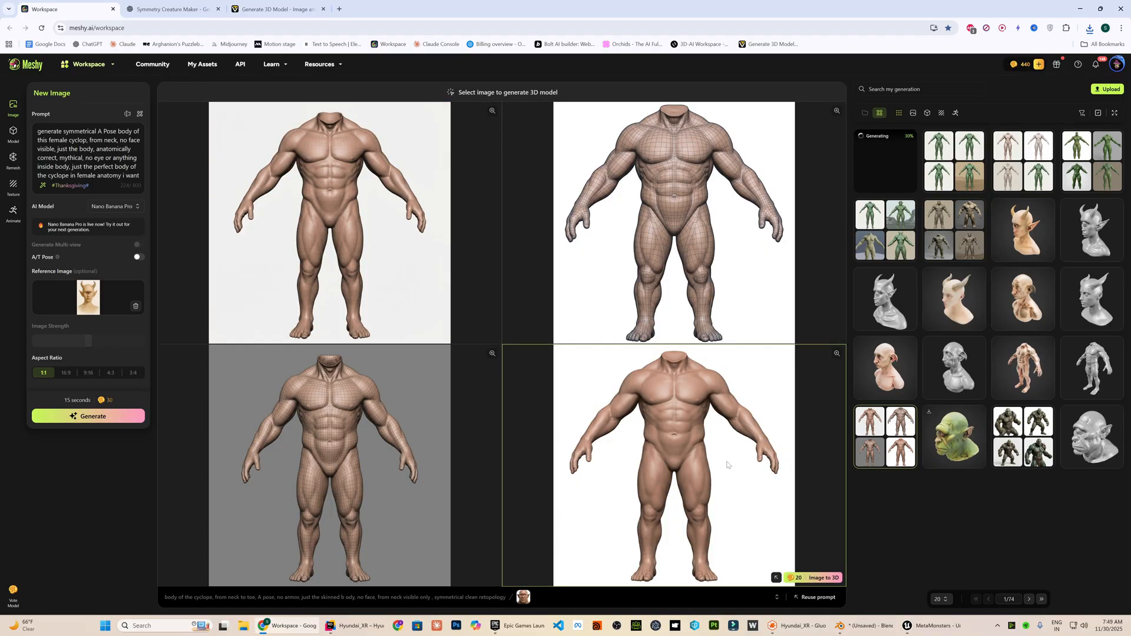
Generate the 3D body from the chosen image and download it as OBJ, resized with bottom origin
{"action": "left_click", "coordinate": [815, 578]}
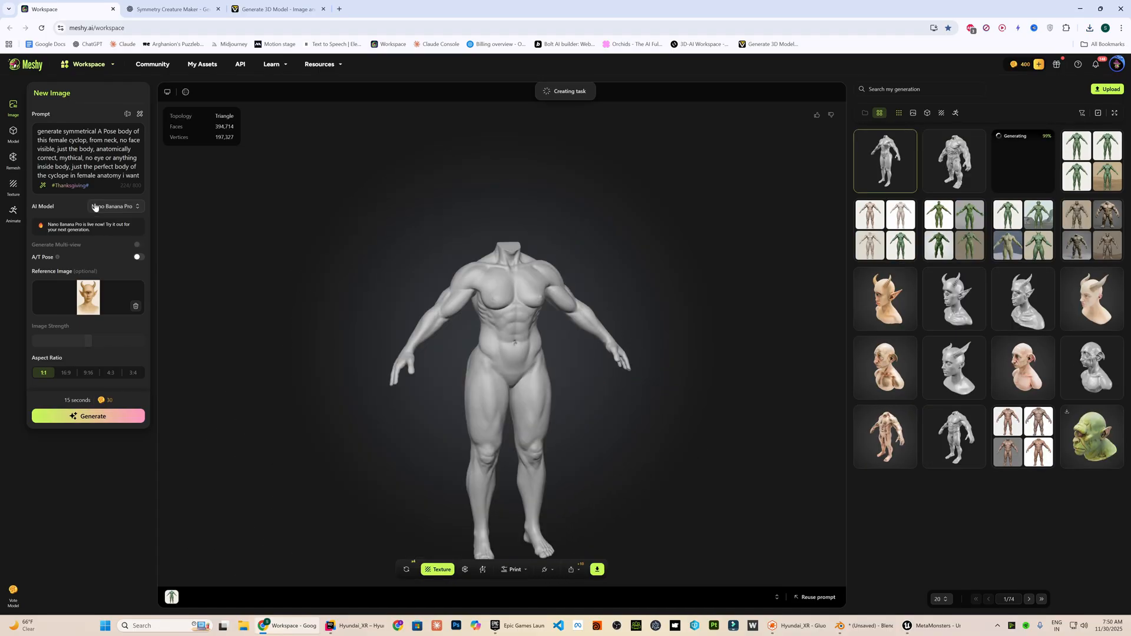
{"action": "left_click", "coordinate": [113, 207]}
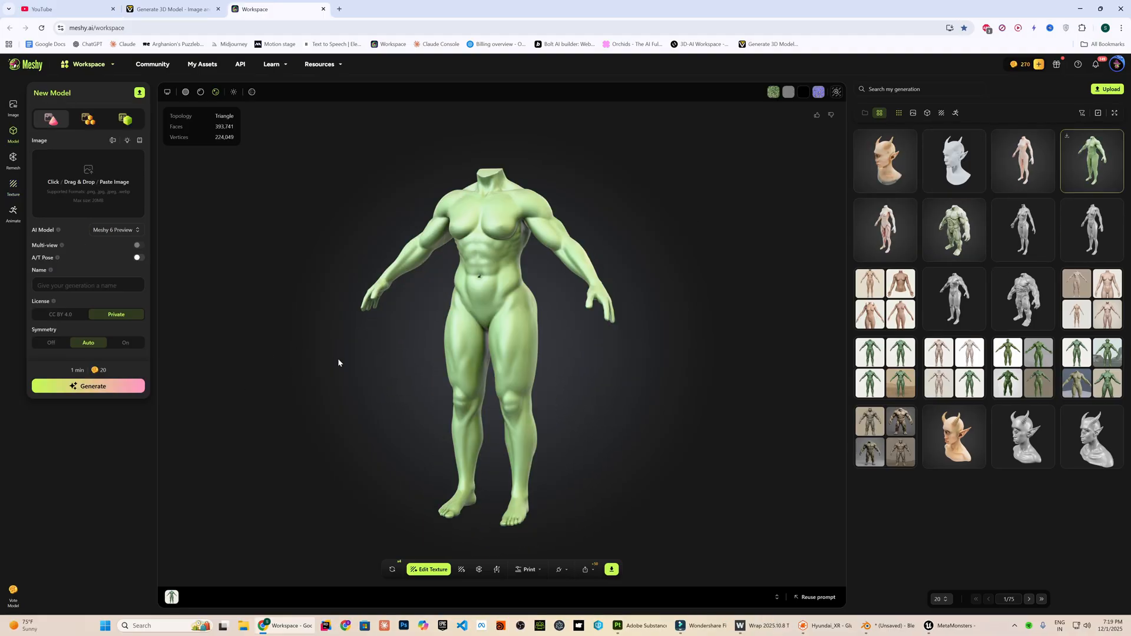
{"action": "left_click", "coordinate": [612, 569]}
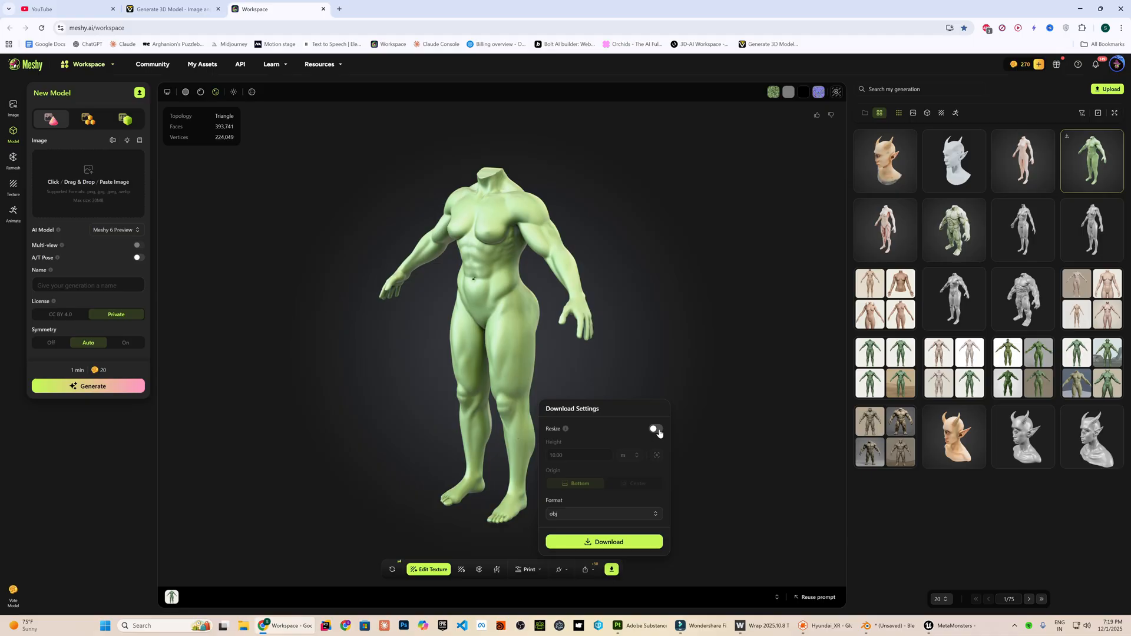
{"action": "left_click", "coordinate": [655, 429]}
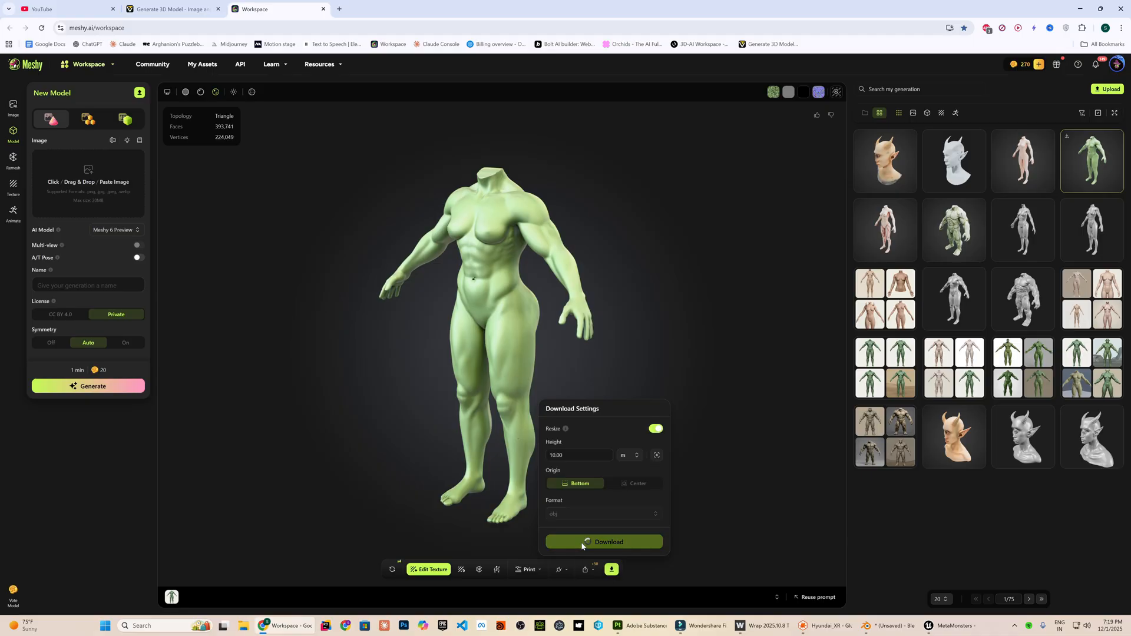
{"action": "left_click", "coordinate": [760, 626]}
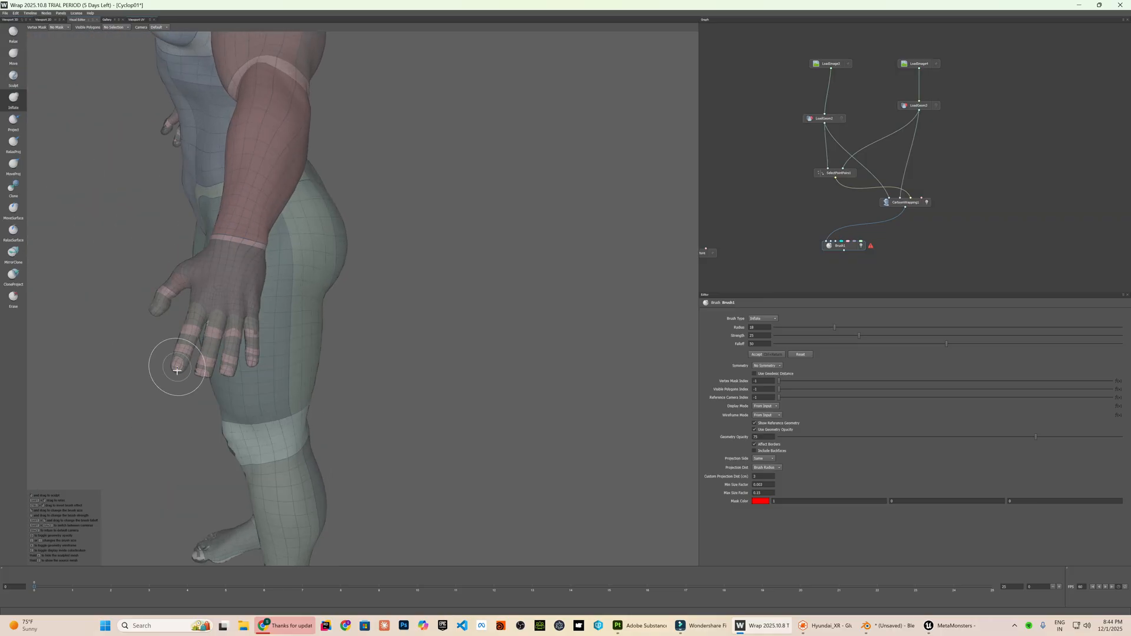
Paint a brush stroke over a fingertip to refine the wrapped body mesh
{"action": "left_click", "coordinate": [872, 626]}
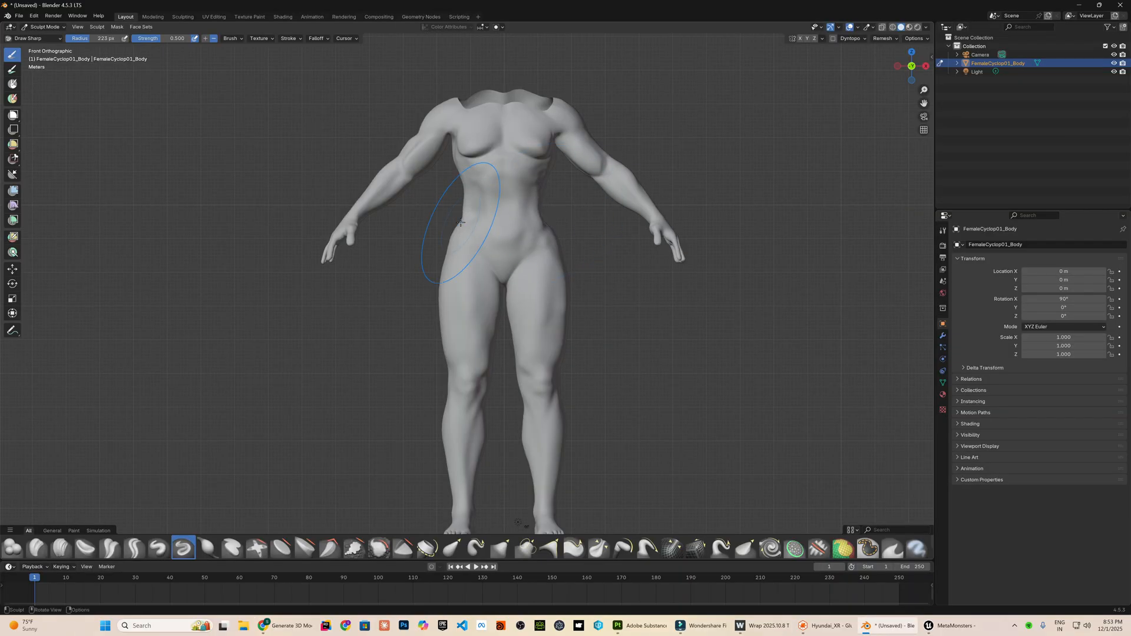
{"action": "mouse_move", "coordinate": [584, 224]}
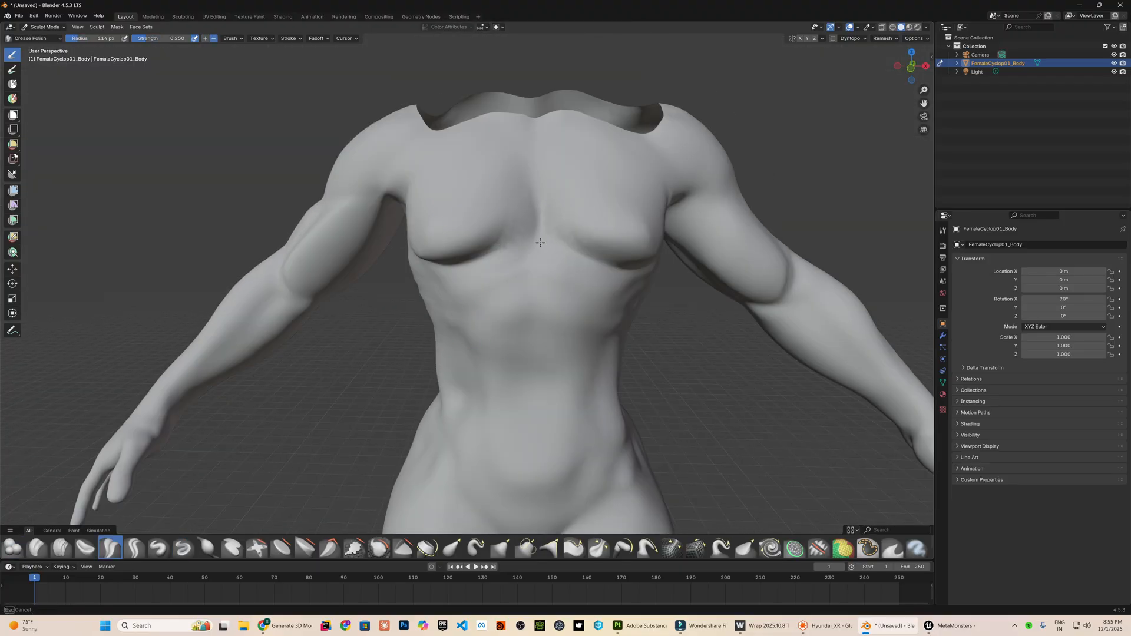
Stroke the Crease Polish brush over the chest to sculpt detail
{"action": "left_click", "coordinate": [672, 547]}
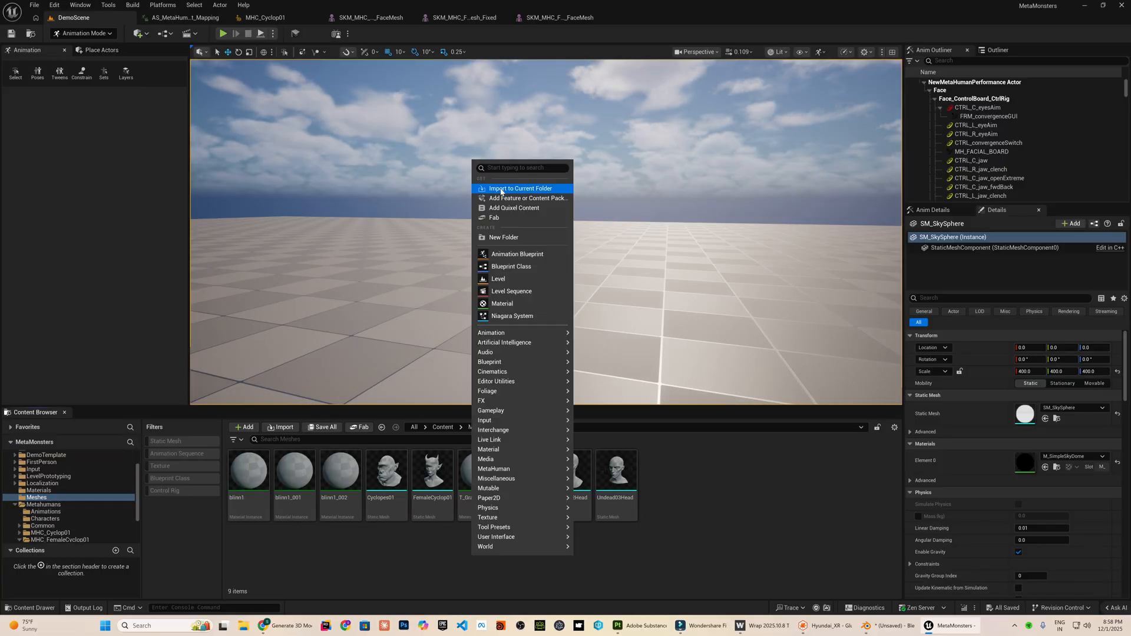
Import FemaleCyclop01_Body.fbx from the MetaHuman projects folder into Meshes
{"action": "left_click", "coordinate": [521, 188]}
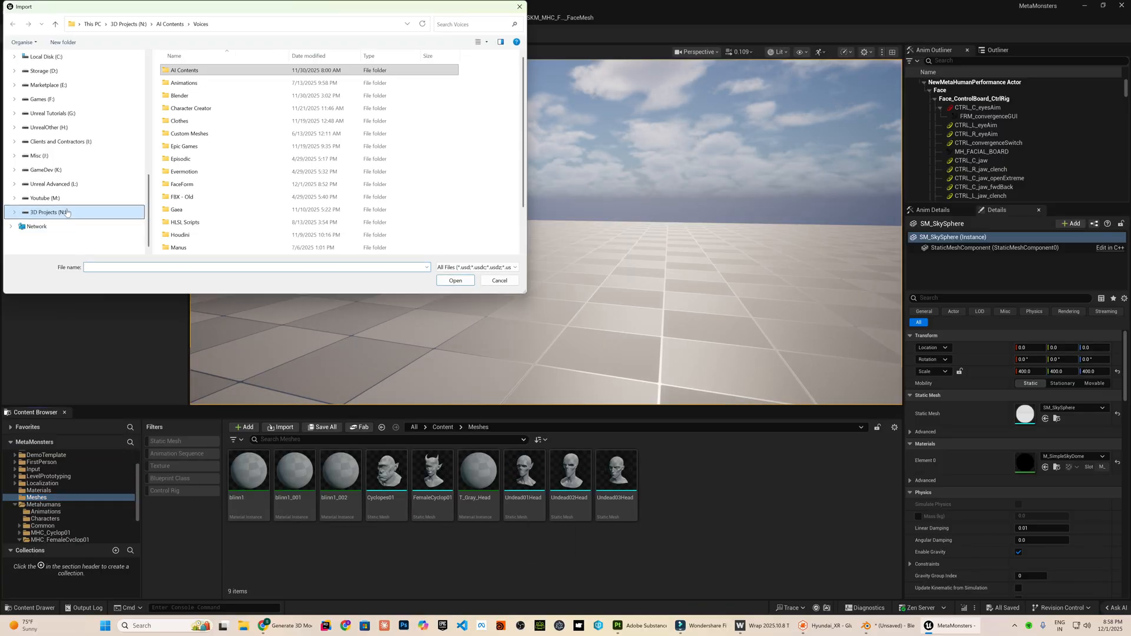
{"action": "left_click", "coordinate": [56, 24]}
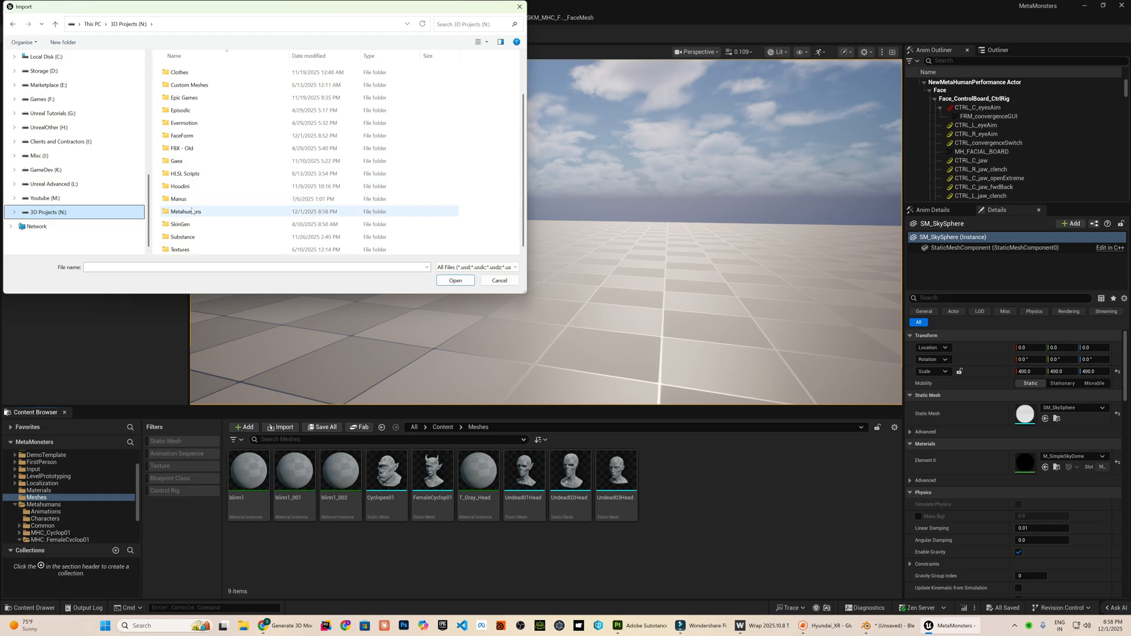
{"action": "left_click", "coordinate": [455, 281]}
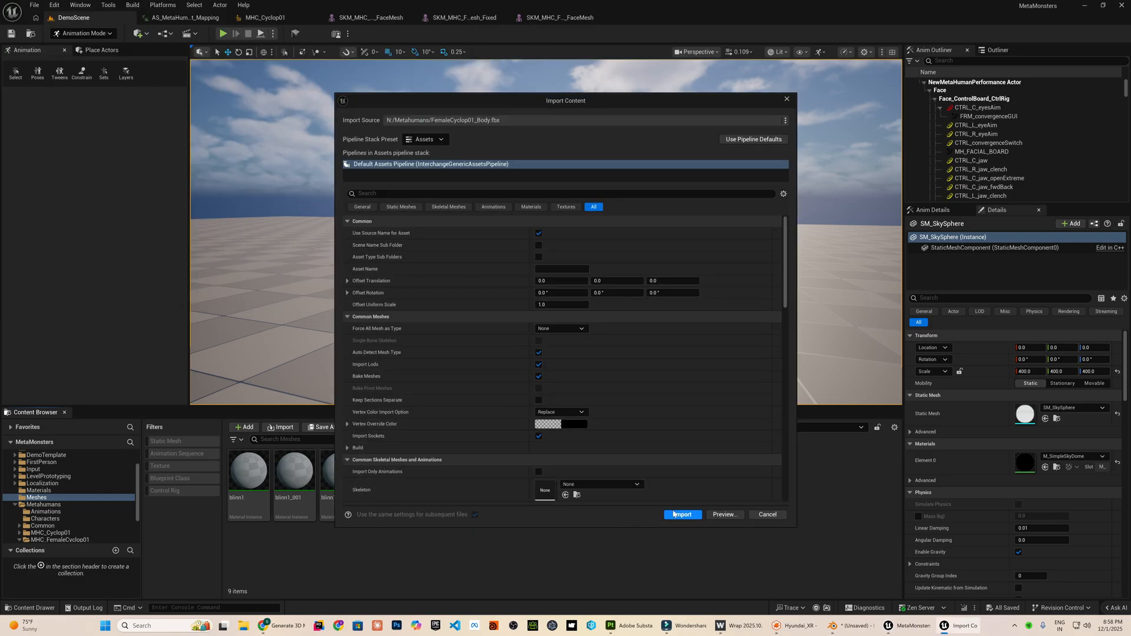
{"action": "left_click", "coordinate": [681, 515]}
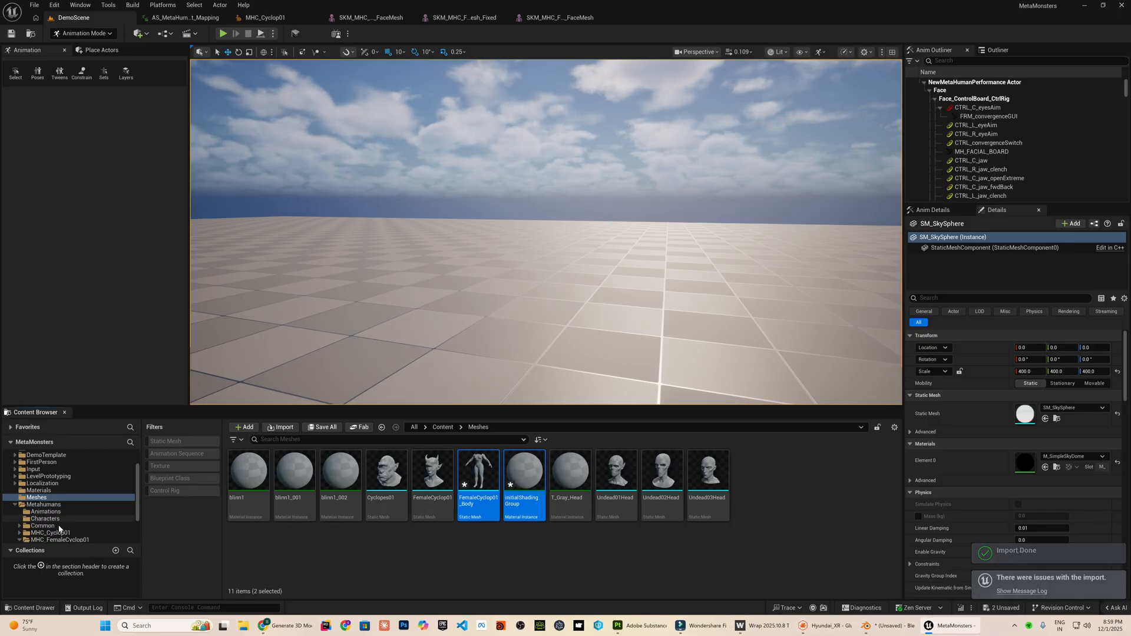
Reimport the body mesh with a smaller Offset Uniform Scale
{"action": "left_click", "coordinate": [180, 17]}
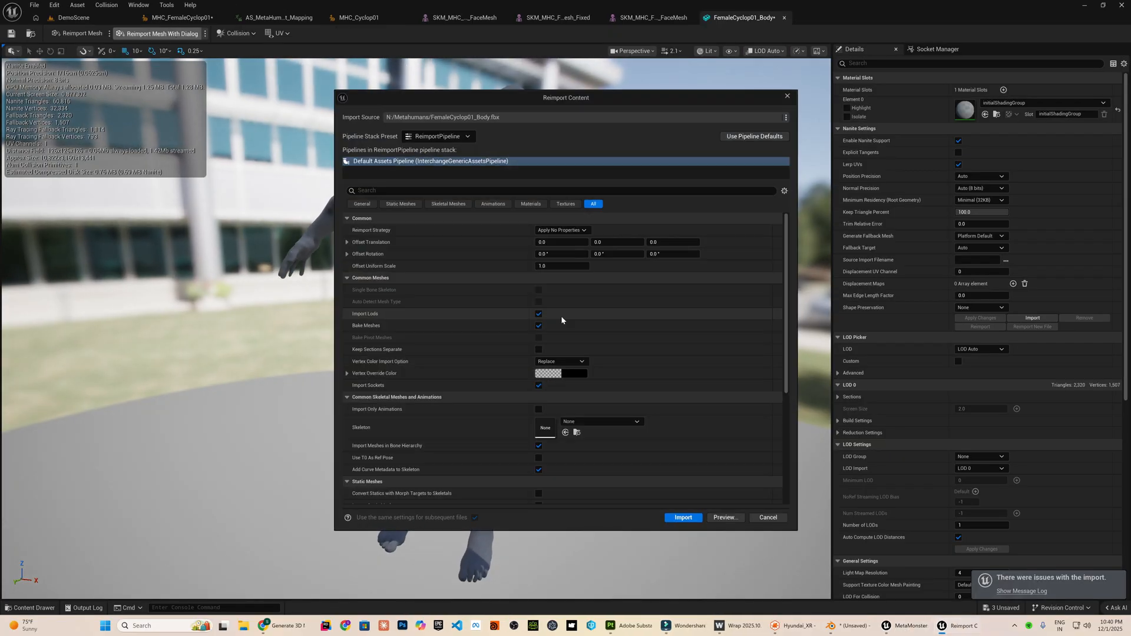
{"action": "triple_click", "coordinate": [561, 266]}
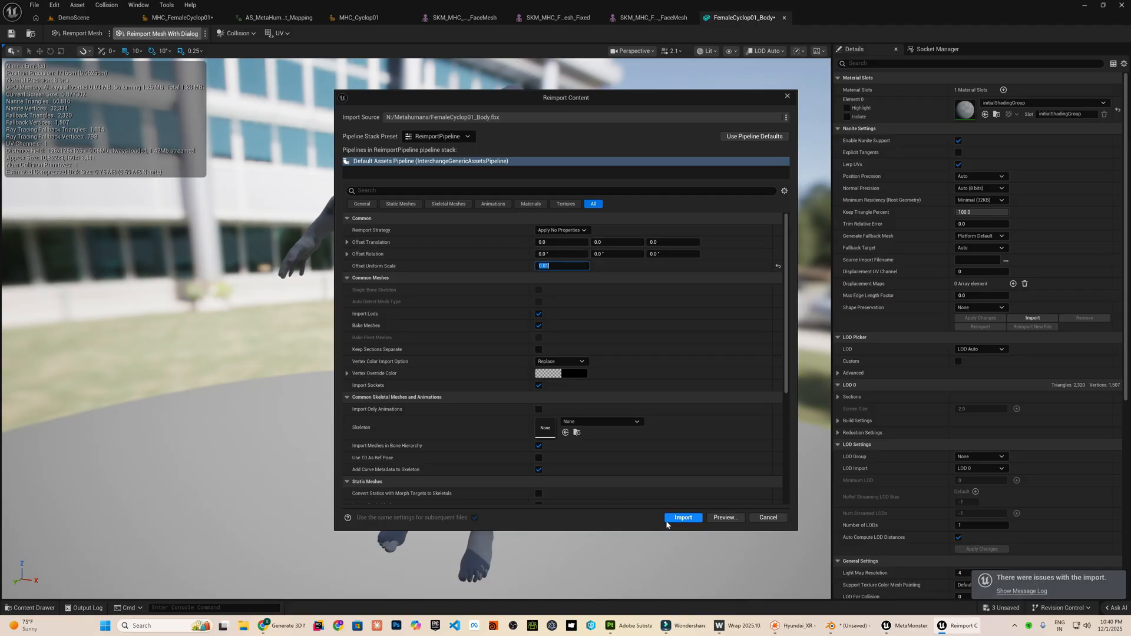
{"action": "left_click", "coordinate": [683, 518]}
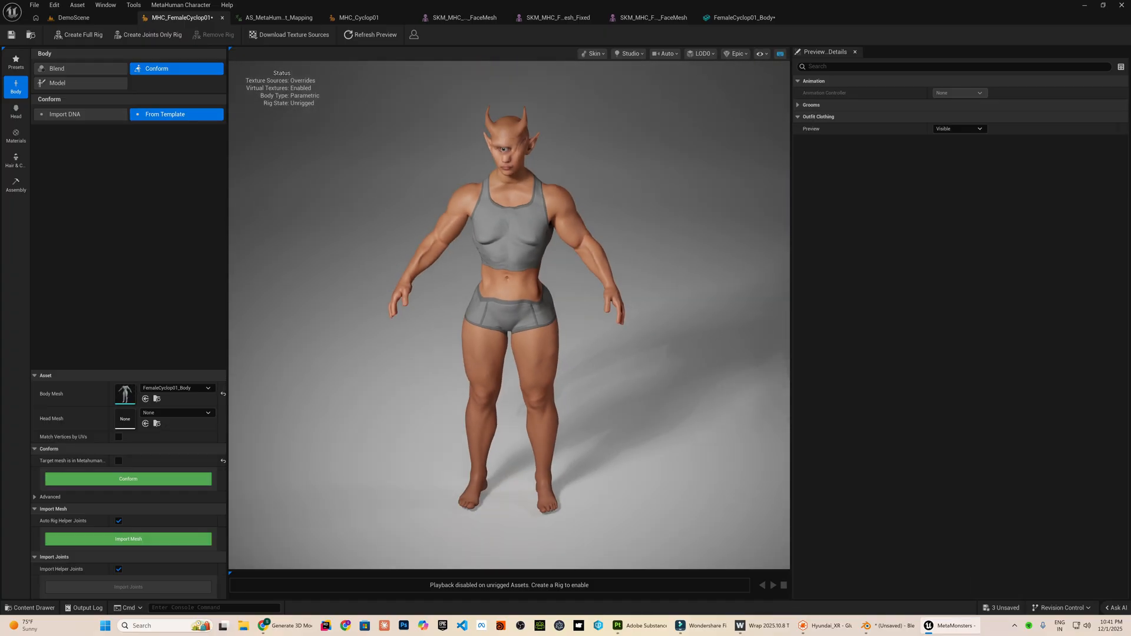
Reduce body Fat to near zero and add the Ada preset to the body blend
{"action": "left_click", "coordinate": [58, 82]}
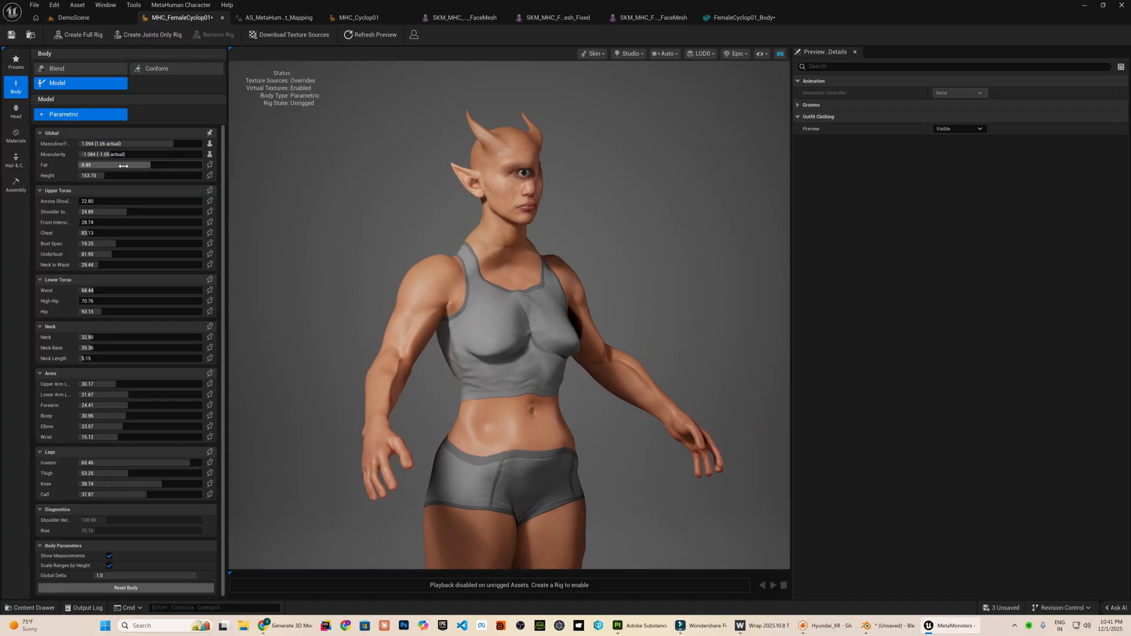
{"action": "left_click_drag", "start_coordinate": [122, 165], "coordinate": [79, 165]}
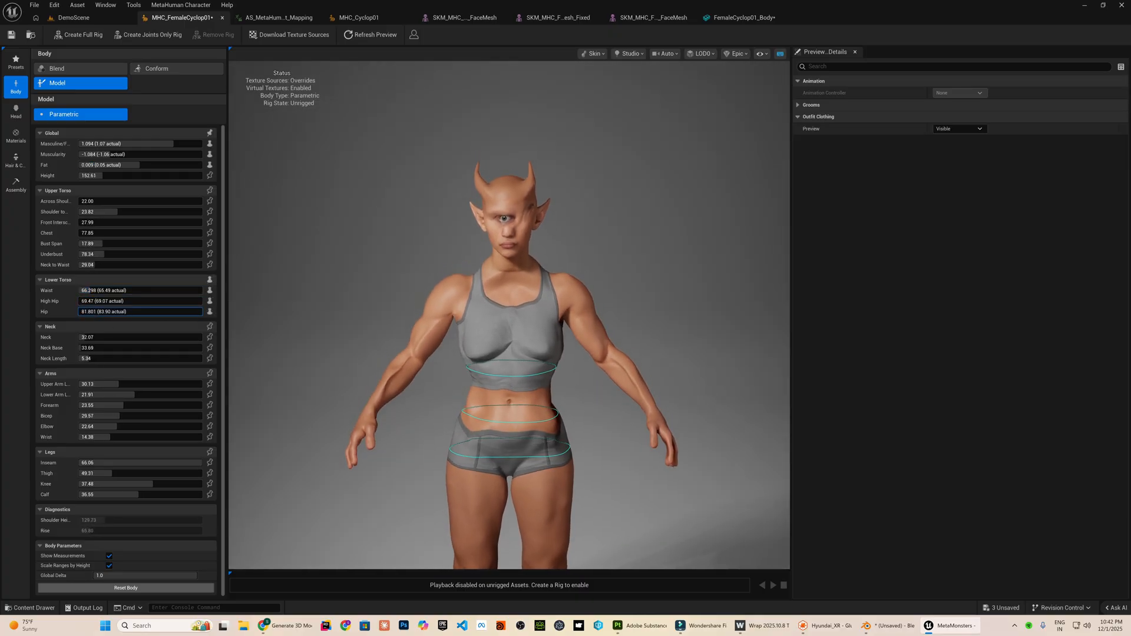
{"action": "left_click", "coordinate": [56, 68]}
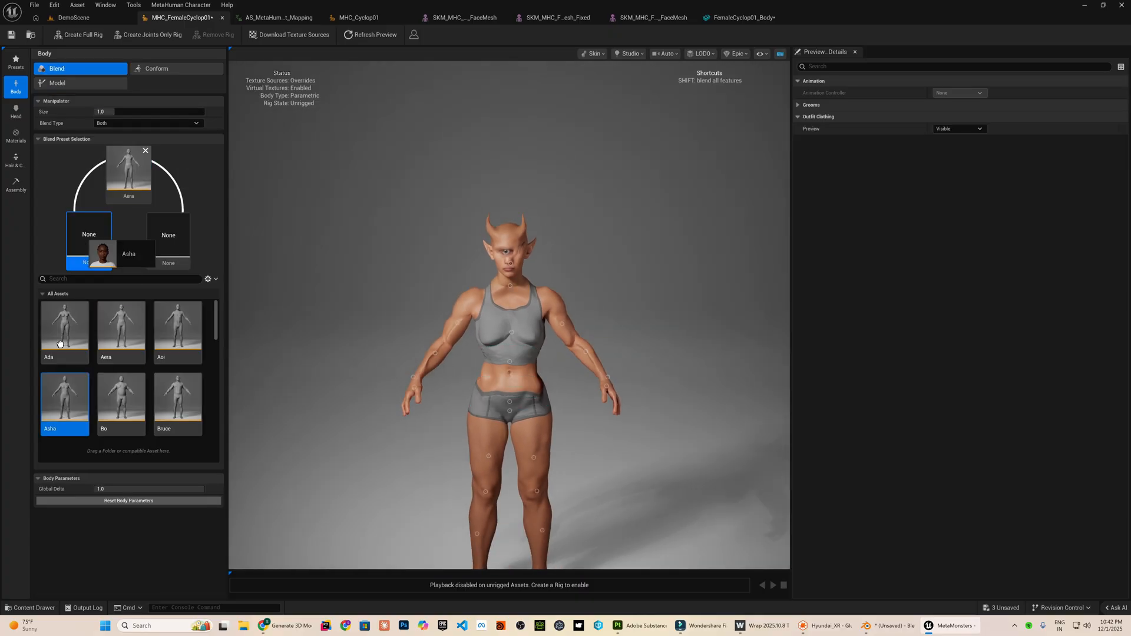
{"action": "left_click", "coordinate": [63, 328]}
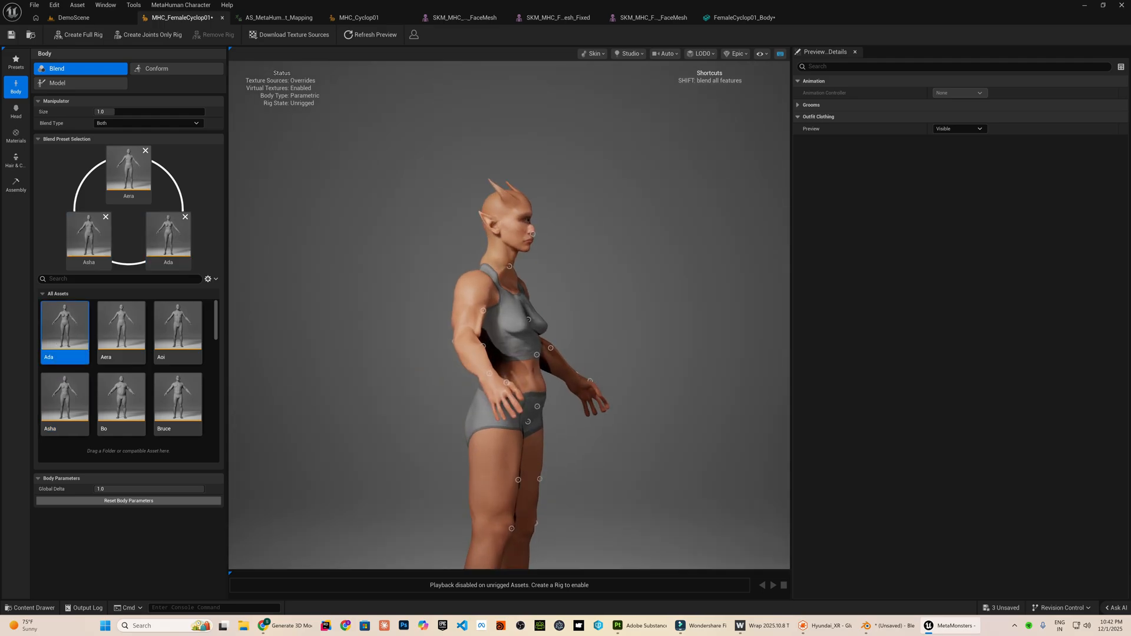
Face the character and create the full rig with joints and blend shapes
{"action": "left_click_drag", "start_coordinate": [506, 326], "coordinate": [448, 252]}
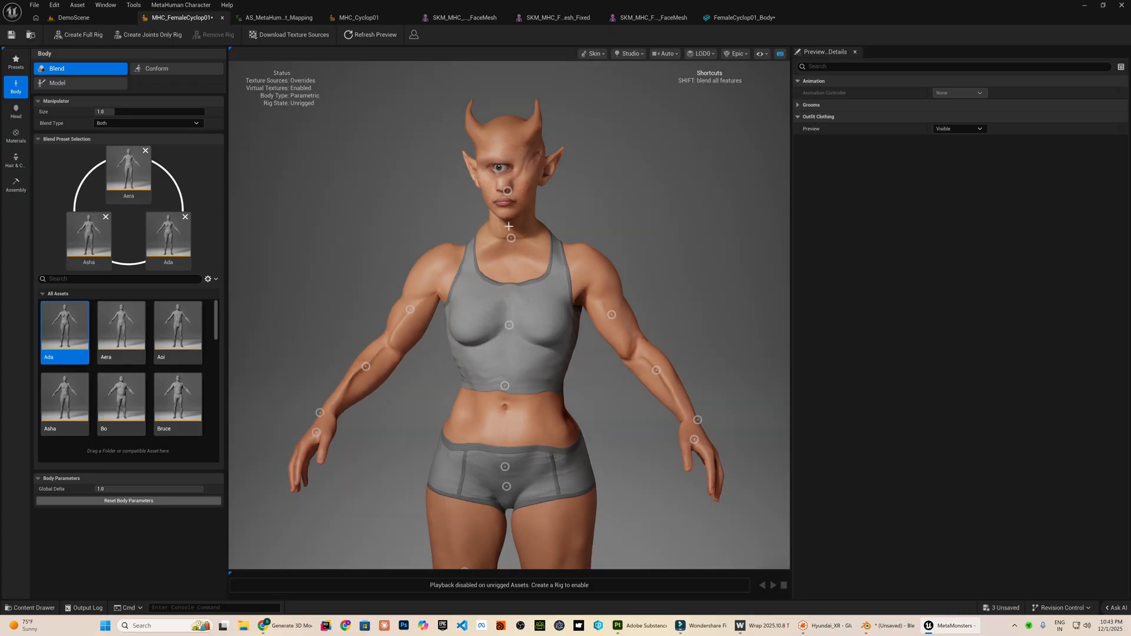
{"action": "left_click", "coordinate": [15, 112]}
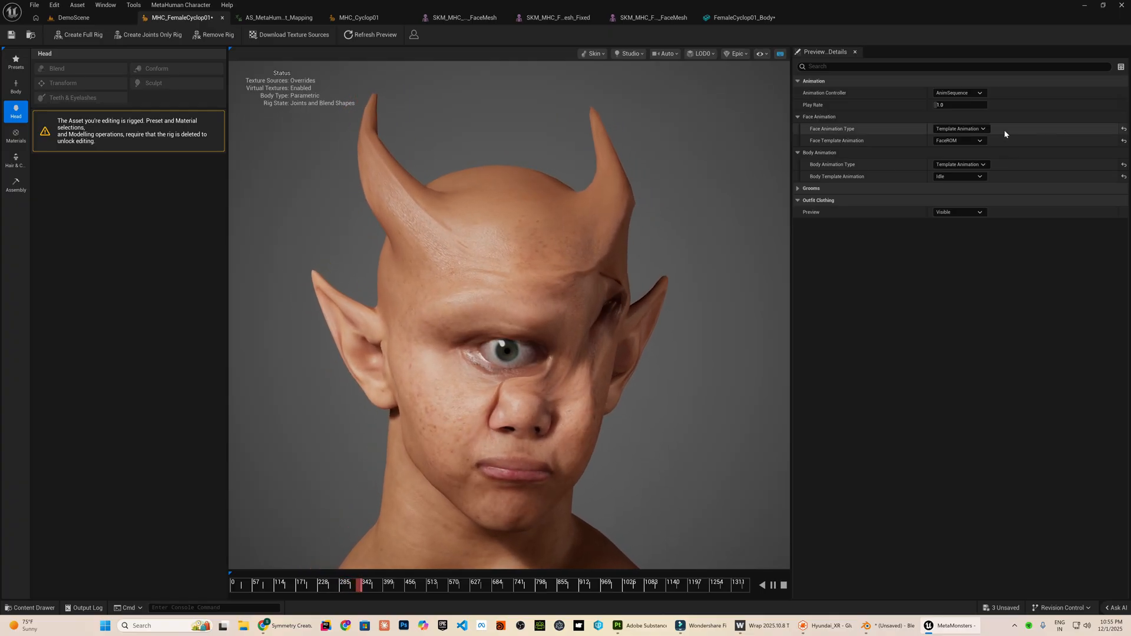
Open SKM_MHC_FemaleCyclop01_FaceMesh to inspect its morph targets
{"action": "left_click", "coordinate": [15, 181]}
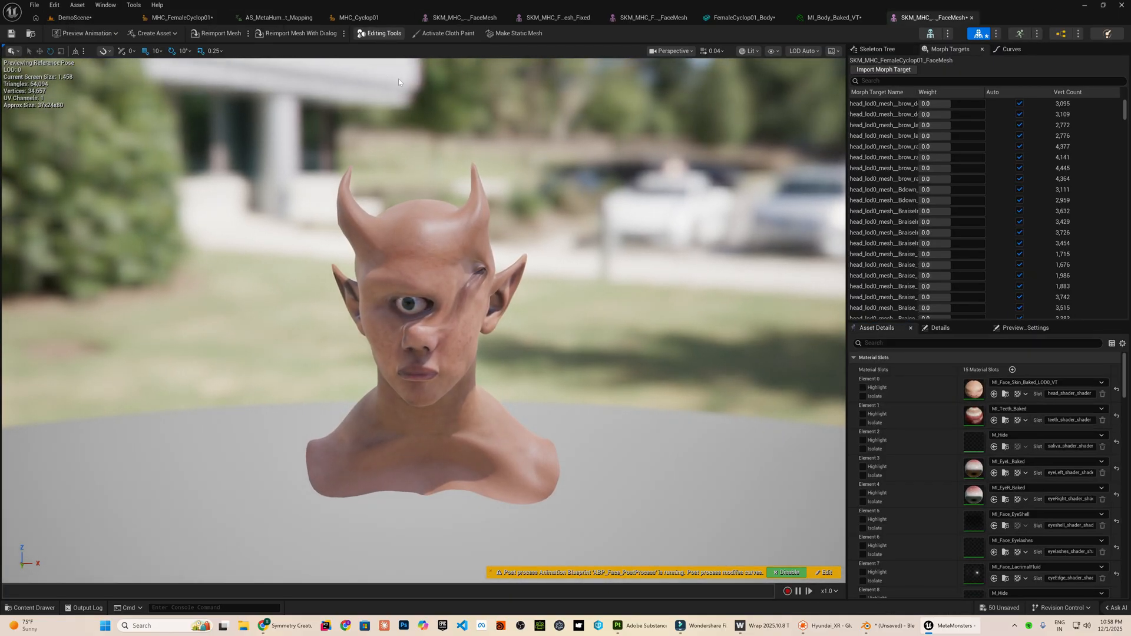
Enable editing tools on the face mesh and switch the Dynamic Sculpt brush to Smooth
{"action": "left_click", "coordinate": [383, 33]}
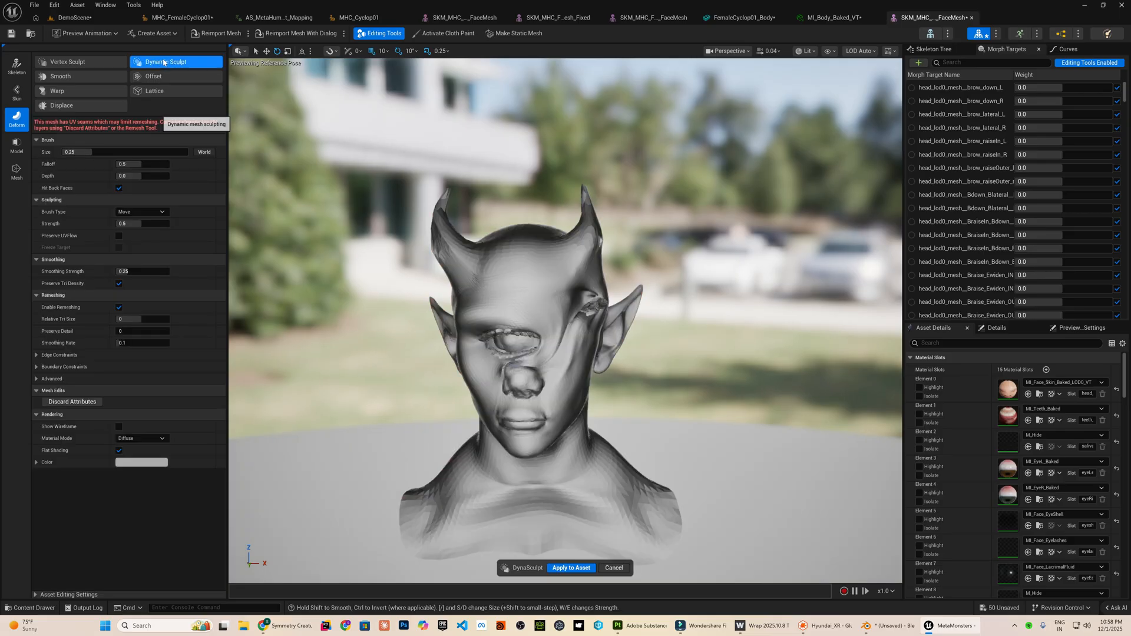
{"action": "left_click", "coordinate": [141, 211]}
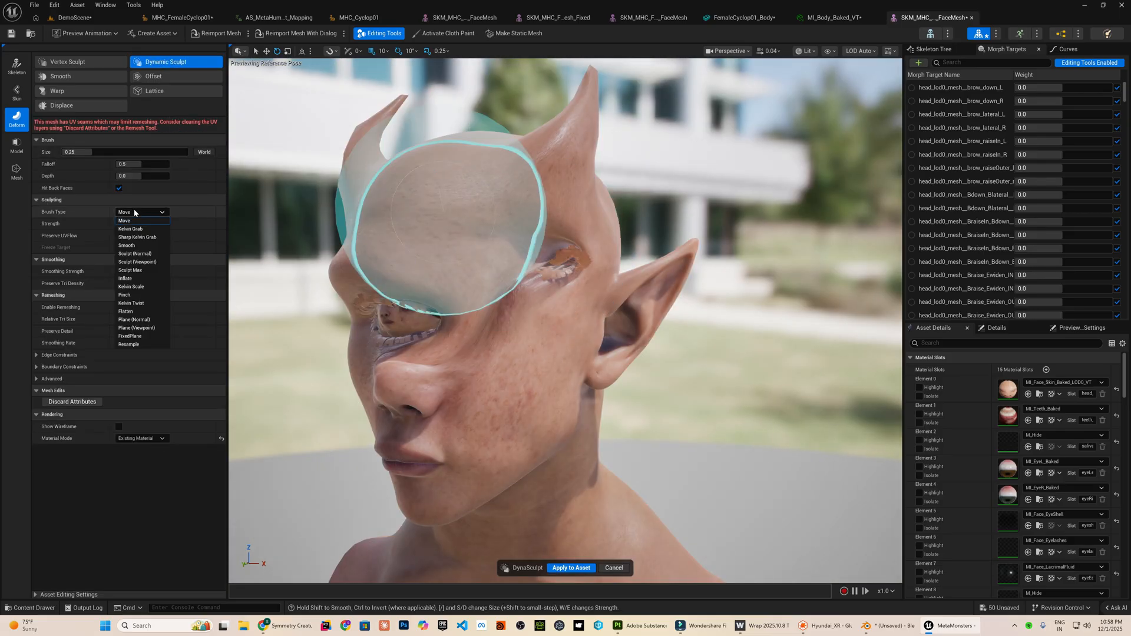
{"action": "left_click", "coordinate": [126, 245]}
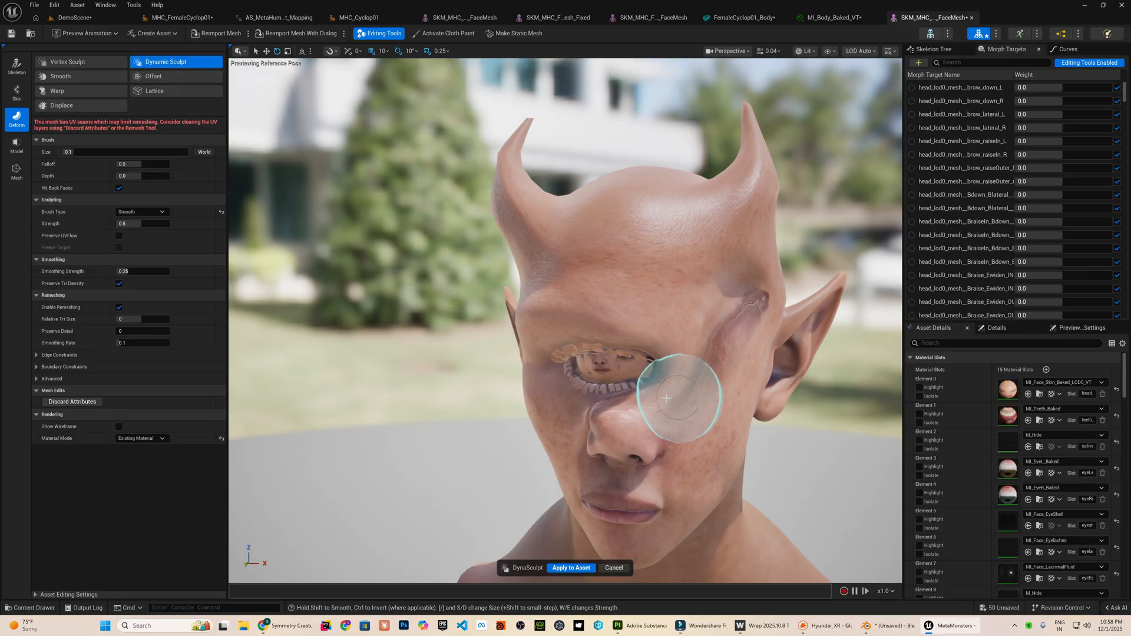
{"action": "mouse_move", "coordinate": [612, 229]}
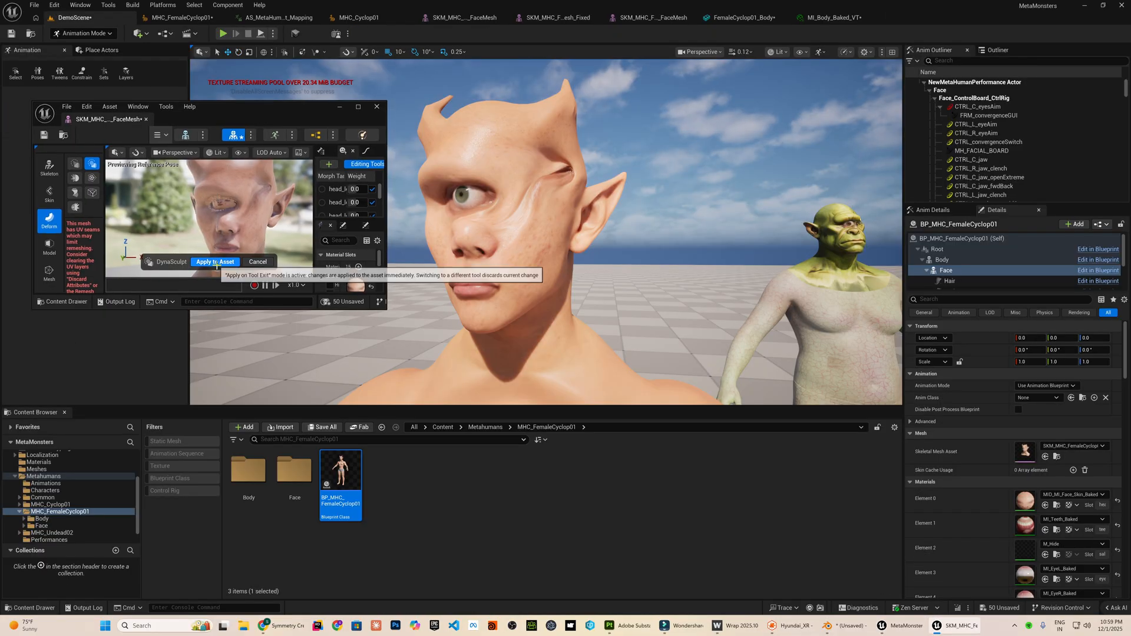
{"action": "mouse_move", "coordinate": [568, 171]}
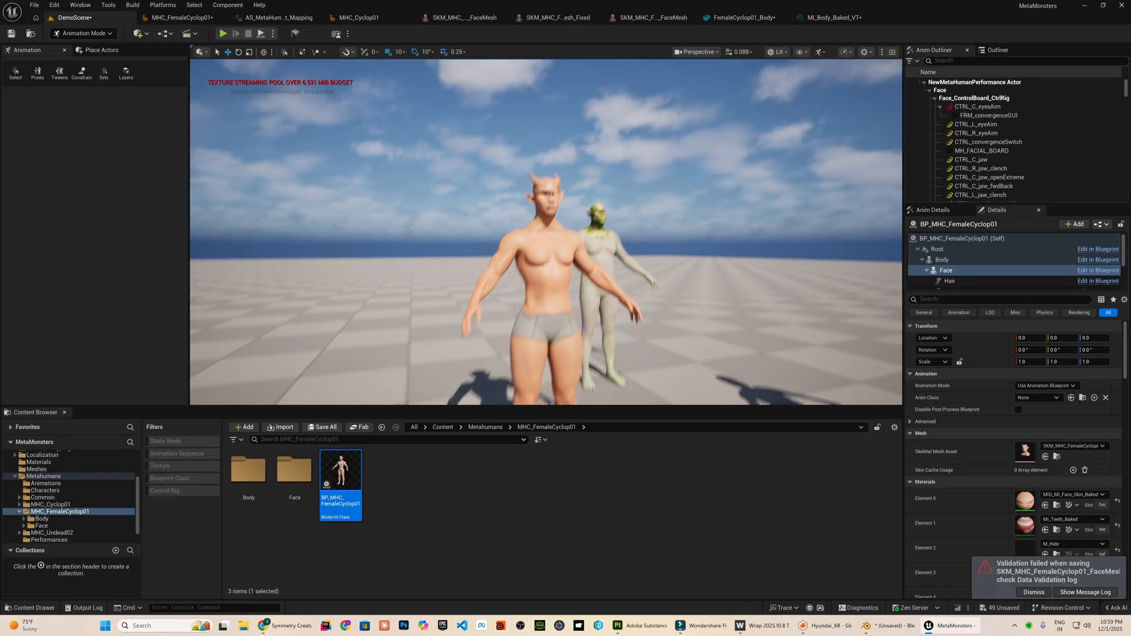
Select the cyclops character and export it via Export Selected as a combined FBX
{"action": "left_click", "coordinate": [44, 474]}
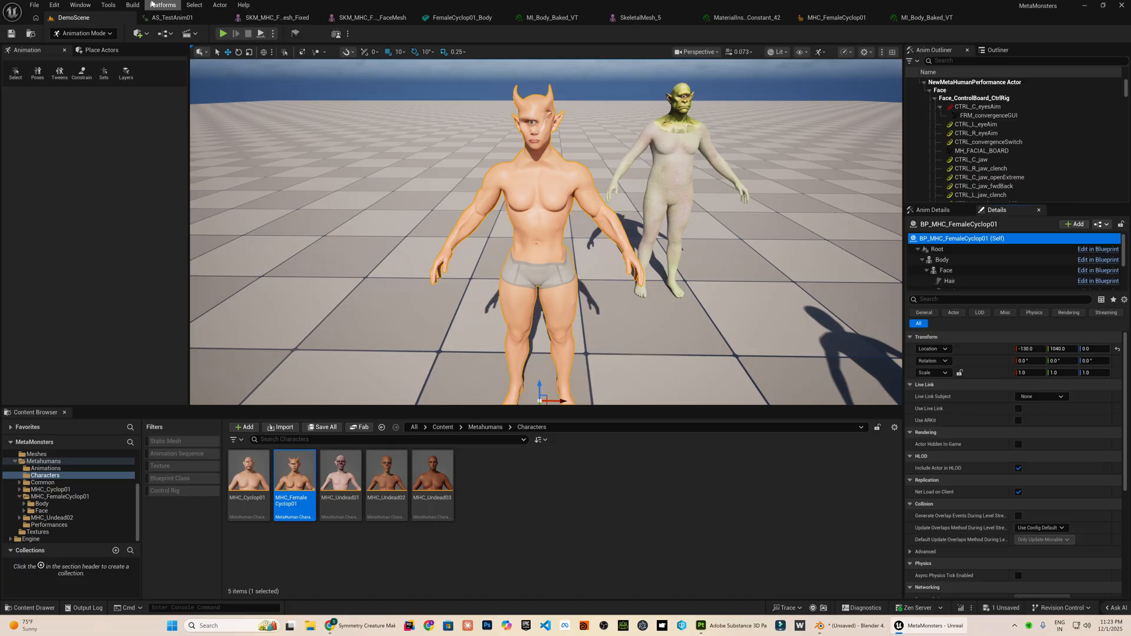
{"action": "left_click", "coordinate": [34, 4]}
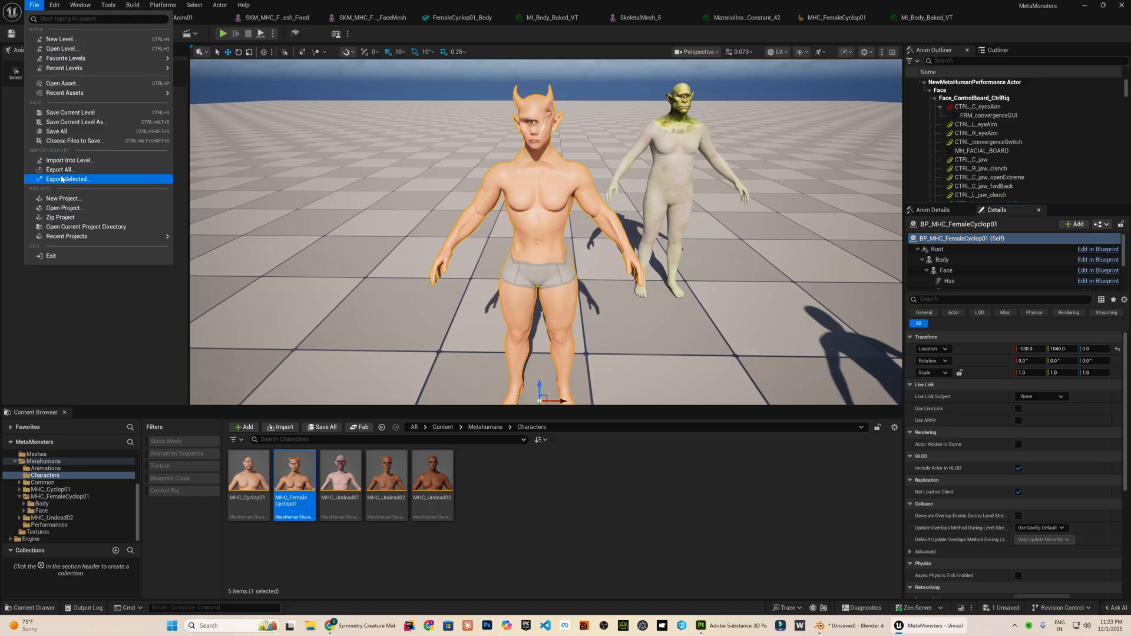
{"action": "left_click", "coordinate": [65, 179]}
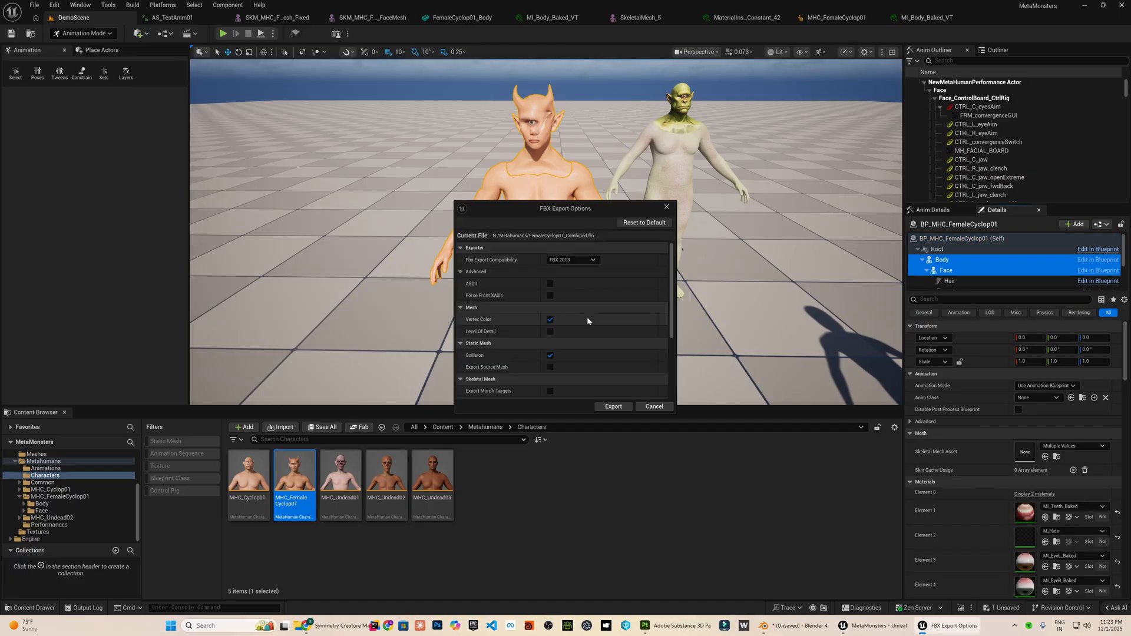
{"action": "left_click", "coordinate": [736, 626]}
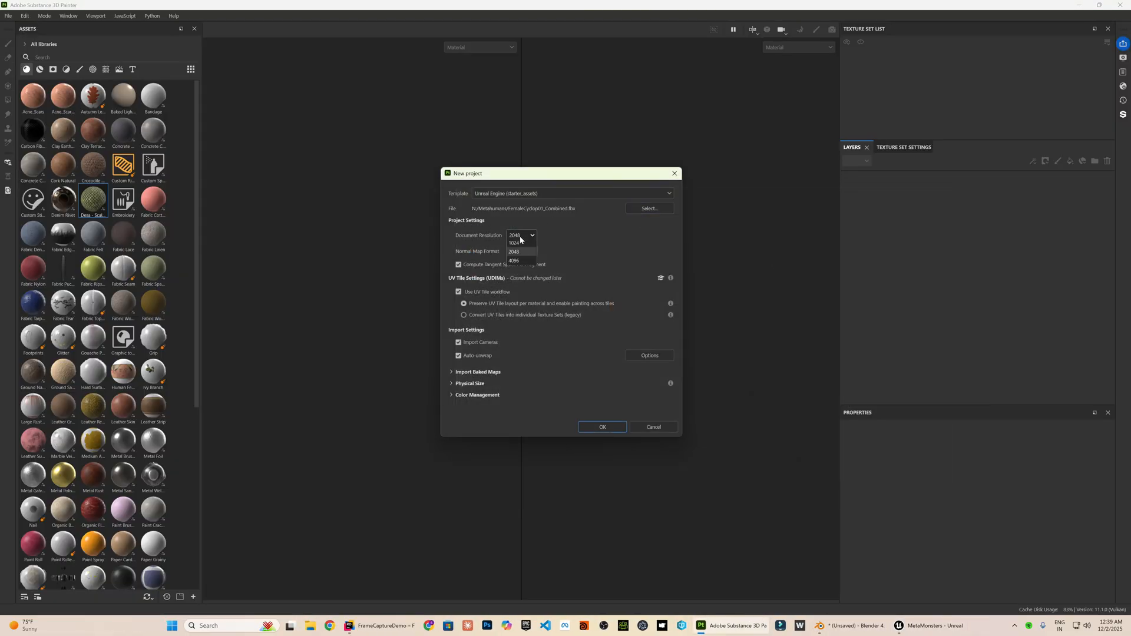
Create the new project from the cyclops FBX at 4096 document resolution
{"action": "left_click", "coordinate": [514, 260]}
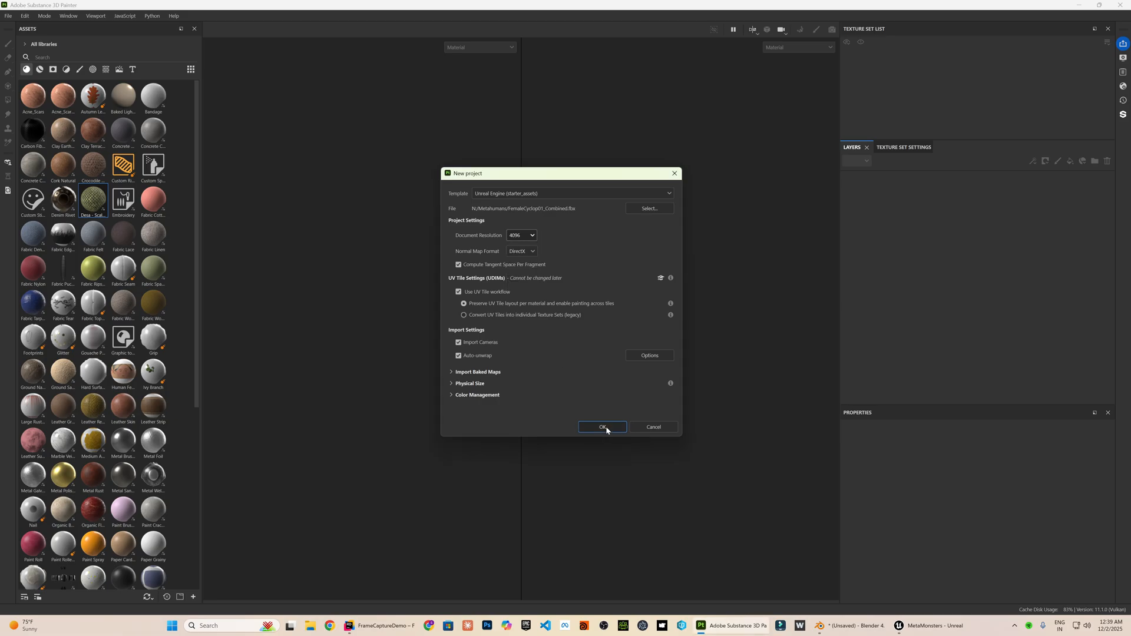
{"action": "left_click", "coordinate": [602, 426]}
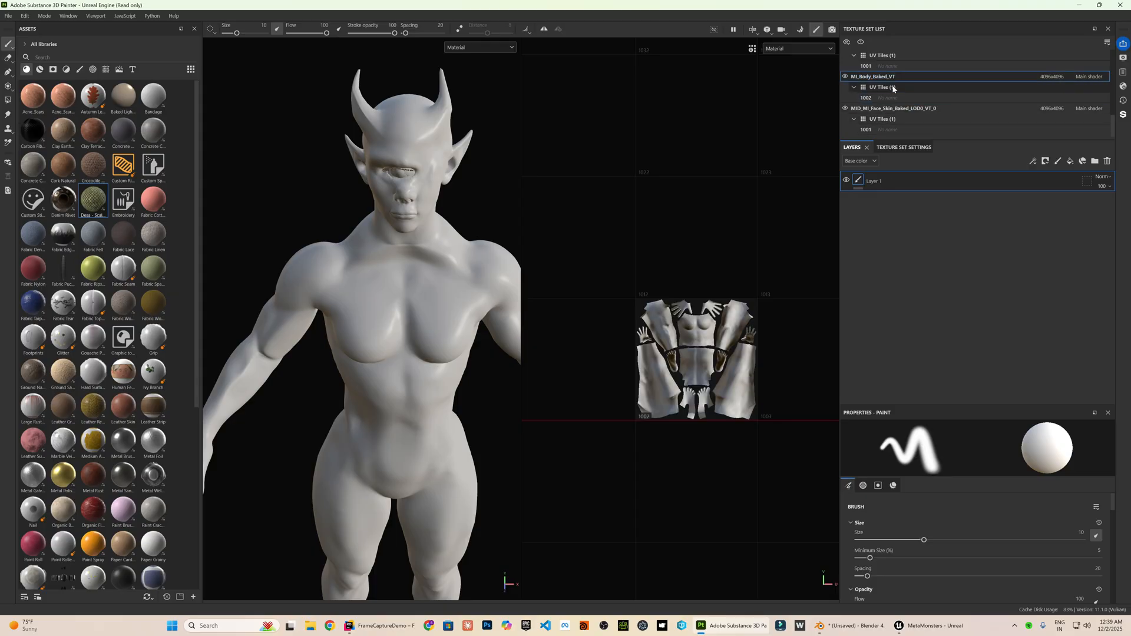
Apply Organic Flesh to the face and body texture sets, removing the empty Layer 1
{"action": "left_click", "coordinate": [893, 107]}
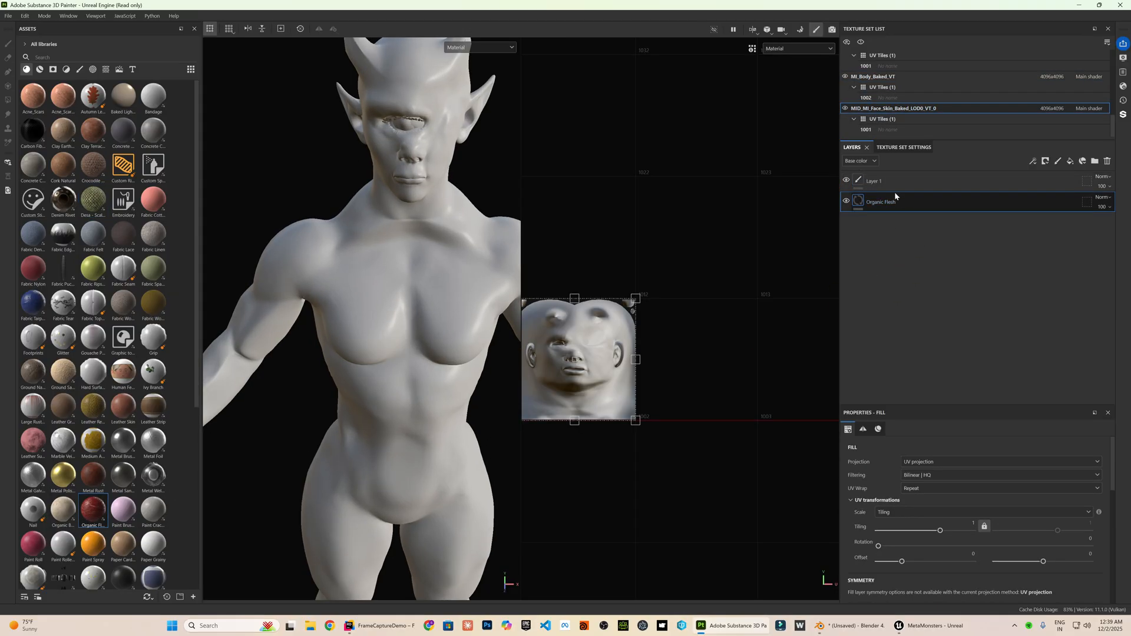
{"action": "left_click", "coordinate": [1108, 160]}
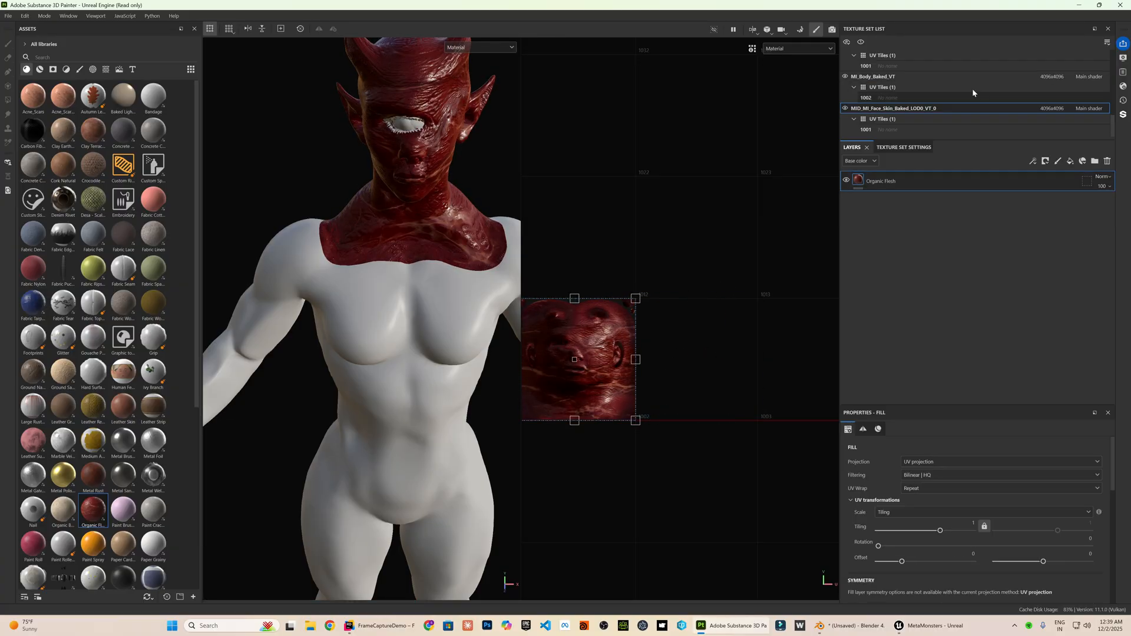
{"action": "left_click", "coordinate": [873, 77]}
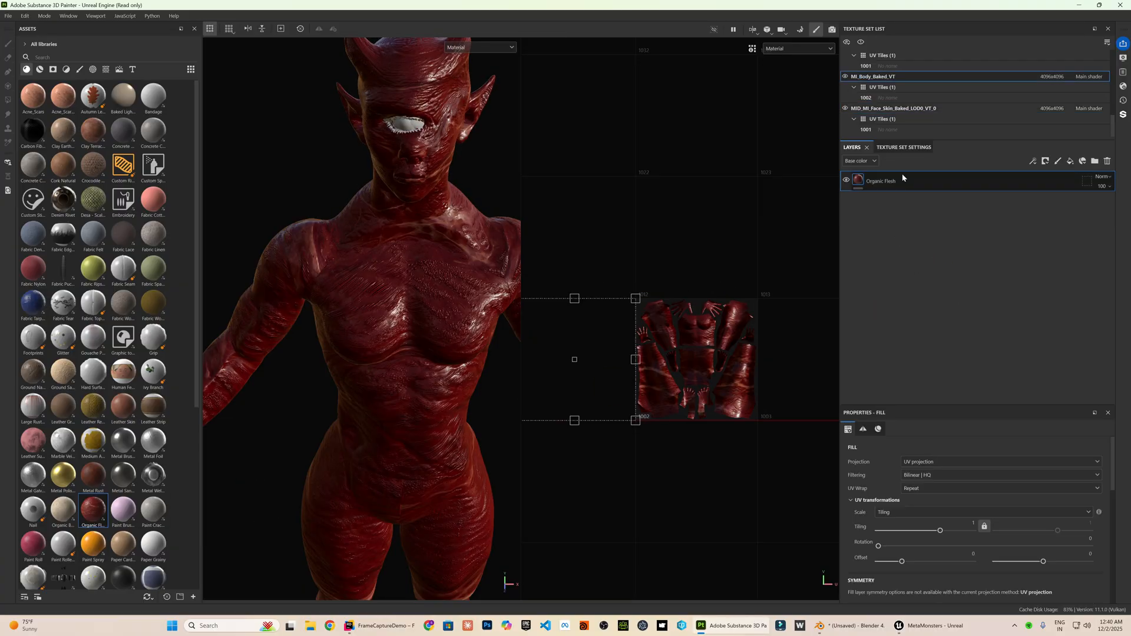
{"action": "left_click", "coordinate": [895, 109]}
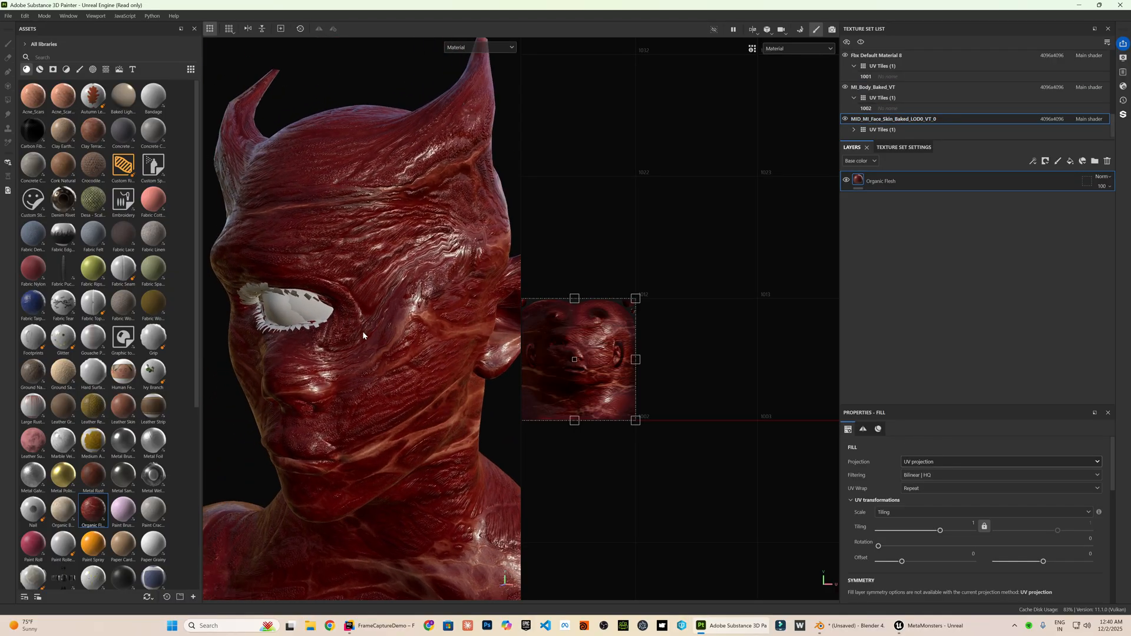
{"action": "mouse_move", "coordinate": [950, 464]}
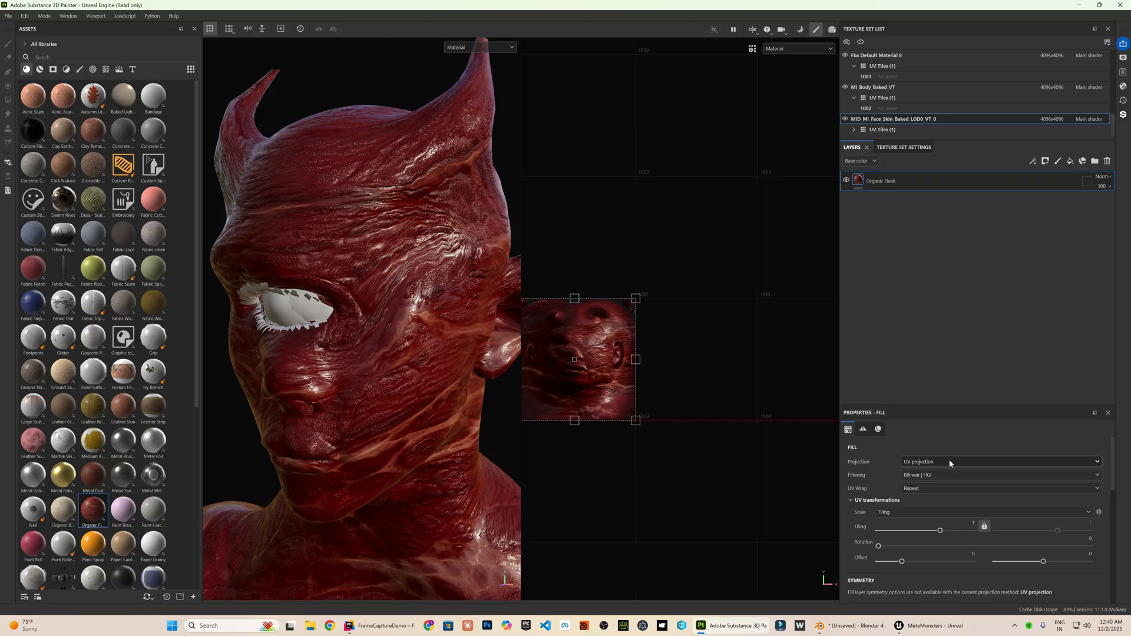
Switch the fill layer to Tri-planar projection and export the body and face texture maps
{"action": "left_click", "coordinate": [999, 462]}
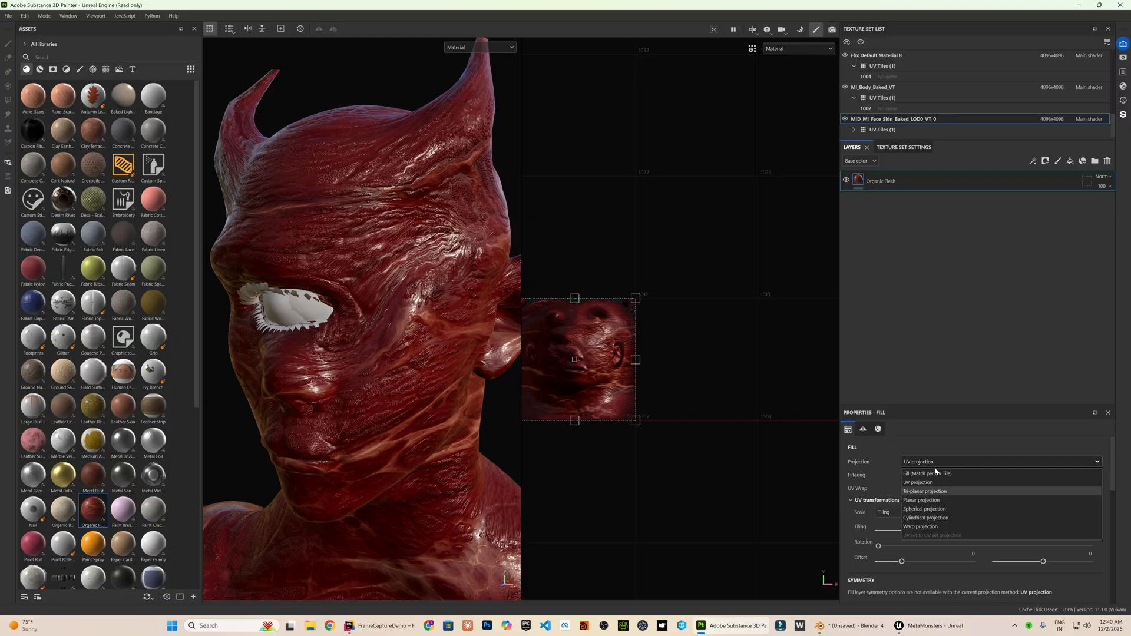
{"action": "mouse_move", "coordinate": [920, 494]}
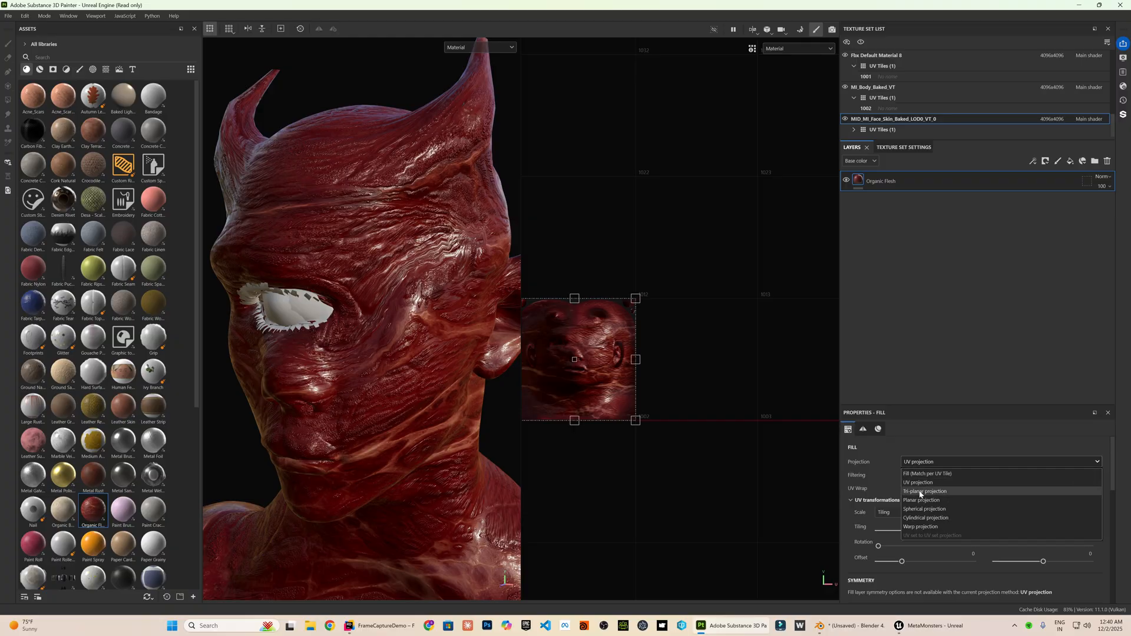
{"action": "left_click", "coordinate": [926, 491]}
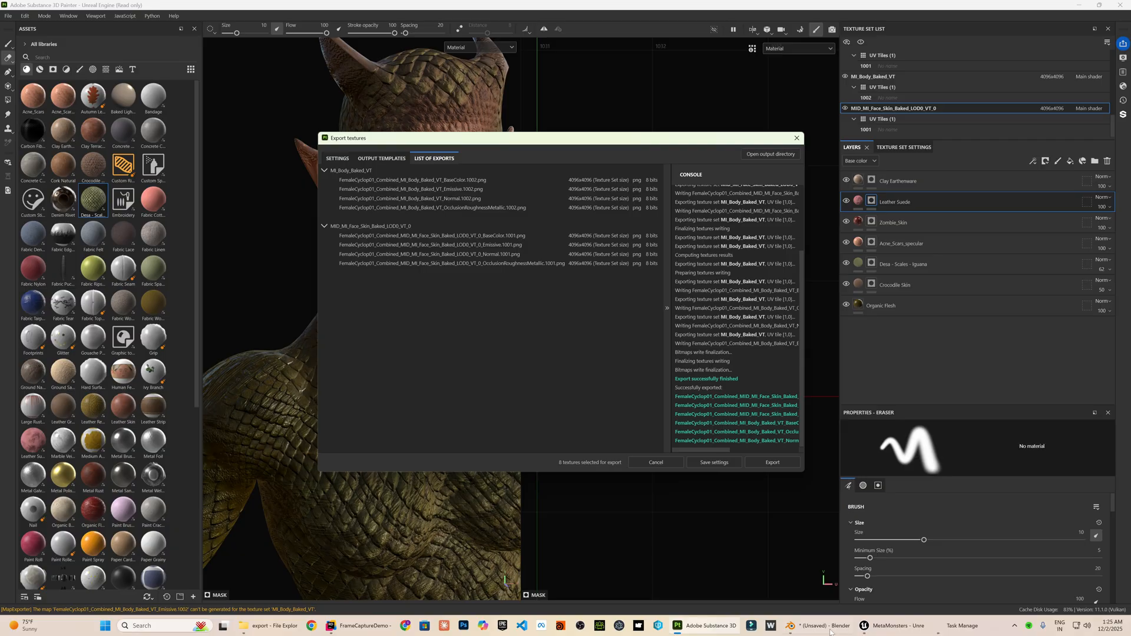
{"action": "left_click", "coordinate": [866, 626]}
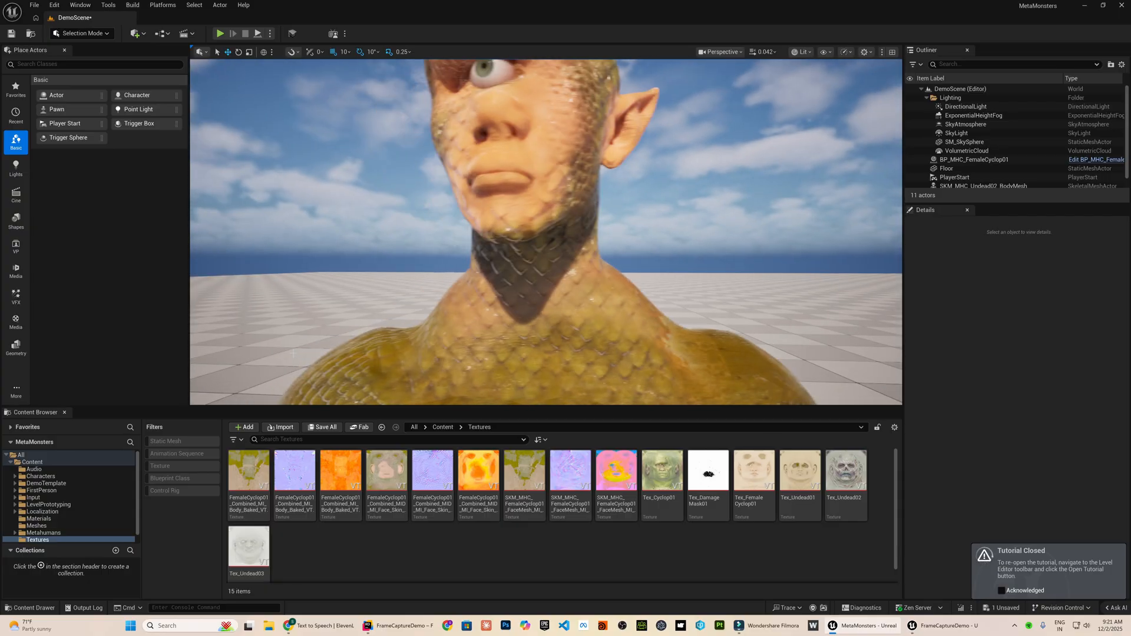
Import the dialogue audio into the Audio folder and create a new MetaHuman Performance asset
{"action": "left_click", "coordinate": [33, 470]}
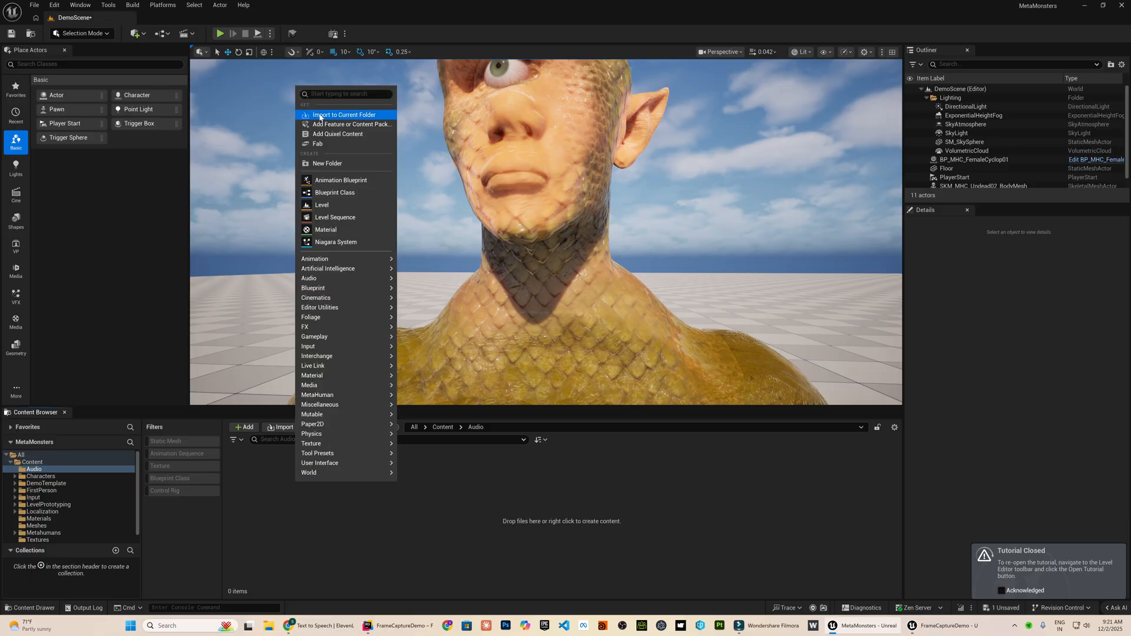
{"action": "left_click", "coordinate": [344, 115]}
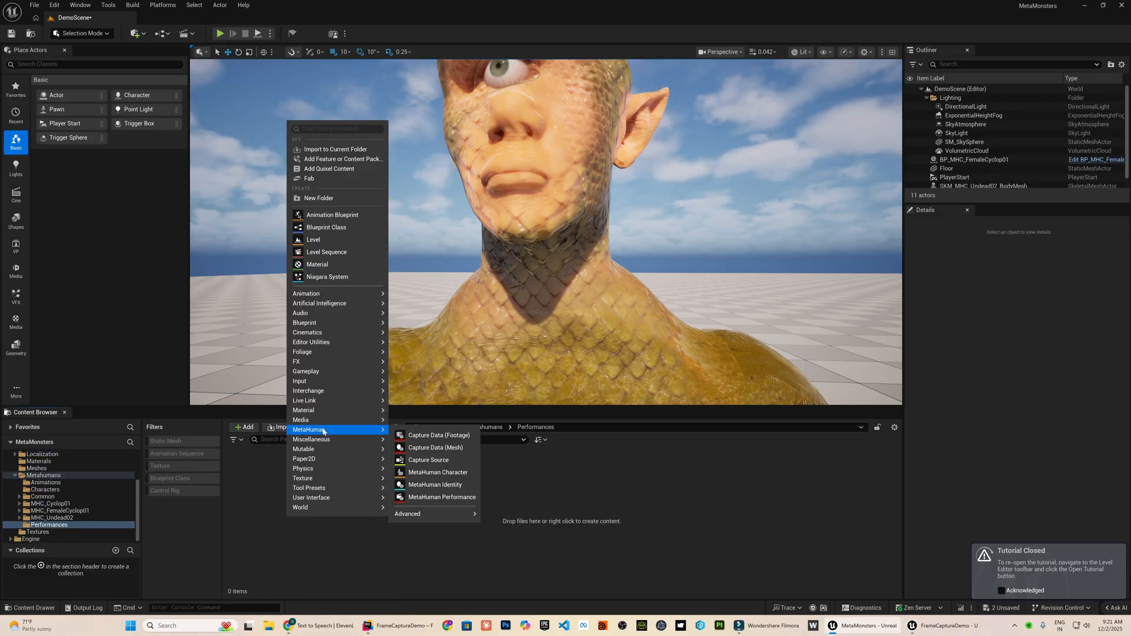
{"action": "left_click", "coordinate": [442, 497]}
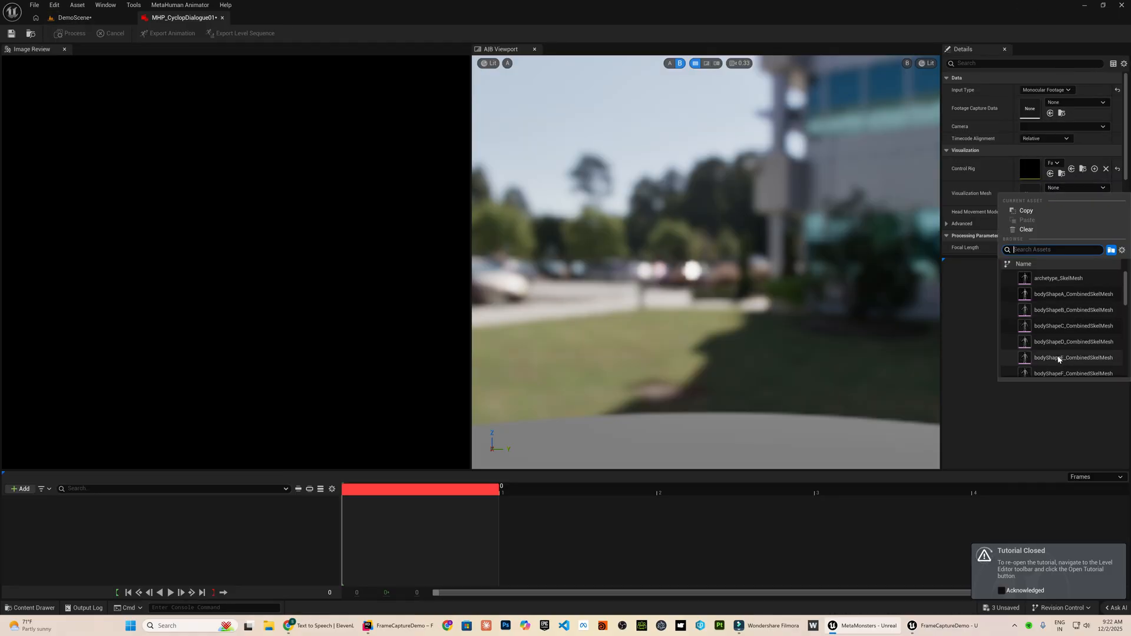
{"action": "type", "text": "c"}
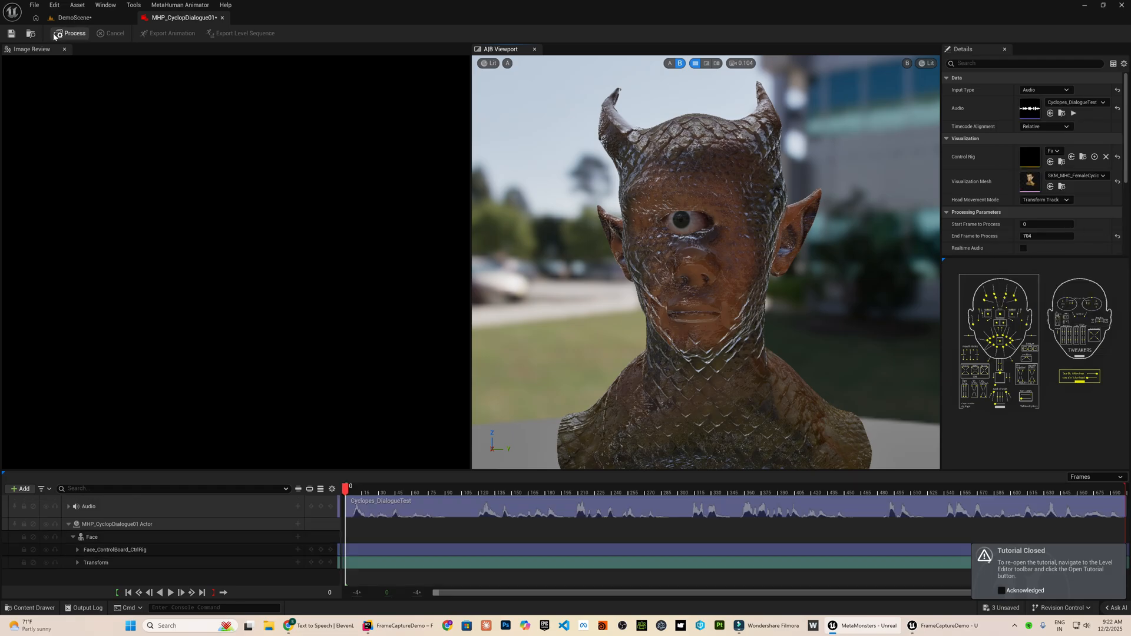
Process the audio into facial animation and export it as an animation asset
{"action": "left_click", "coordinate": [73, 33]}
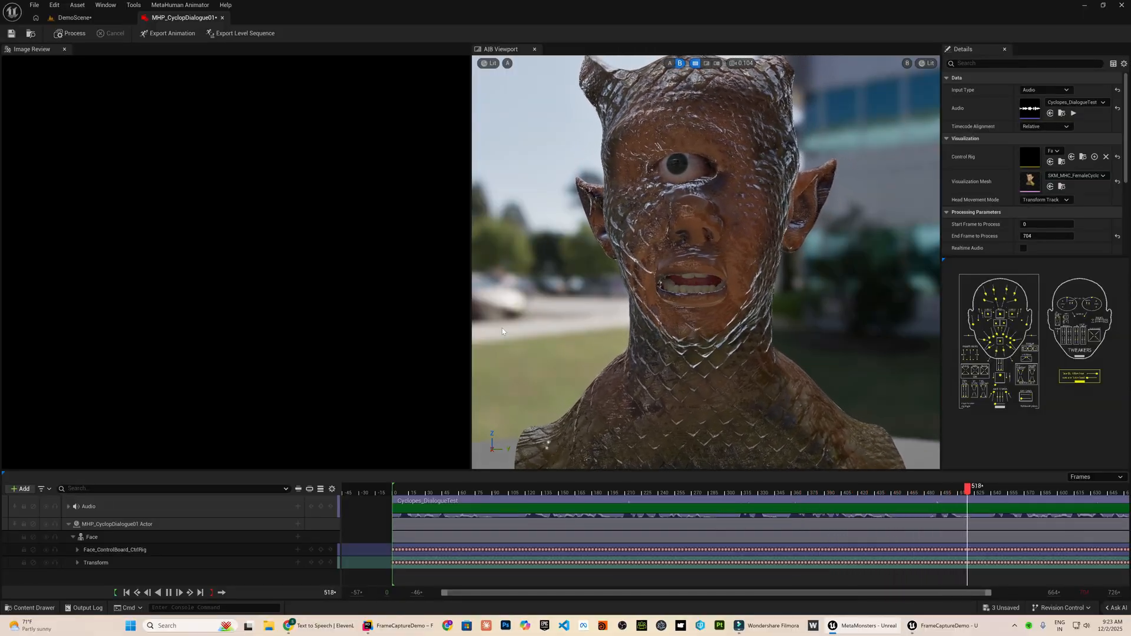
{"action": "left_click", "coordinate": [170, 33]}
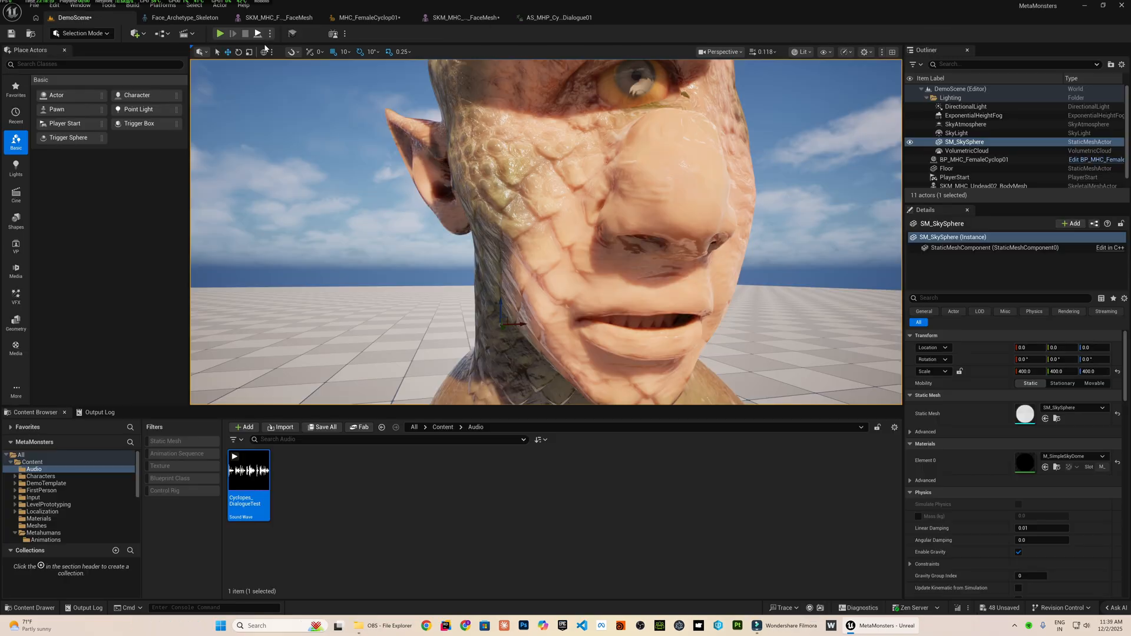
Return to the level editor to assign the exported dialogue animation to the cyclops face
{"action": "left_click", "coordinate": [220, 33]}
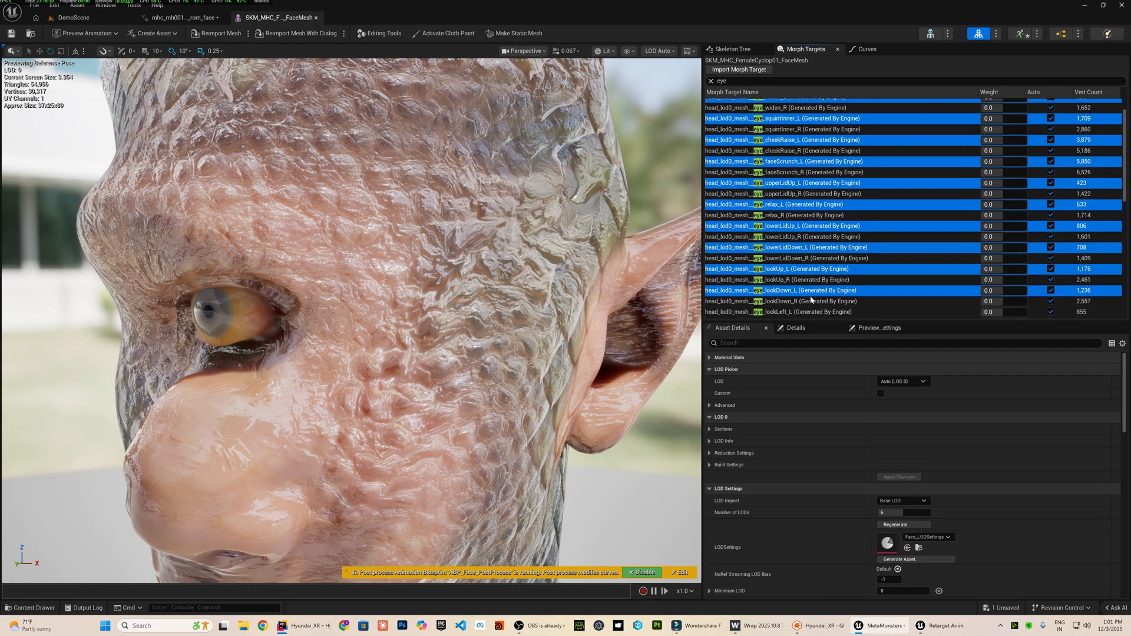
Delete the eye-filtered morph targets from the face mesh and the eye curves from the animation
{"action": "scroll", "scroll_direction": "down", "scroll_amount": 3}
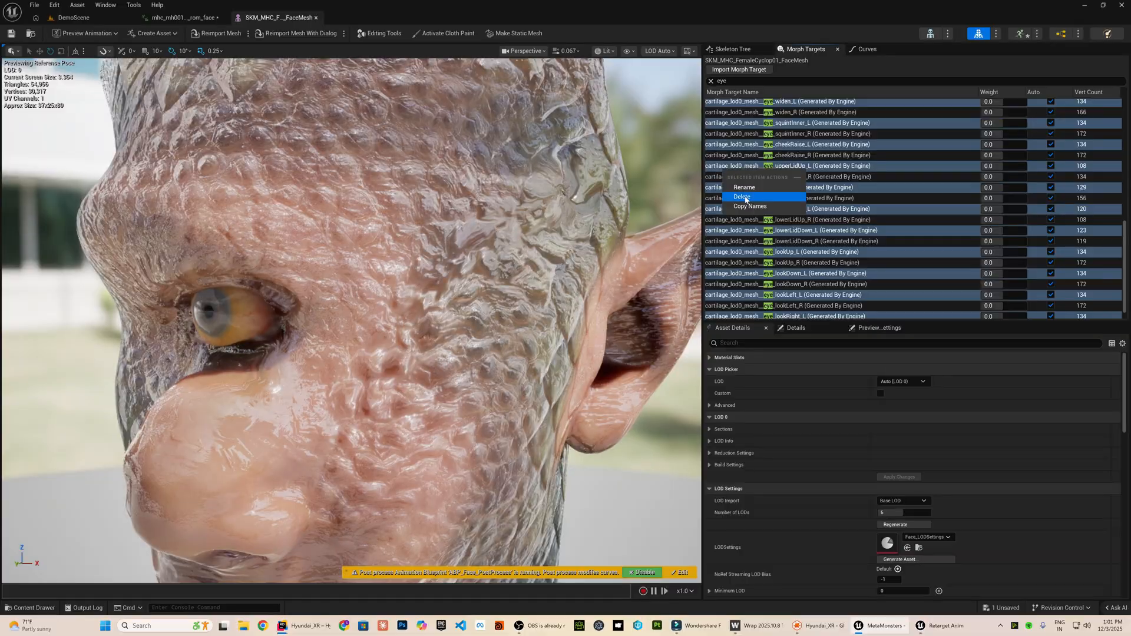
{"action": "left_click", "coordinate": [743, 197]}
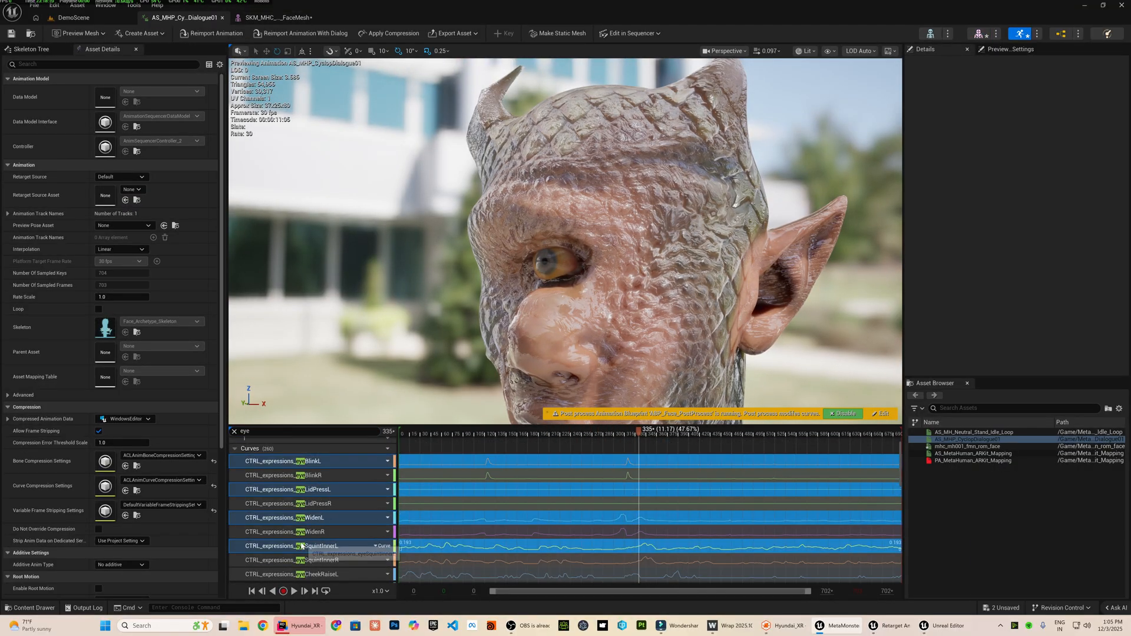
{"action": "scroll", "scroll_direction": "down", "scroll_amount": 3}
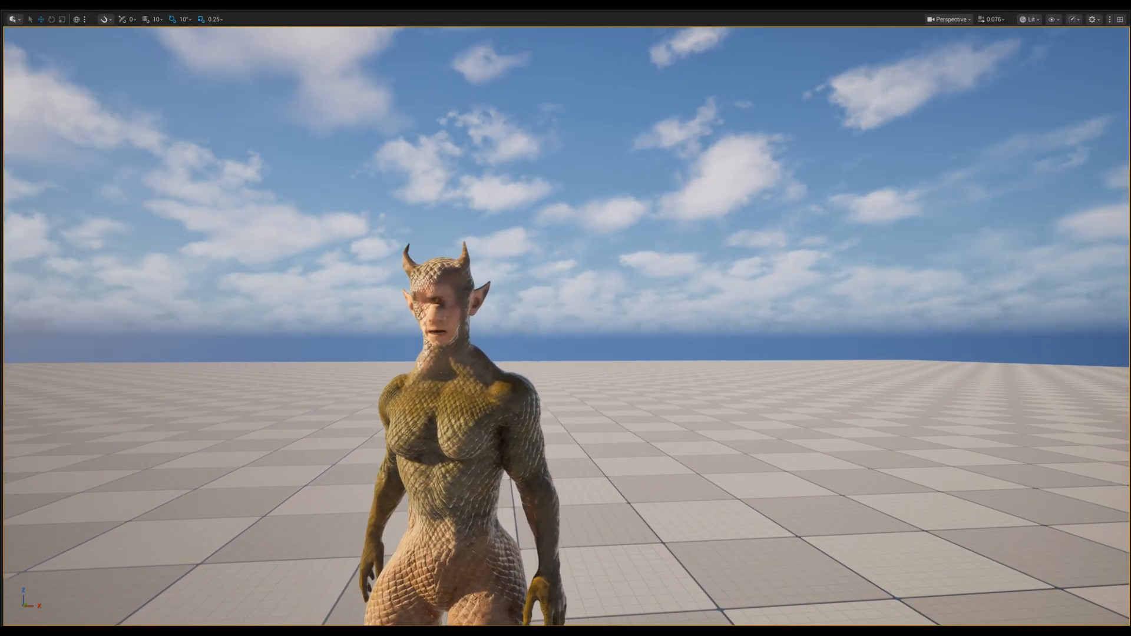
Zoom in for a close-up of the cyclops speaking with lip-synced dialogue in the level
{"action": "scroll", "scroll_direction": "down", "scroll_amount": 3}
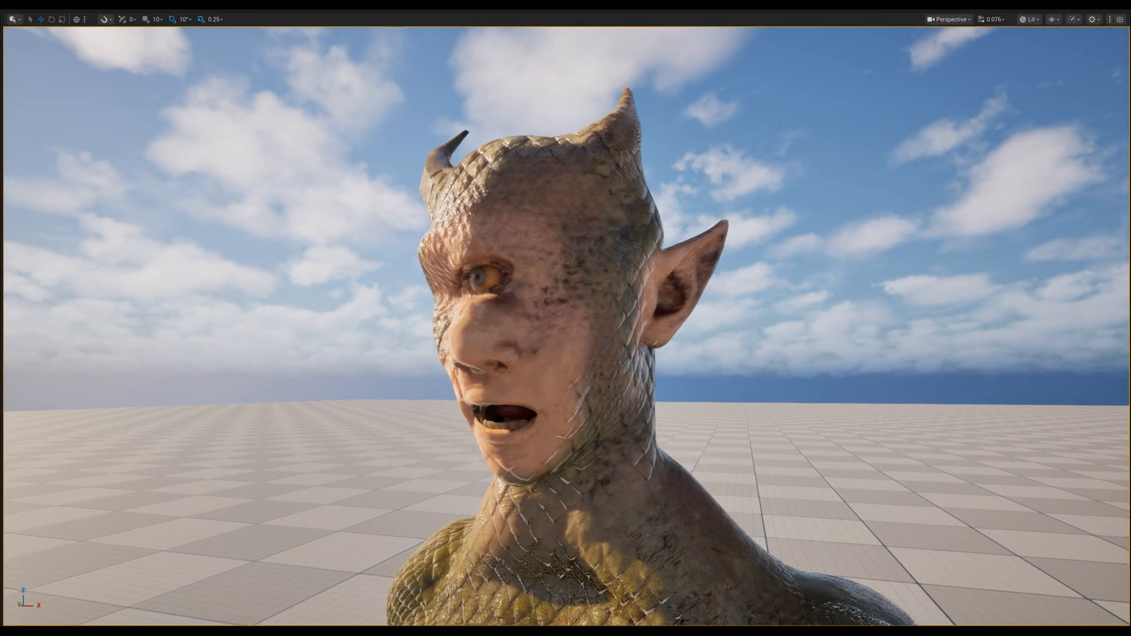